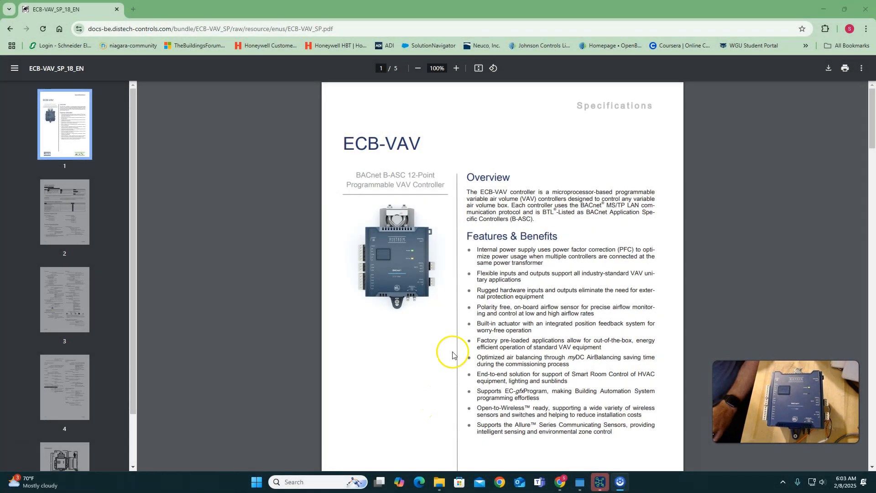
{"action": "mouse_move", "coordinate": [445, 233]}
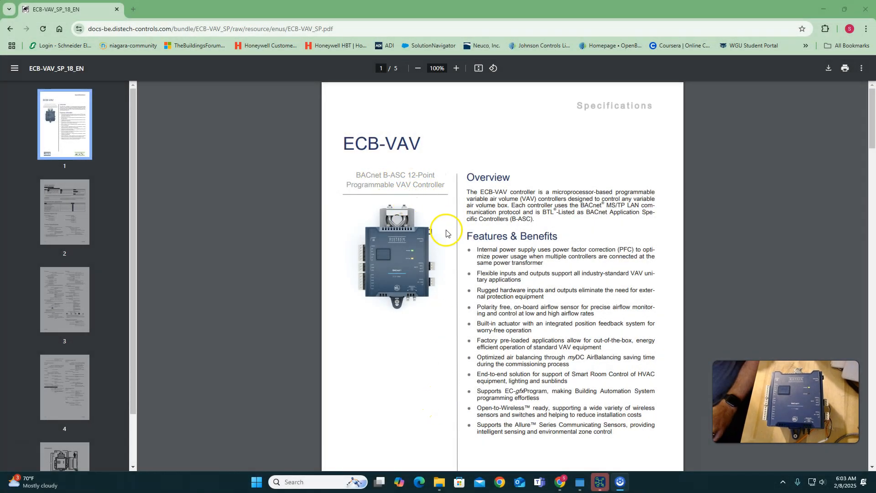
- Scroll the ECB-VAV datasheet to page 2's Model Selection and Recommended Applications tables
{"action": "scroll", "scroll_direction": "down", "scroll_amount": 3}
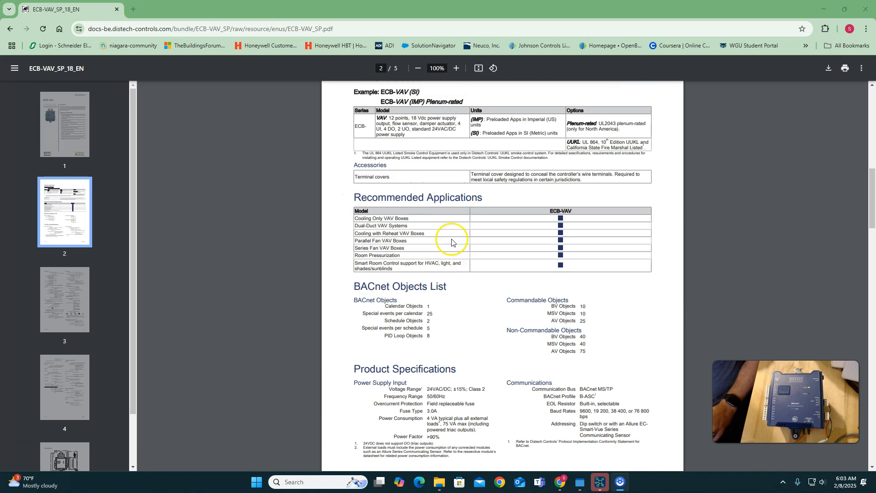
{"action": "scroll", "scroll_direction": "up", "scroll_amount": 3}
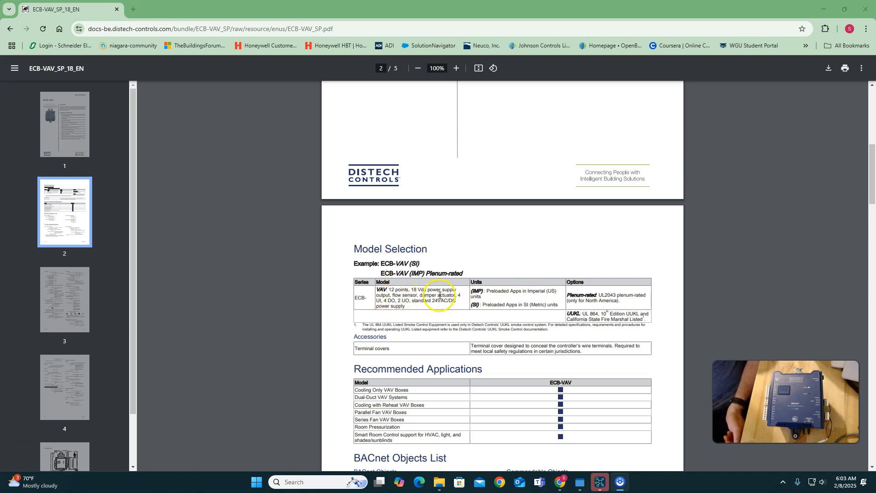
{"action": "mouse_move", "coordinate": [401, 295]}
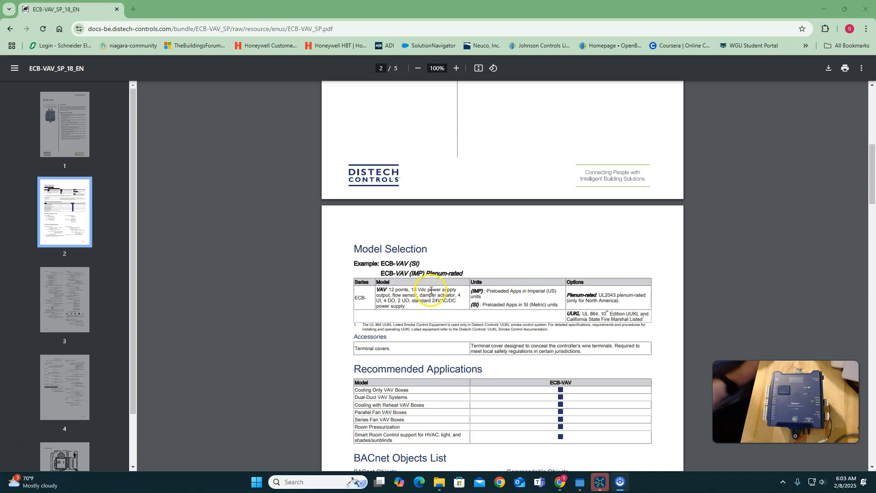
{"action": "mouse_move", "coordinate": [463, 296]}
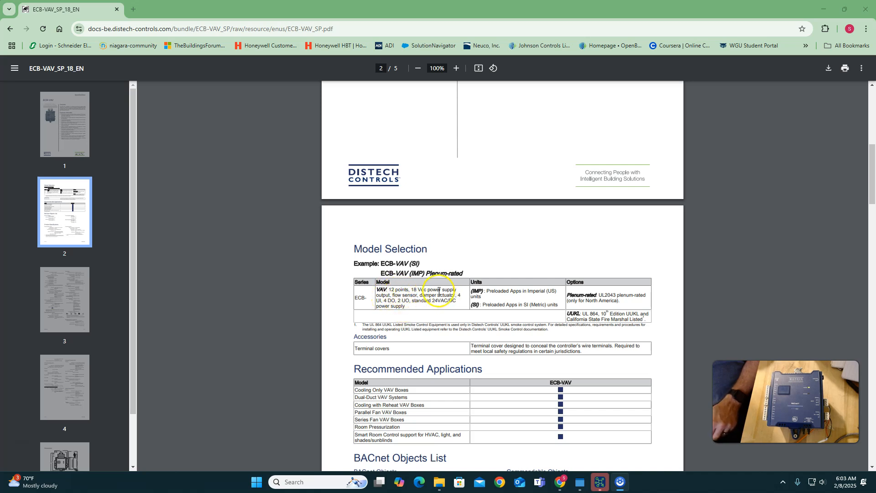
{"action": "mouse_move", "coordinate": [448, 365]}
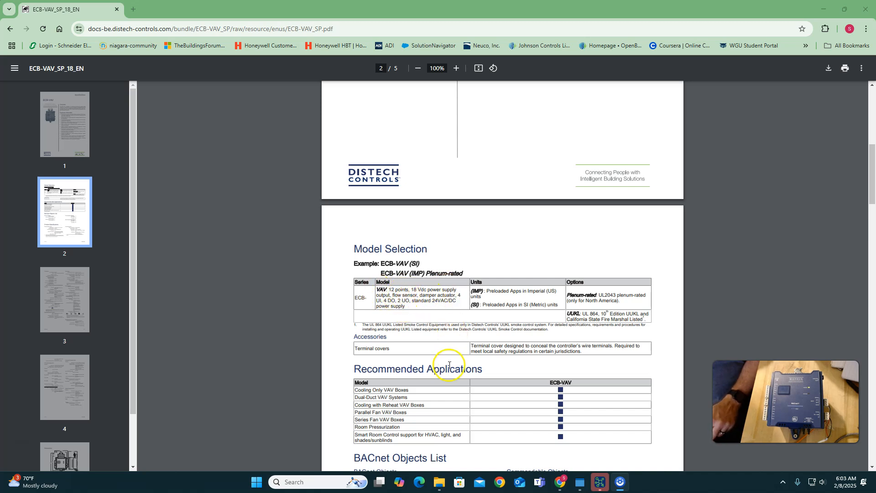
- Scroll past the BACnet Objects List and Product Specifications to page 3's Subnetwork section
{"action": "scroll", "scroll_direction": "down", "scroll_amount": 3}
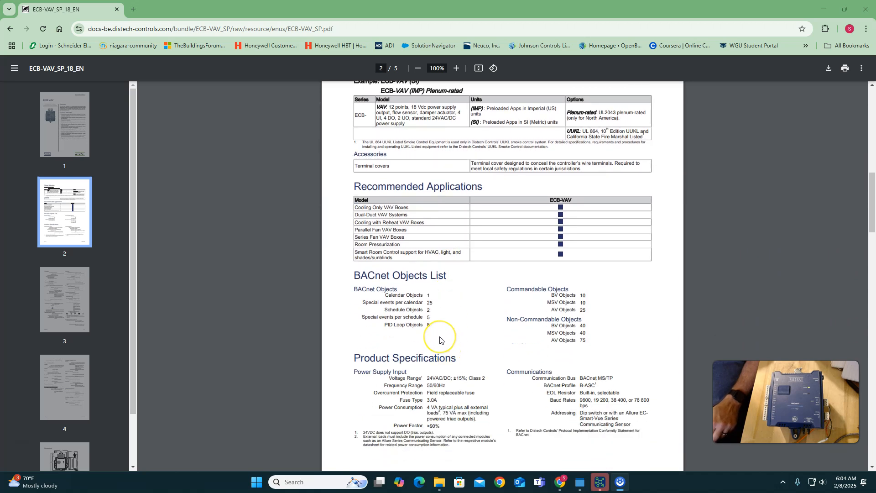
{"action": "mouse_move", "coordinate": [440, 348]}
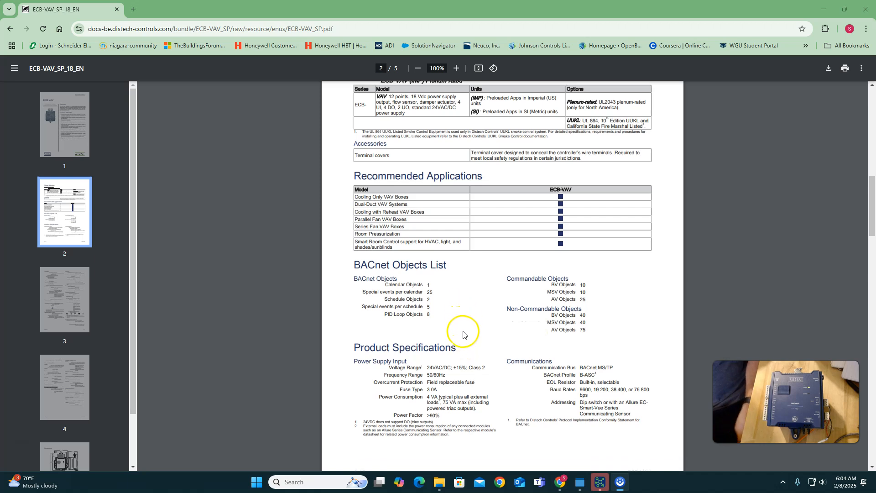
{"action": "scroll", "scroll_direction": "down", "scroll_amount": 3}
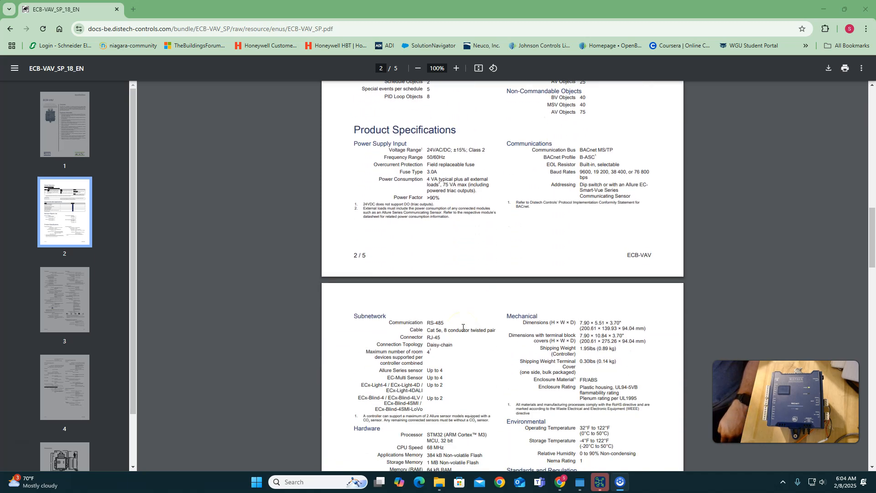
{"action": "scroll", "scroll_direction": "down", "scroll_amount": 3}
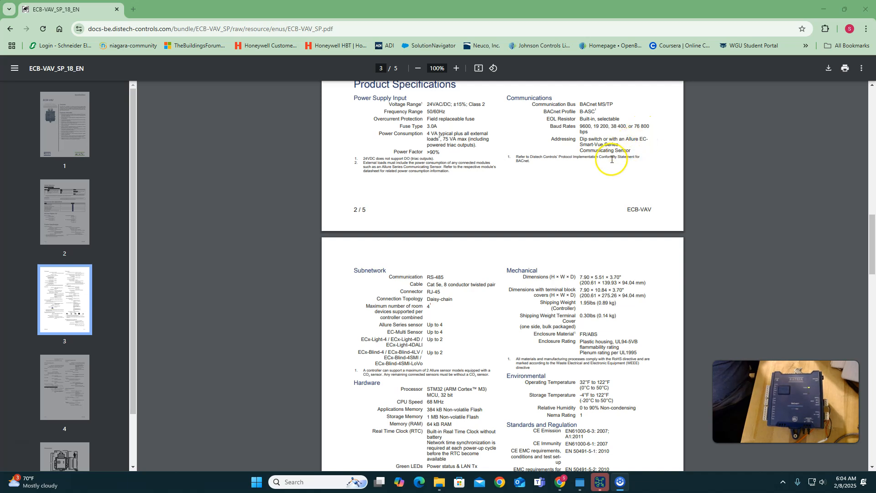
{"action": "mouse_move", "coordinate": [579, 165]}
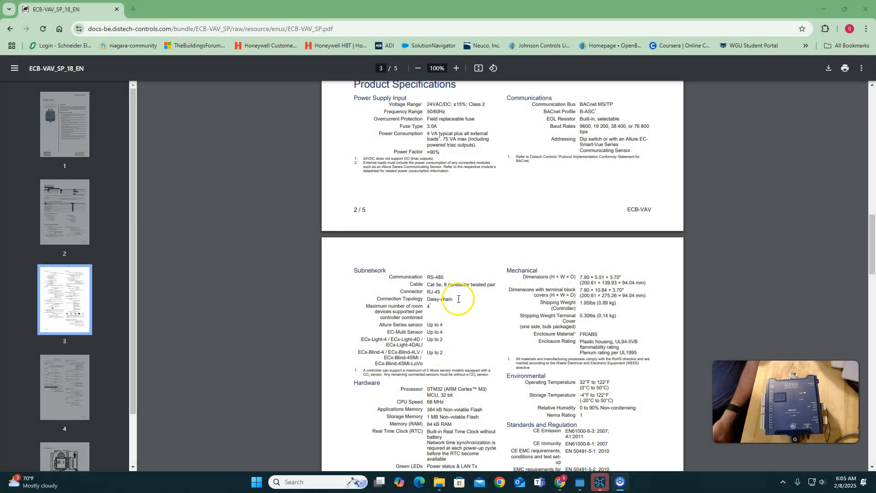
{"action": "mouse_move", "coordinate": [478, 320]}
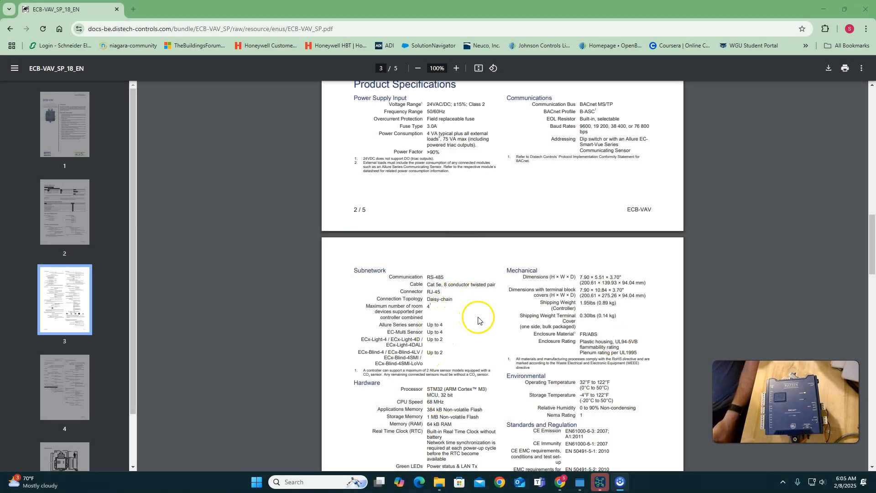
{"action": "mouse_move", "coordinate": [431, 276]}
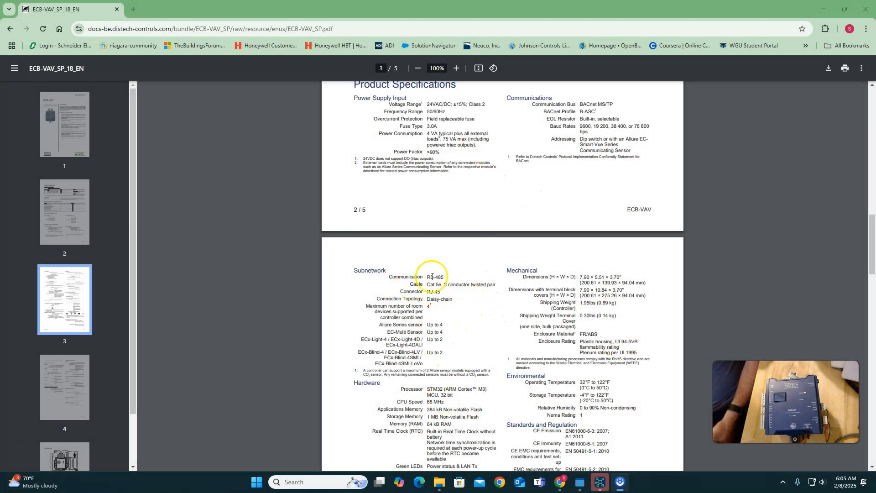
- Reveal page 3's Wireless Receiver and Standards and Regulation specifications
{"action": "scroll", "scroll_direction": "down", "scroll_amount": 3}
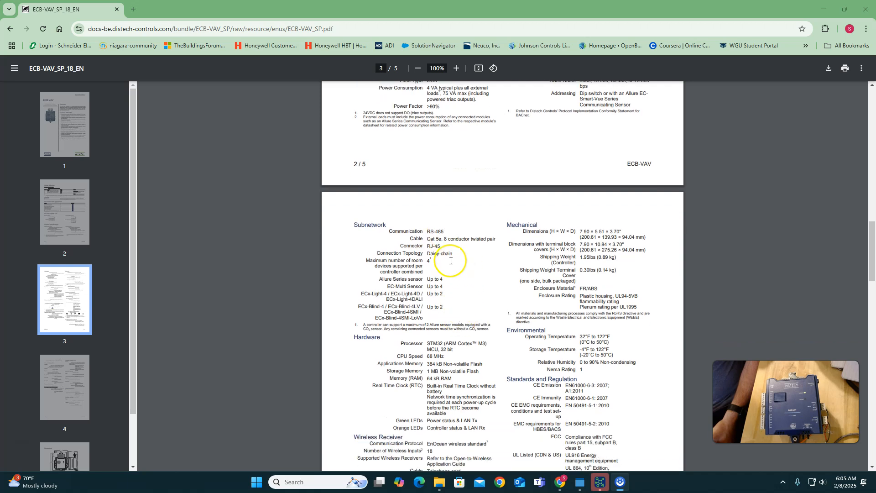
{"action": "mouse_move", "coordinate": [438, 274]}
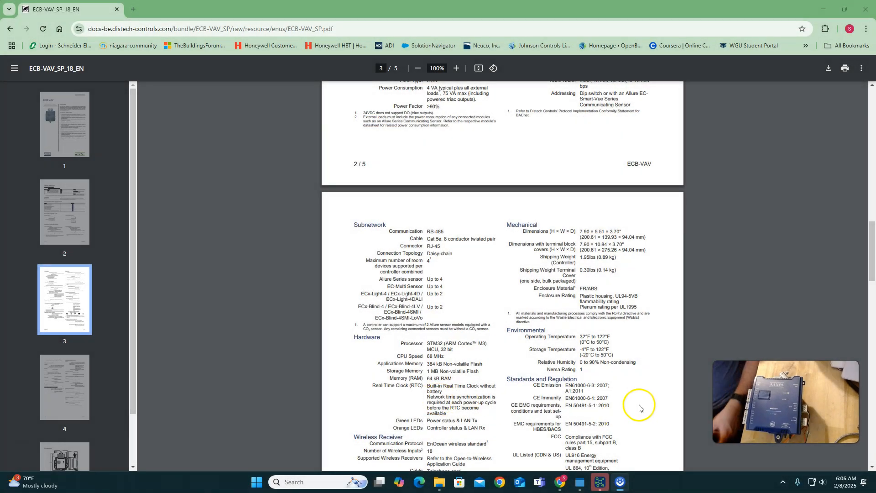
{"action": "mouse_move", "coordinate": [638, 274]}
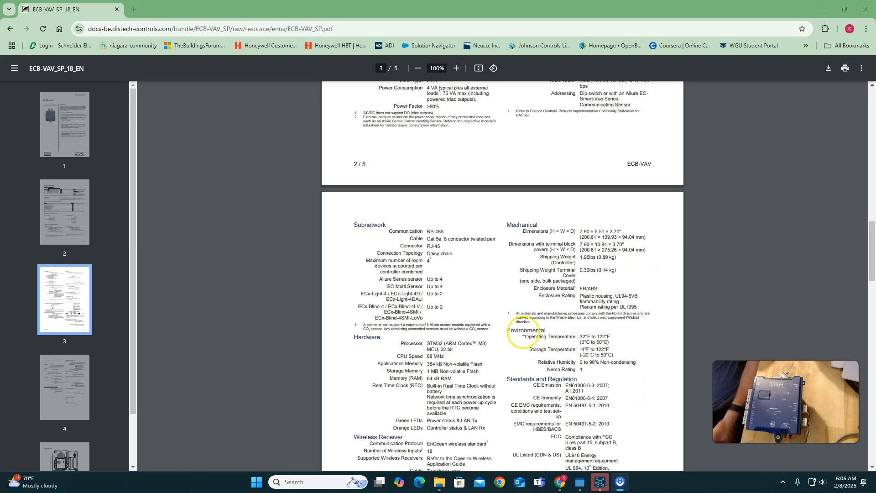
{"action": "scroll", "scroll_direction": "down", "scroll_amount": 3}
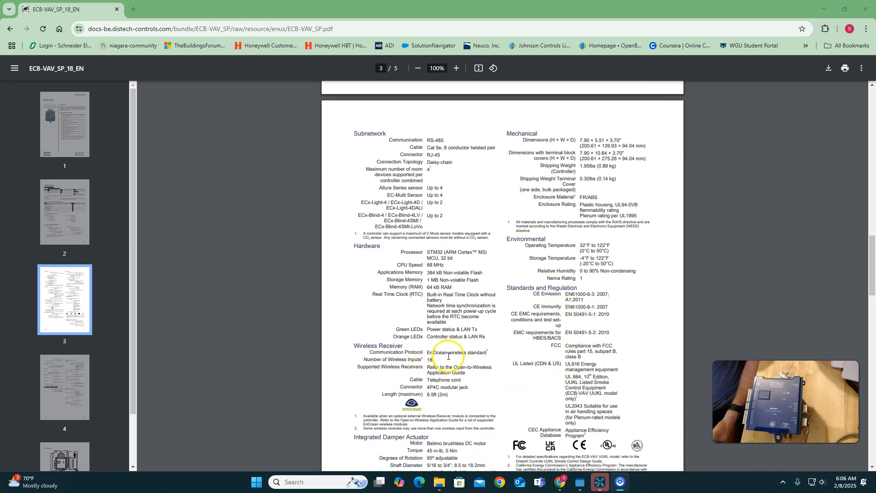
{"action": "mouse_move", "coordinate": [531, 377]}
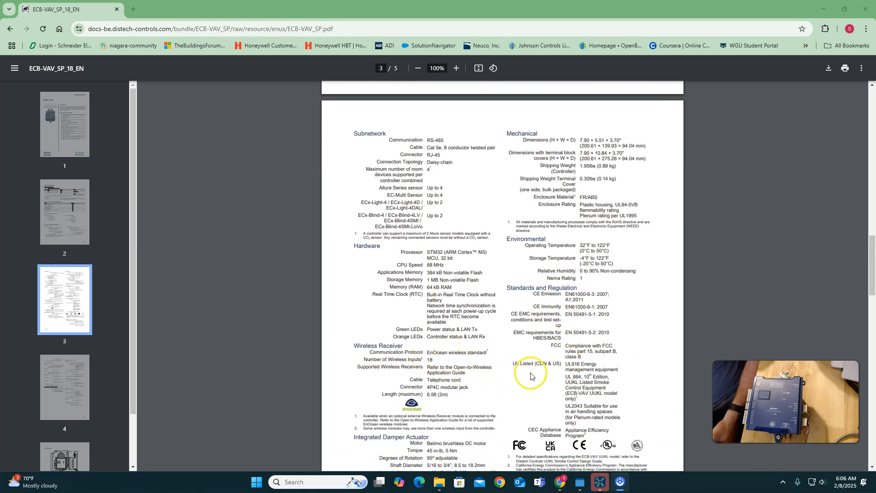
{"action": "mouse_move", "coordinate": [483, 386]}
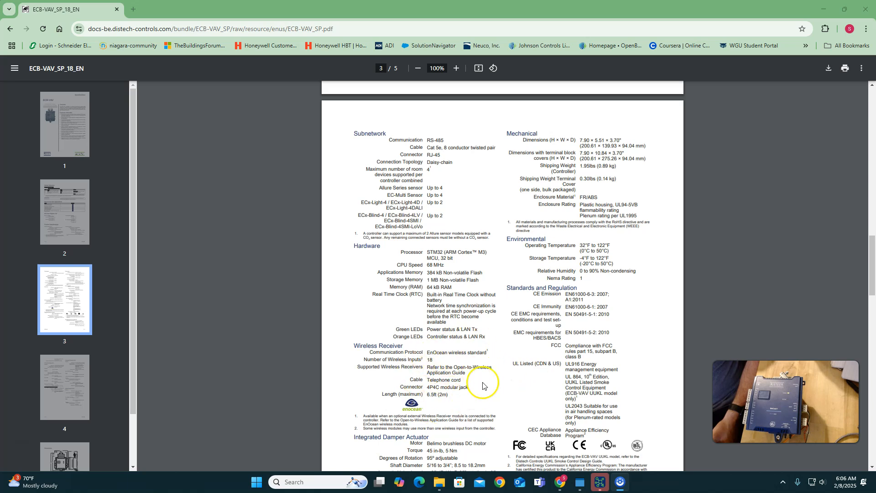
{"action": "mouse_move", "coordinate": [433, 356]}
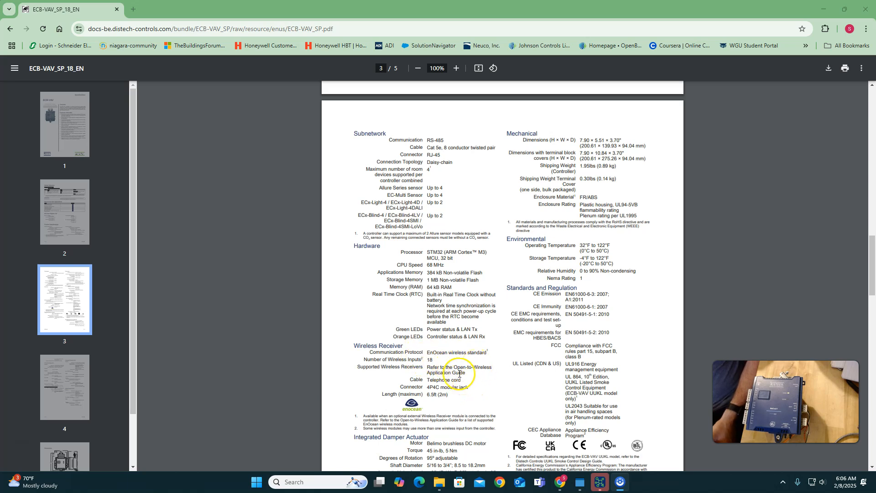
{"action": "mouse_move", "coordinate": [483, 386]}
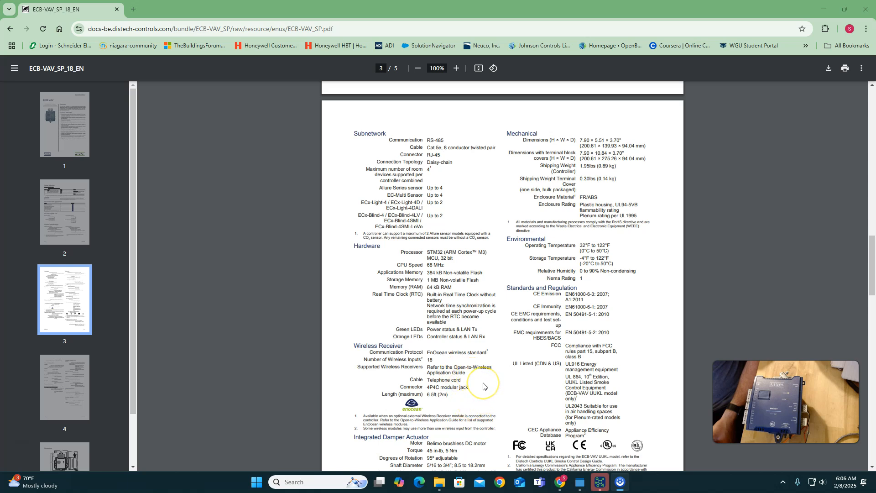
{"action": "mouse_move", "coordinate": [450, 398]}
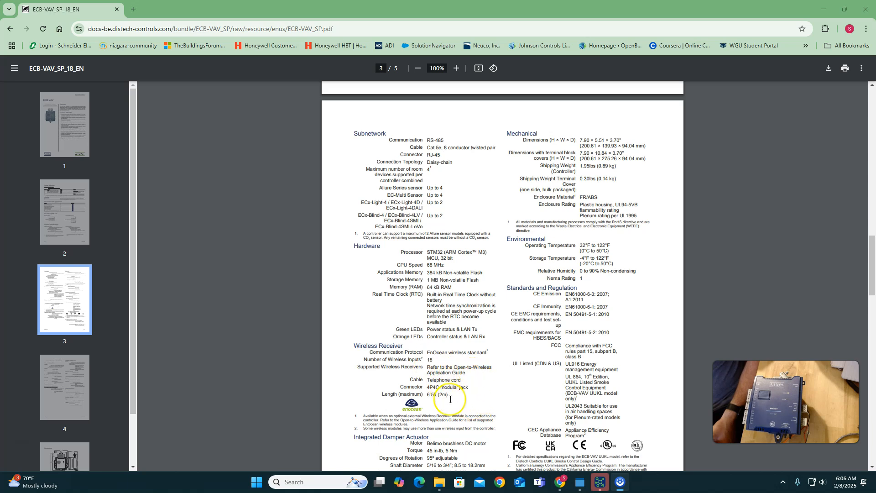
{"action": "scroll", "scroll_direction": "down", "scroll_amount": 3}
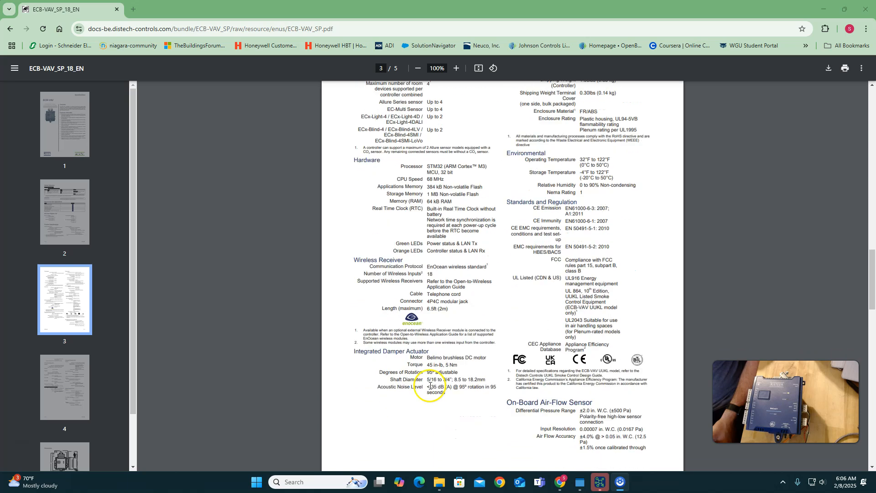
{"action": "scroll", "scroll_direction": "up", "scroll_amount": 3}
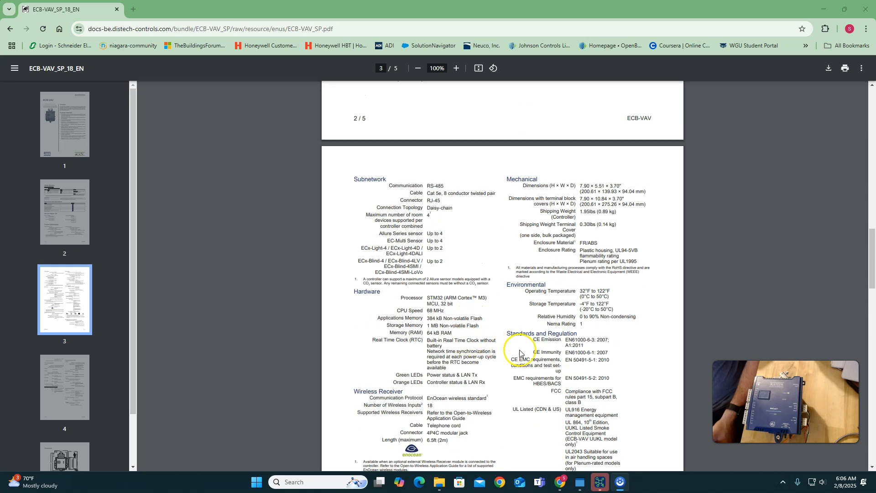
{"action": "mouse_move", "coordinate": [445, 354]}
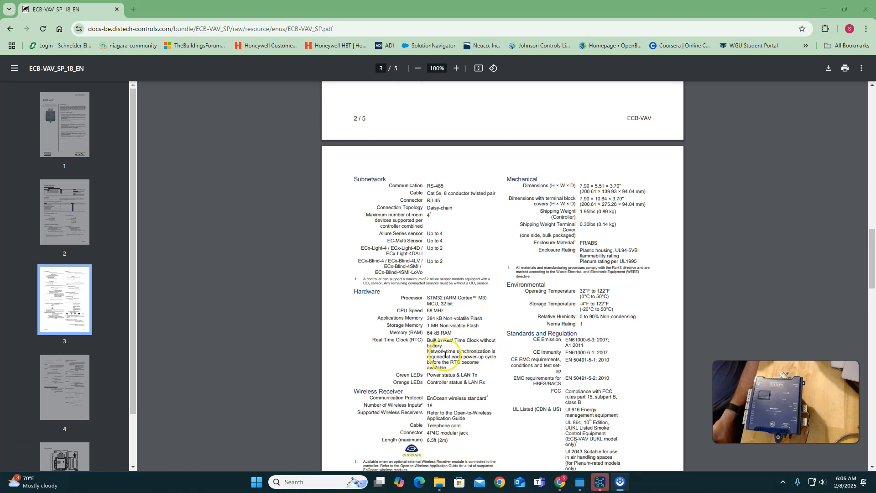
- Scroll through the Universal Inputs/Outputs specifications down to the Dimensions page
{"action": "scroll", "scroll_direction": "down", "scroll_amount": 3}
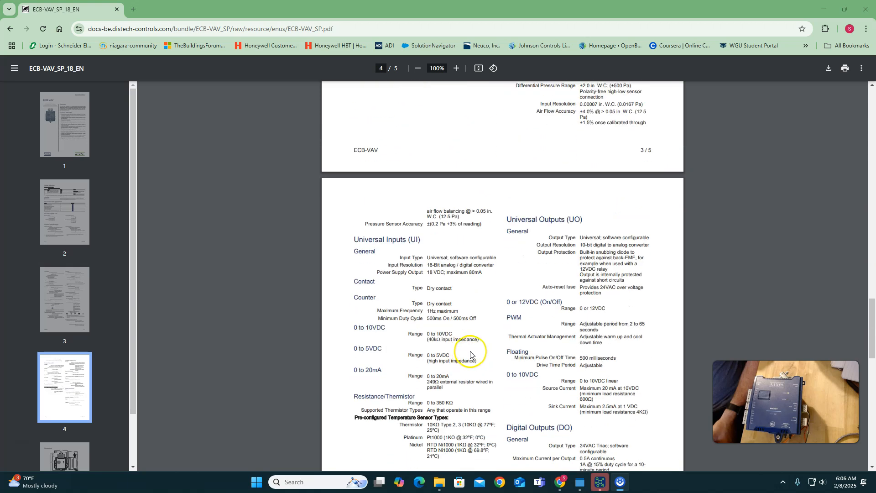
{"action": "scroll", "scroll_direction": "down", "scroll_amount": 3}
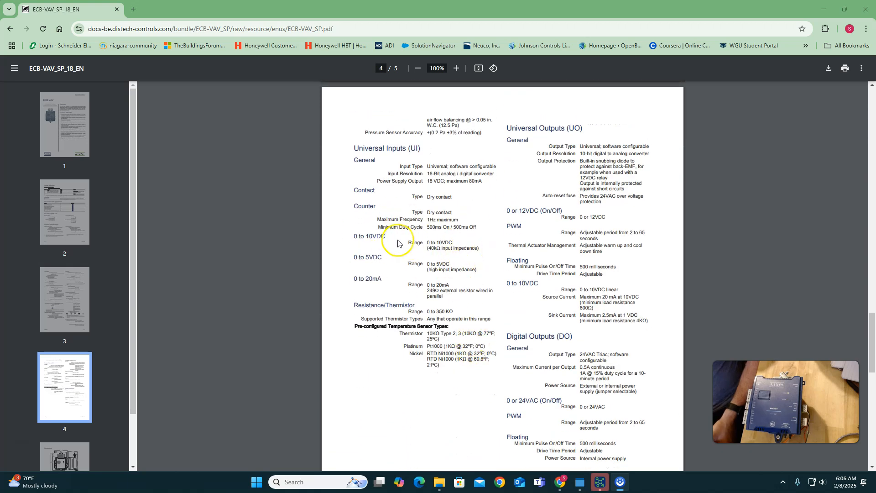
{"action": "mouse_move", "coordinate": [395, 294]}
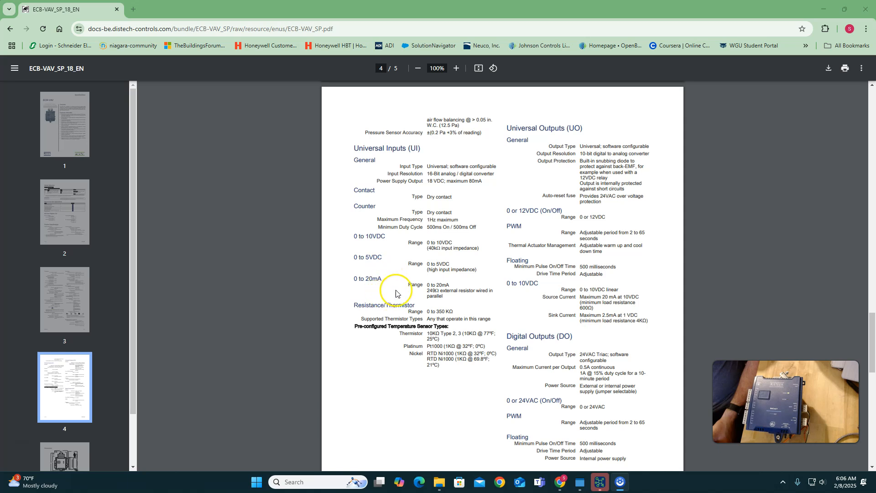
{"action": "mouse_move", "coordinate": [378, 293]}
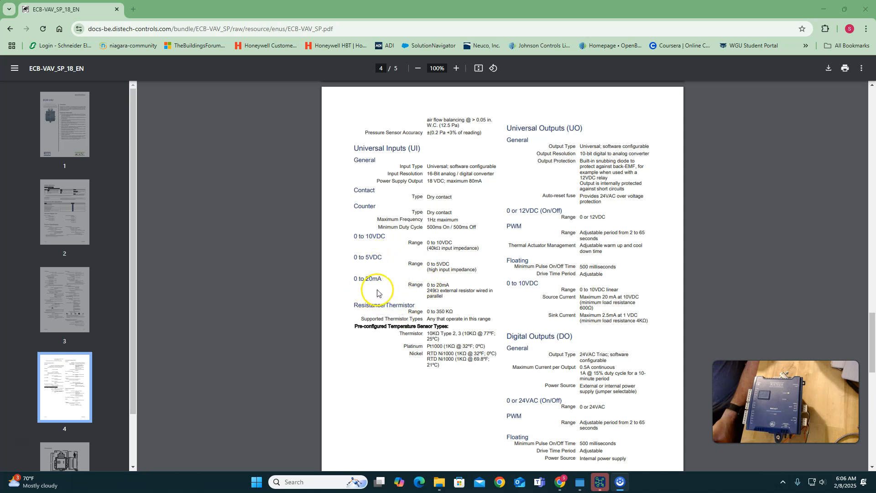
{"action": "mouse_move", "coordinate": [441, 290]}
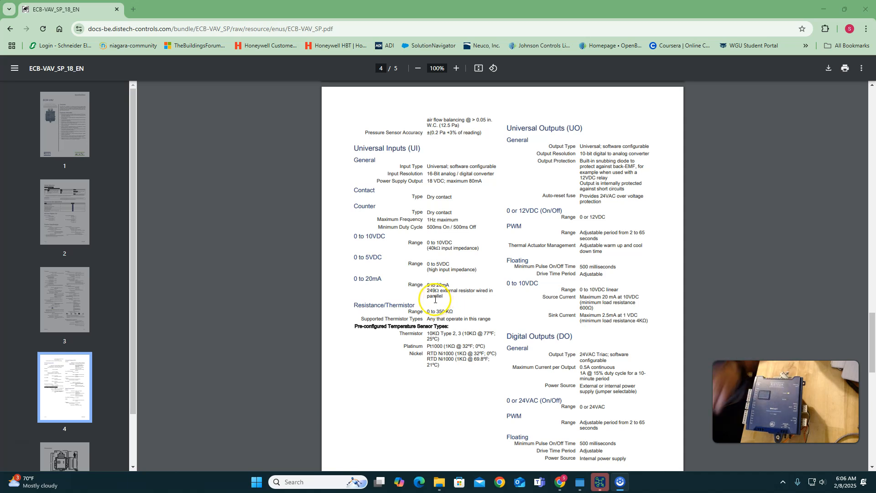
{"action": "mouse_move", "coordinate": [404, 283]}
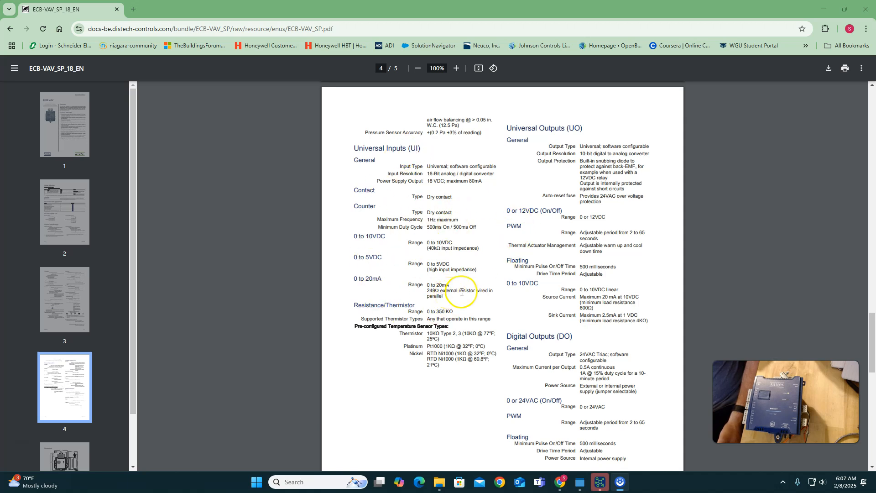
{"action": "mouse_move", "coordinate": [383, 301]}
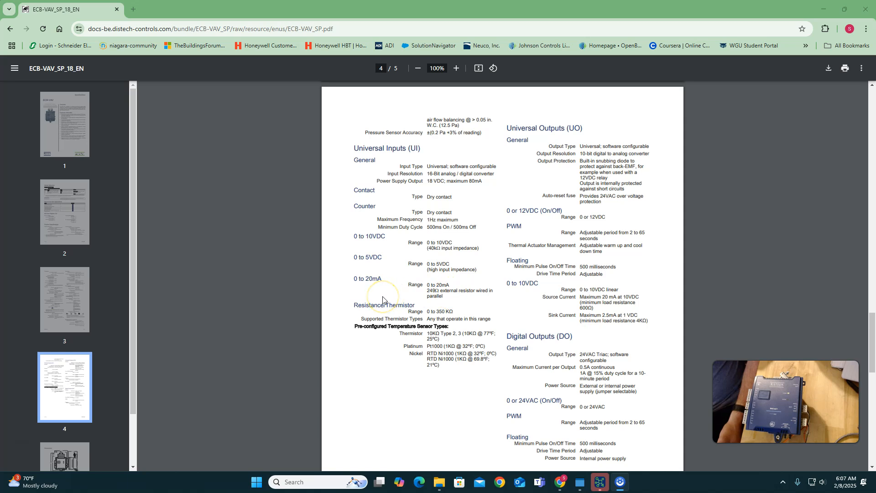
{"action": "mouse_move", "coordinate": [471, 303]}
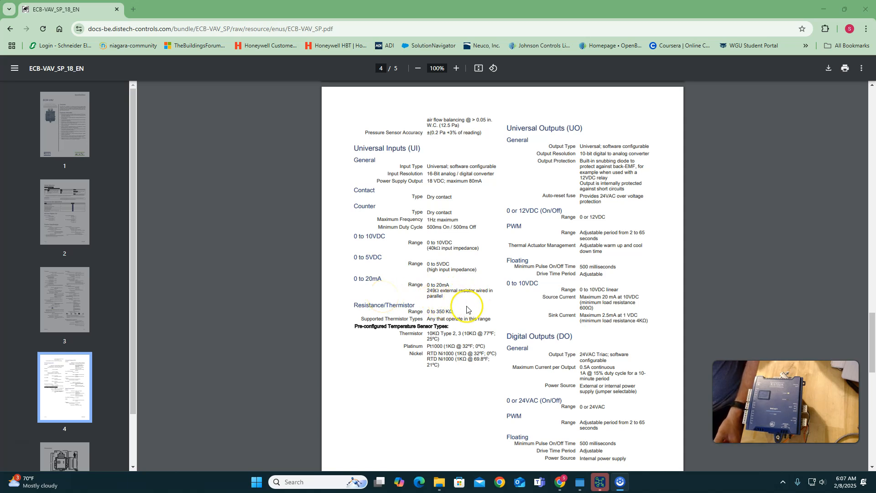
{"action": "mouse_move", "coordinate": [578, 151]}
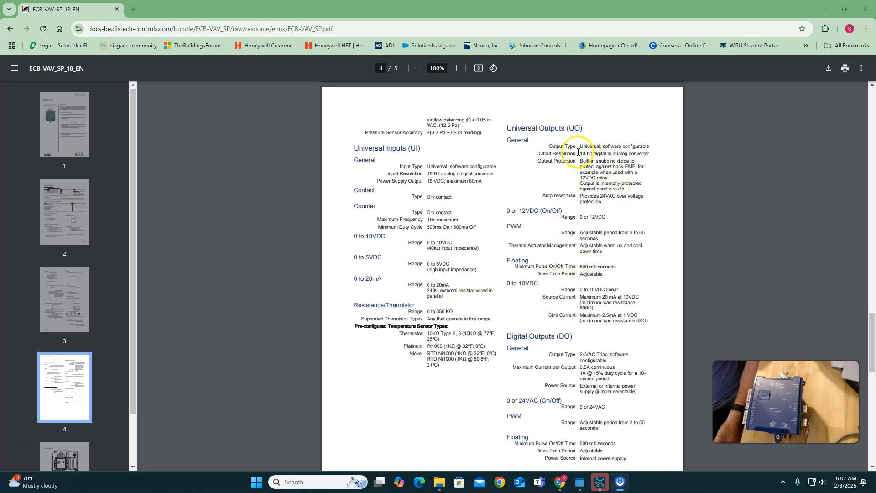
{"action": "scroll", "scroll_direction": "down", "scroll_amount": 3}
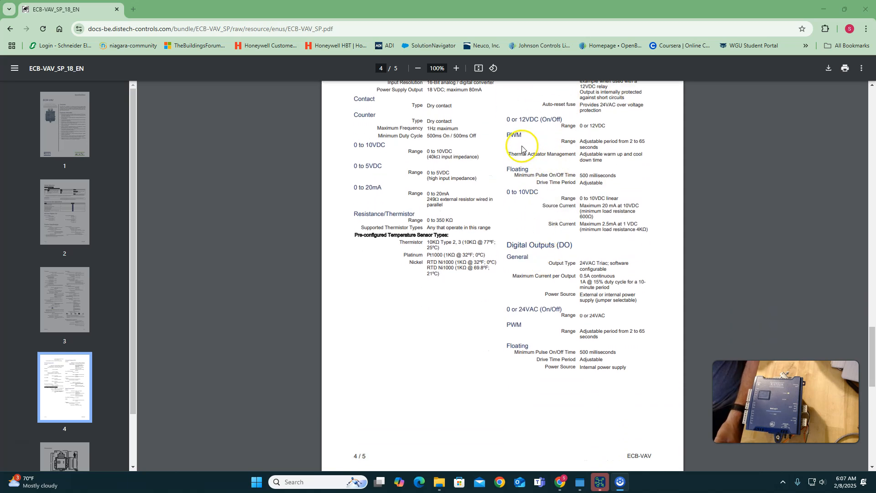
{"action": "mouse_move", "coordinate": [578, 154]}
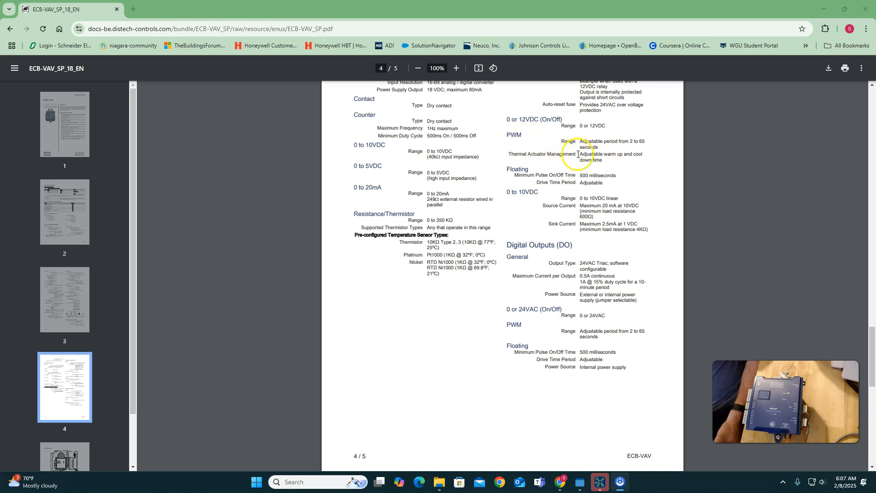
{"action": "mouse_move", "coordinate": [535, 224]}
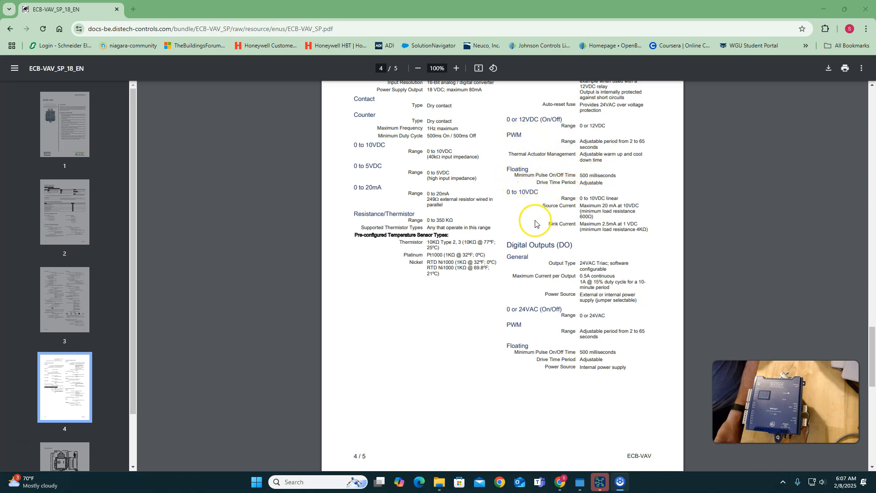
{"action": "scroll", "scroll_direction": "down", "scroll_amount": 3}
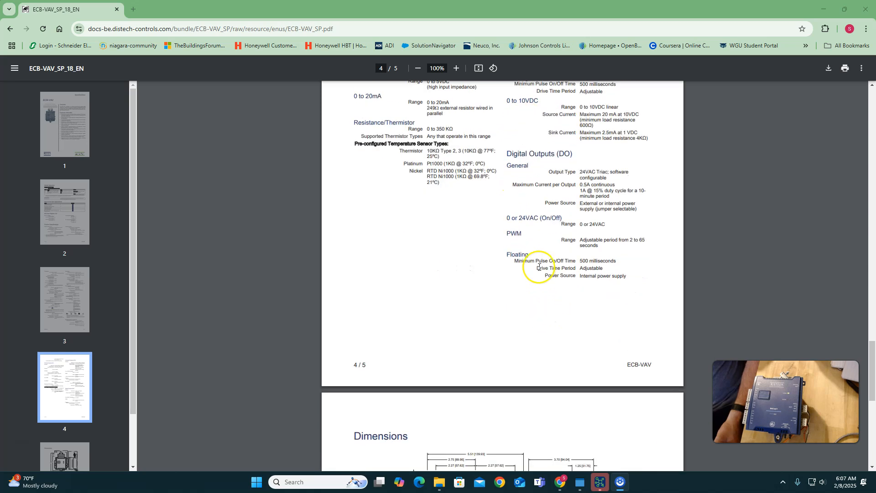
{"action": "scroll", "scroll_direction": "down", "scroll_amount": 3}
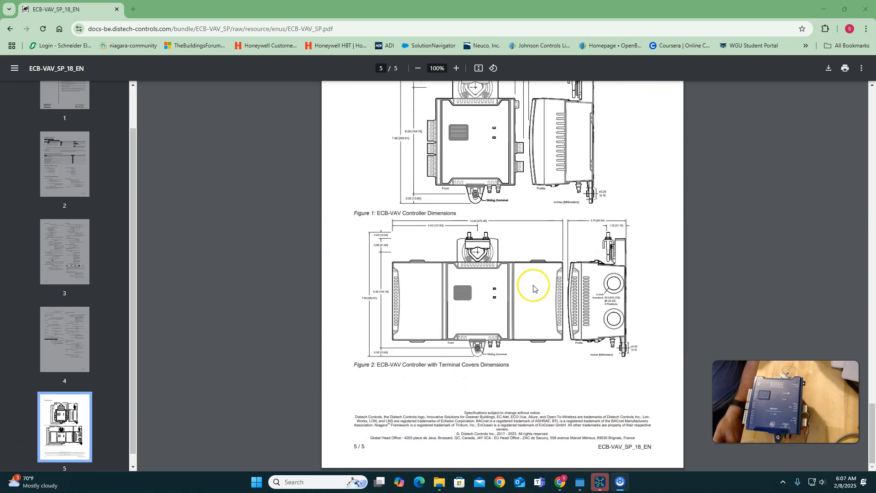
- Scroll back up to the top of page 1 of the datasheet
{"action": "scroll", "scroll_direction": "up", "scroll_amount": 3}
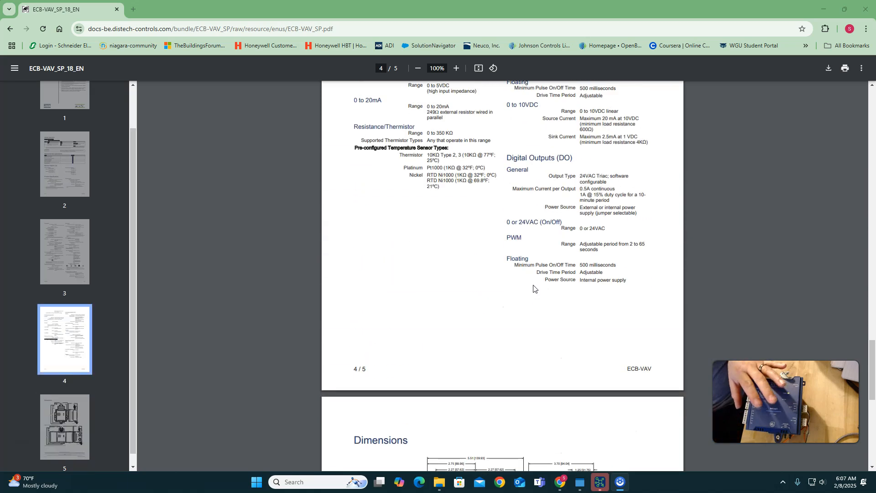
{"action": "scroll", "scroll_direction": "up", "scroll_amount": 3}
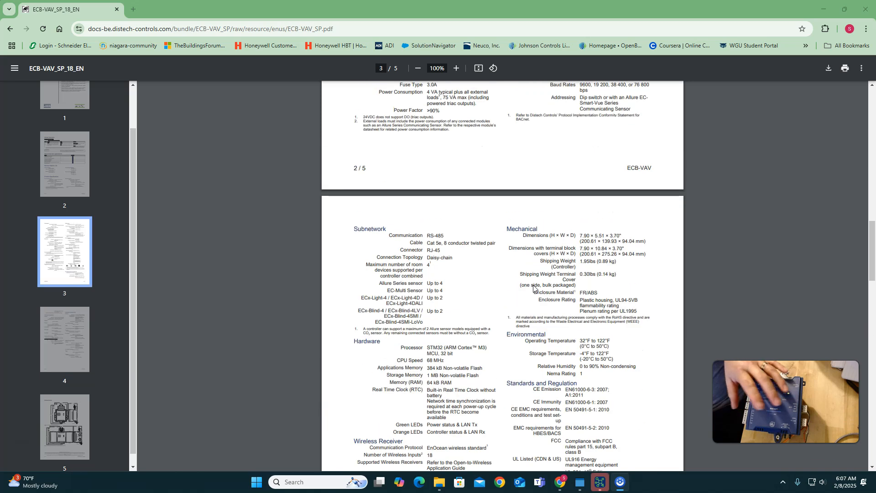
{"action": "scroll", "scroll_direction": "up", "scroll_amount": 3}
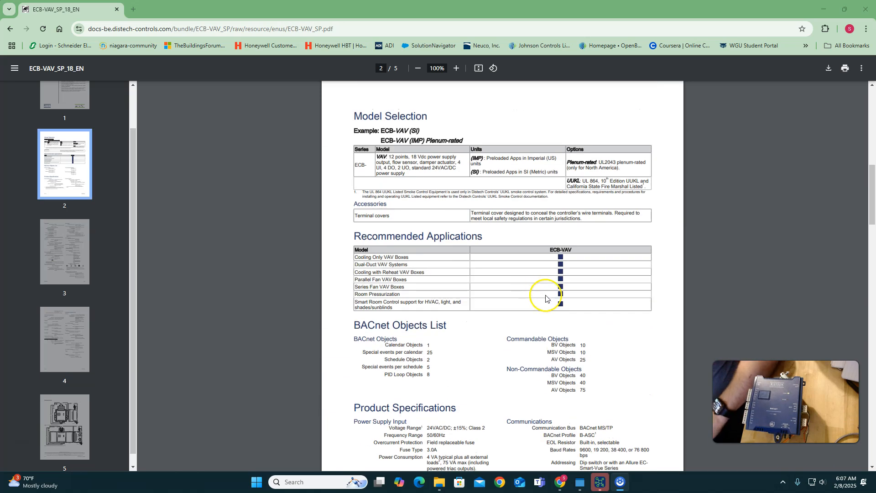
{"action": "mouse_move", "coordinate": [435, 317]}
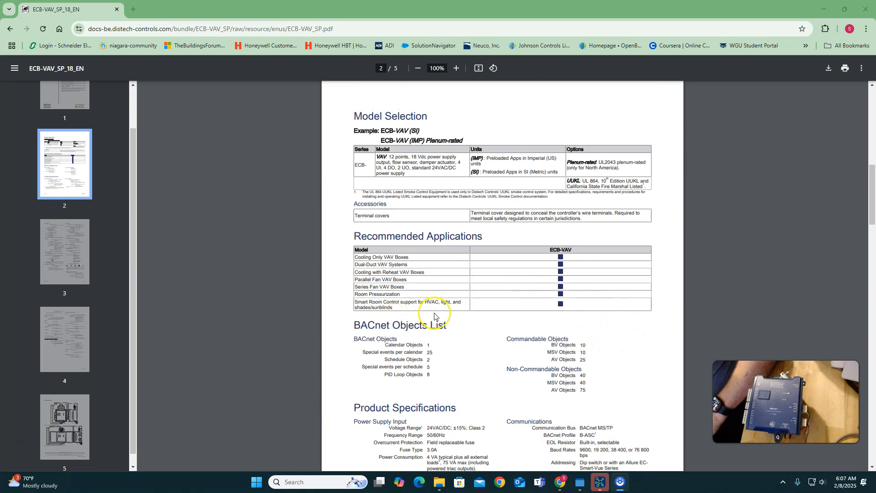
{"action": "scroll", "scroll_direction": "up", "scroll_amount": 3}
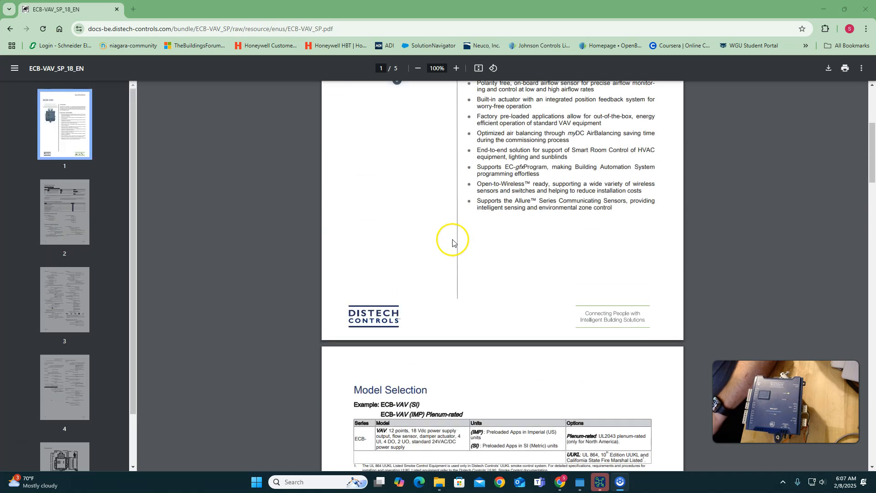
{"action": "scroll", "scroll_direction": "up", "scroll_amount": 3}
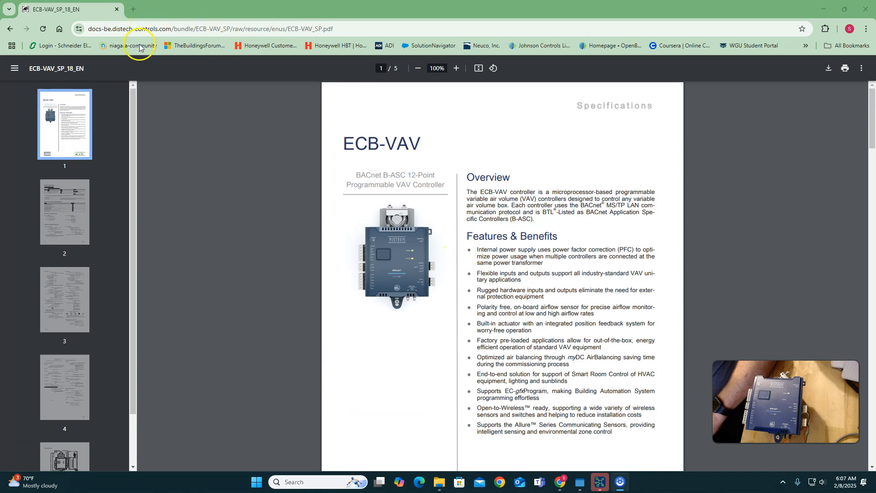
- In EC-Net, discover BACnet devices on networks 12 and 13, finding ECB_VAV
{"action": "left_click", "coordinate": [594, 482]}
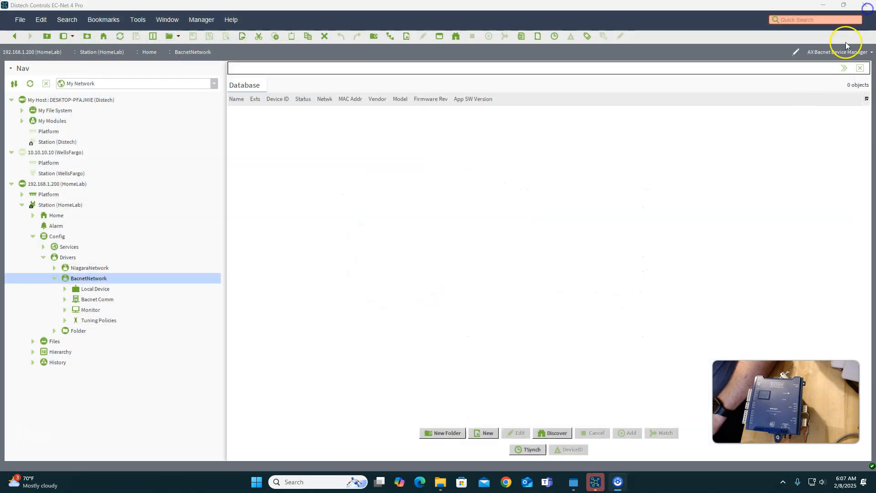
{"action": "mouse_move", "coordinate": [108, 339]}
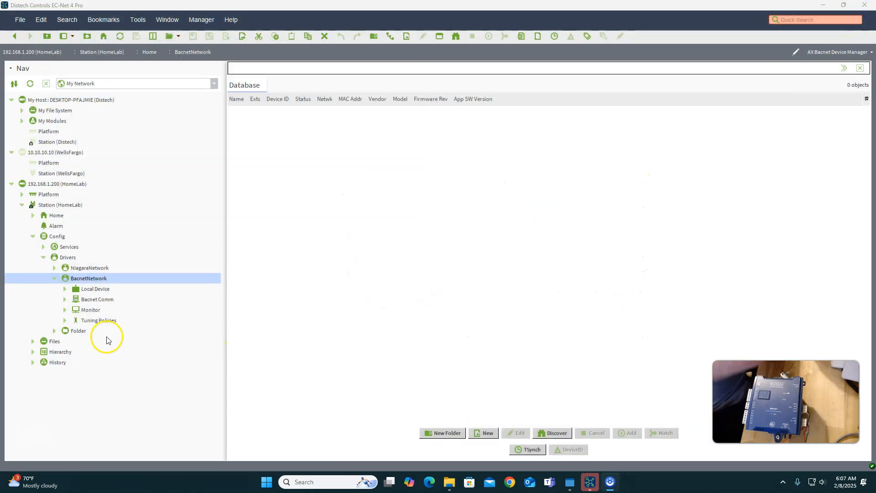
{"action": "mouse_move", "coordinate": [205, 259]}
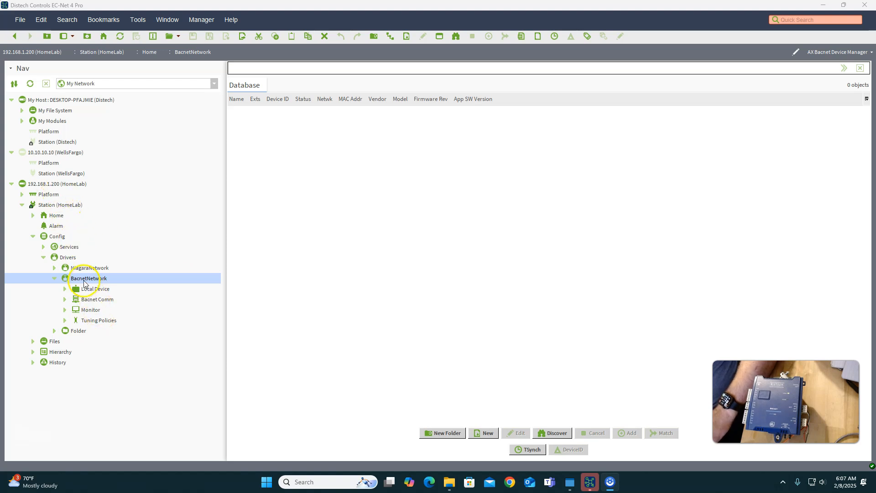
{"action": "mouse_move", "coordinate": [555, 433]}
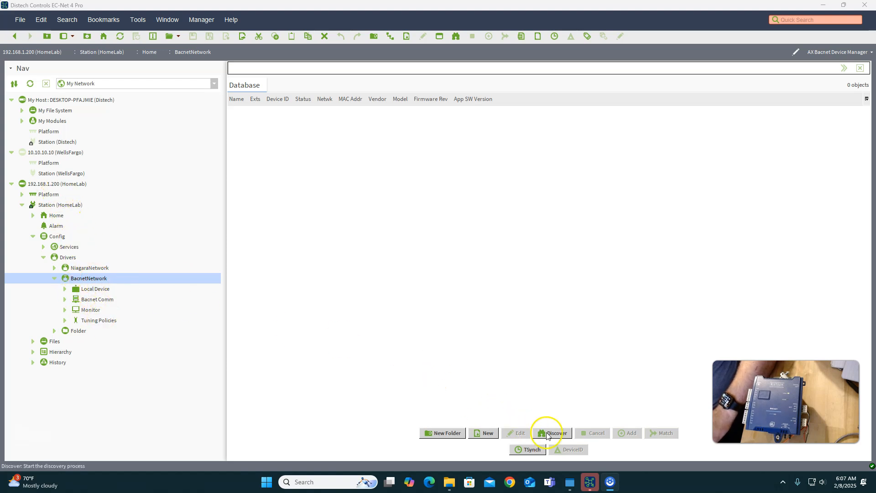
{"action": "left_click", "coordinate": [552, 433]}
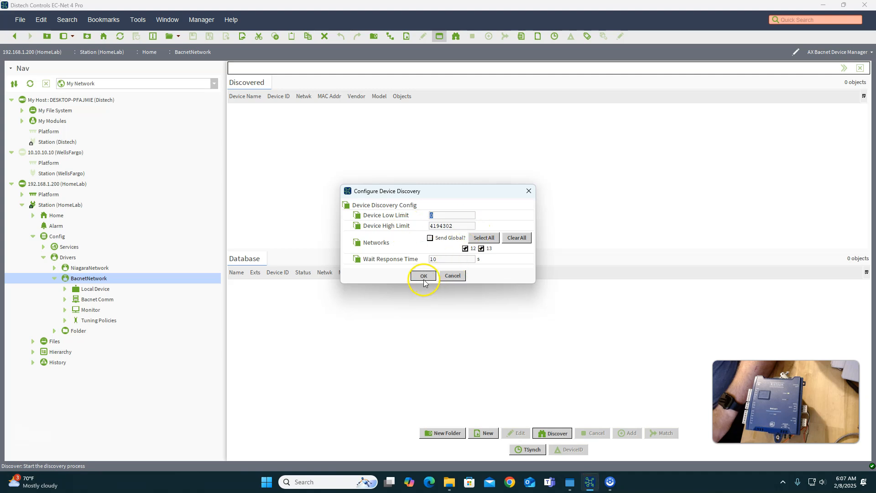
{"action": "left_click", "coordinate": [423, 275]}
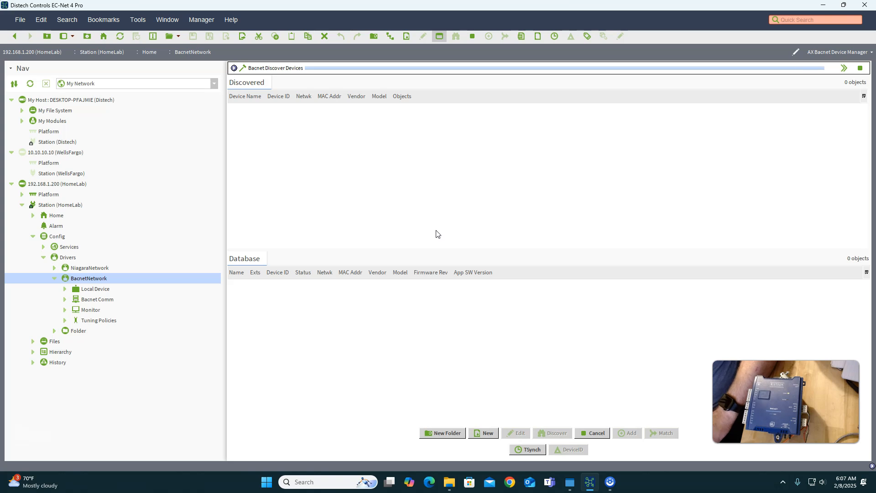
{"action": "left_click", "coordinate": [552, 432]}
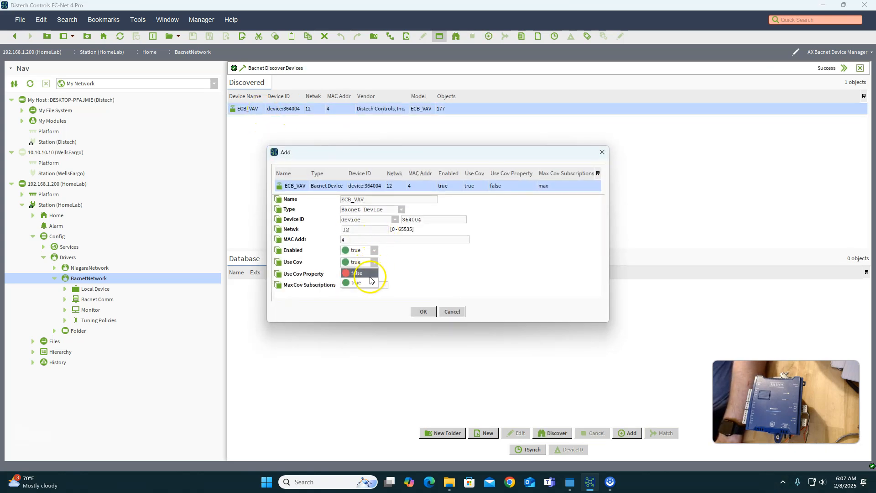
- Add the ECB_VAV controller (device 364004) and select it in the Nav tree
{"action": "left_click", "coordinate": [423, 311]}
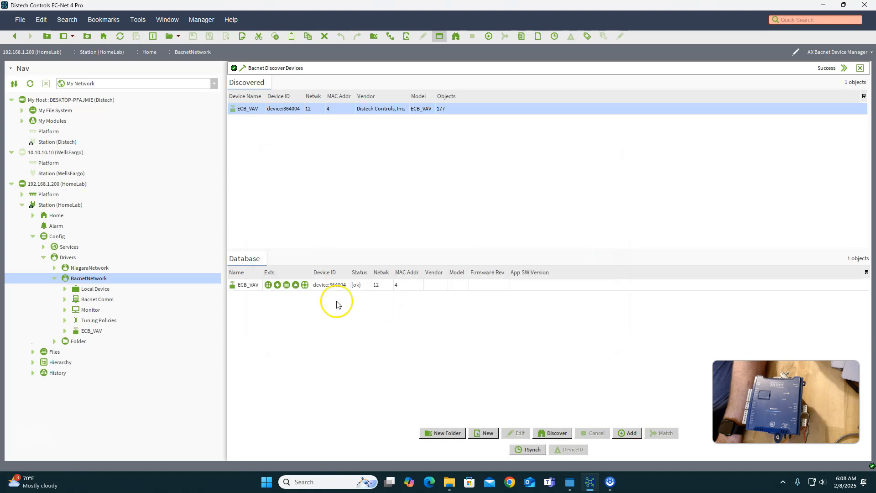
{"action": "left_click", "coordinate": [91, 330]}
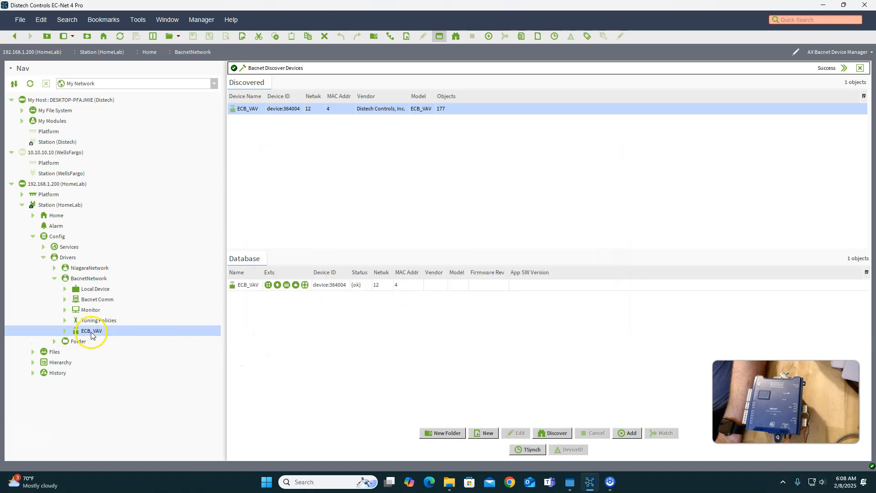
{"action": "right_click", "coordinate": [91, 330]}
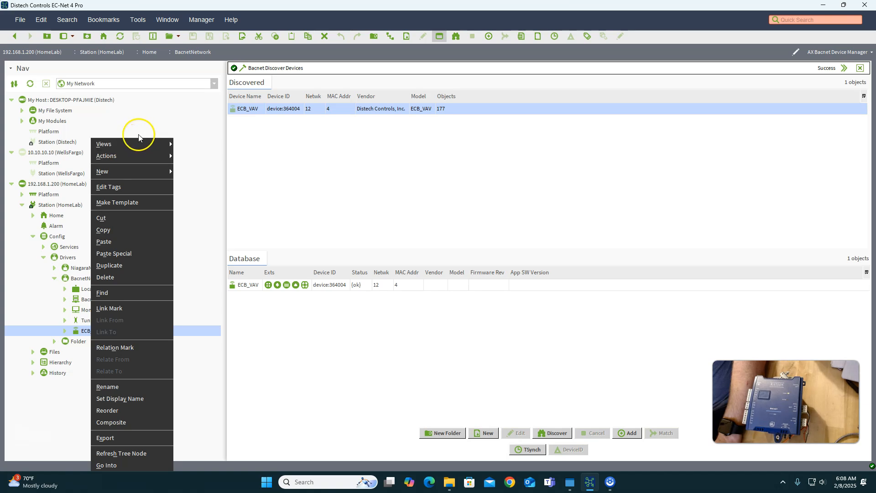
{"action": "mouse_move", "coordinate": [249, 227]}
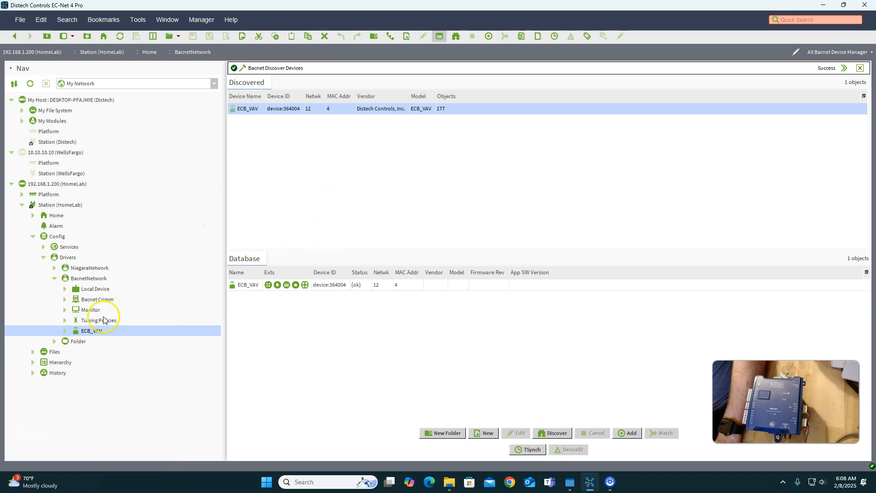
{"action": "mouse_move", "coordinate": [128, 222]}
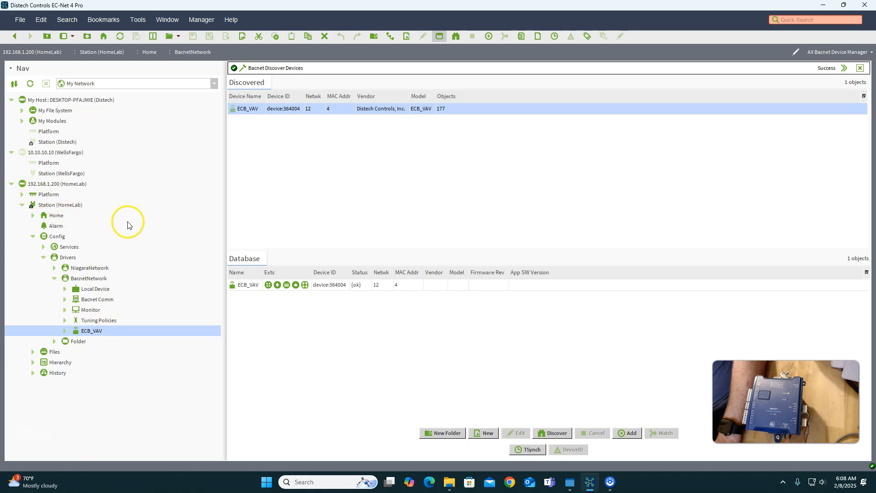
- Open the HomeLab platform's Distribution File Installer and authenticate
{"action": "left_click", "coordinate": [22, 194]}
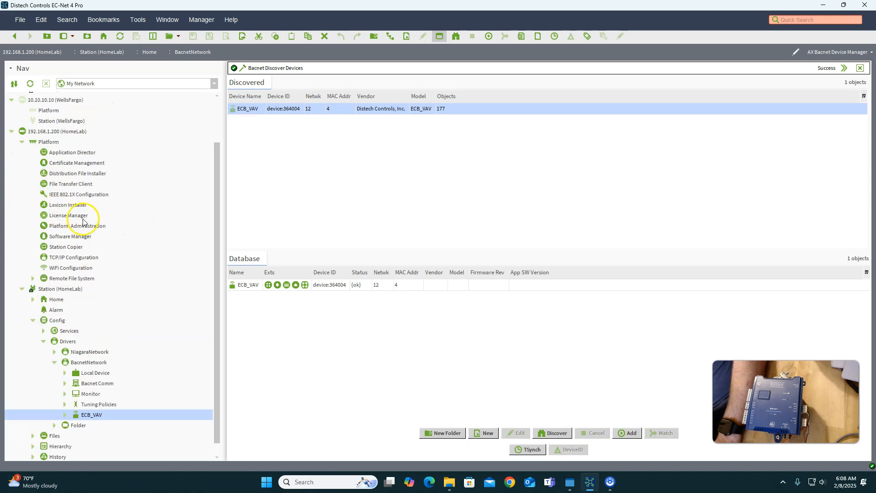
{"action": "mouse_move", "coordinate": [91, 184]}
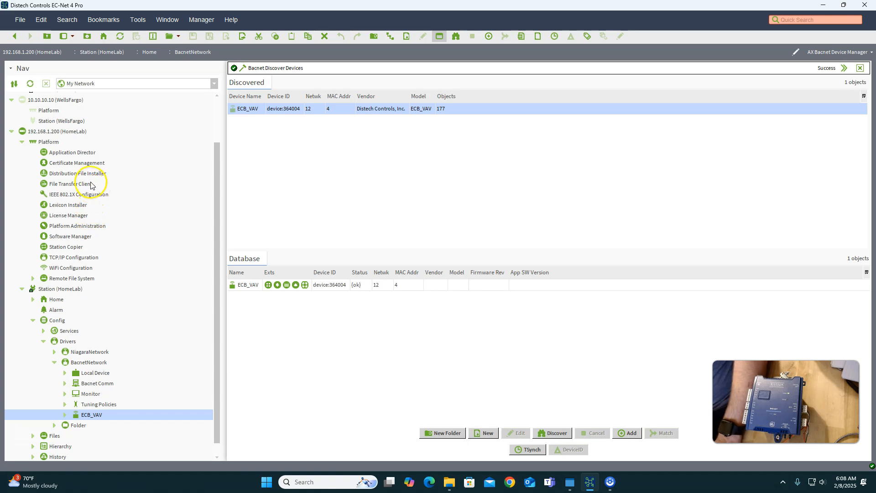
{"action": "mouse_move", "coordinate": [32, 189]}
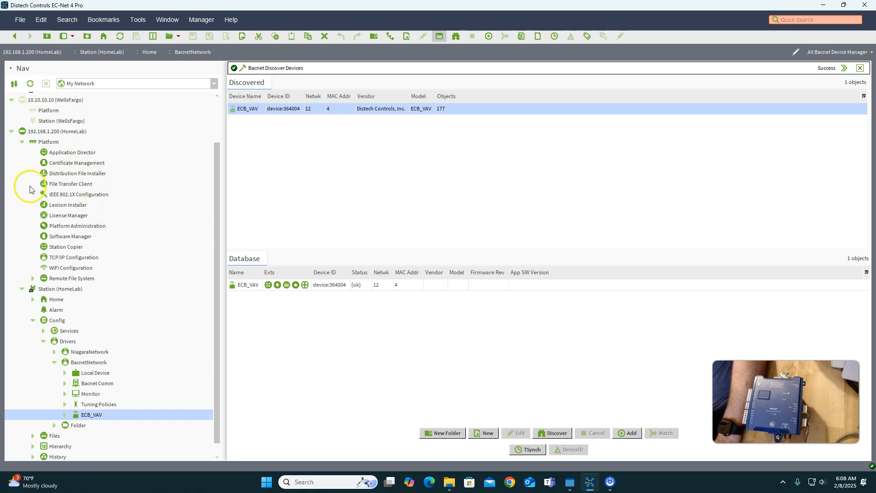
{"action": "mouse_move", "coordinate": [70, 177]}
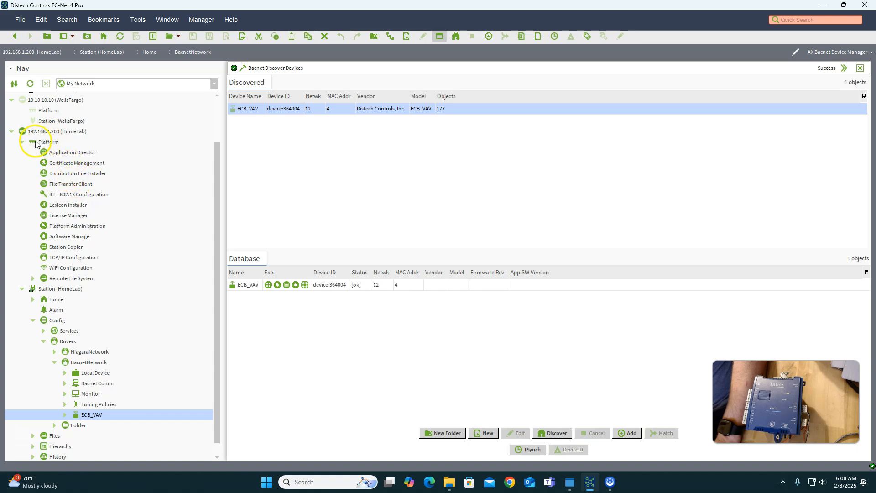
{"action": "mouse_move", "coordinate": [71, 179]}
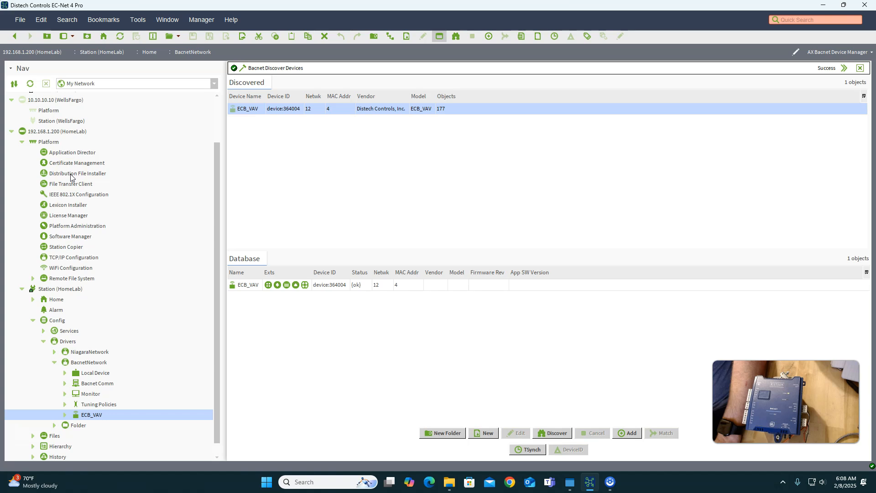
{"action": "left_click", "coordinate": [76, 174]}
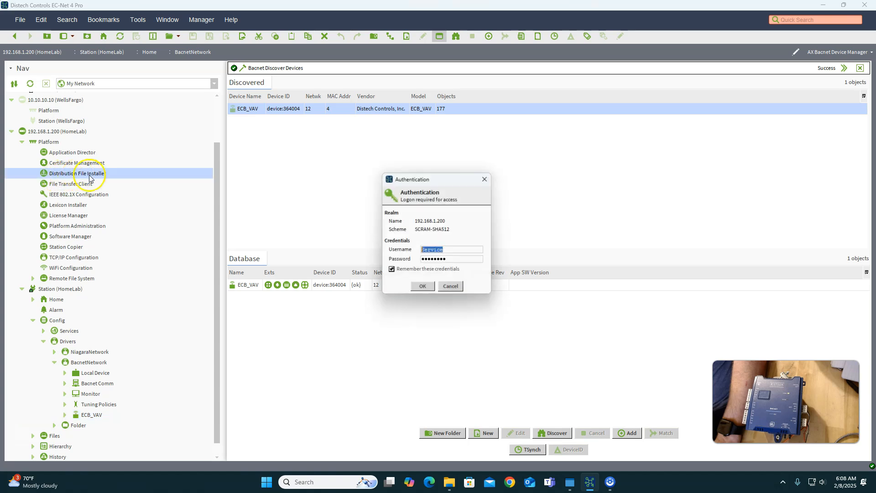
{"action": "left_click", "coordinate": [423, 285]}
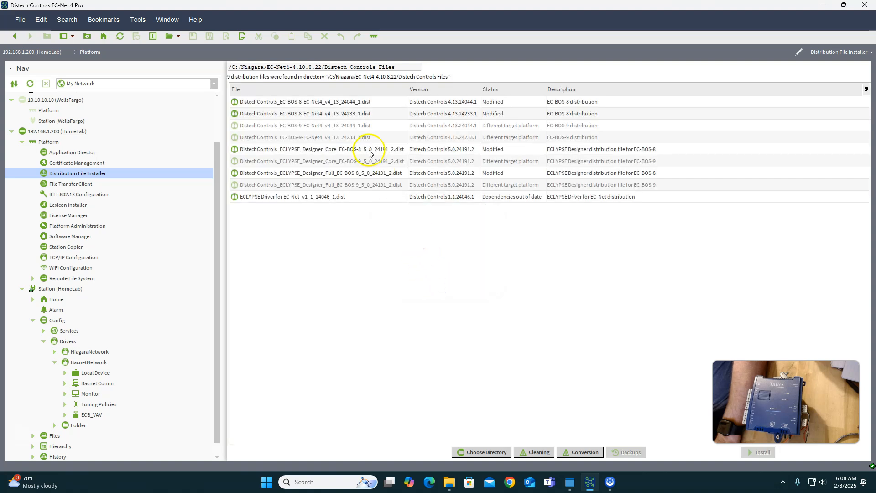
{"action": "mouse_move", "coordinate": [284, 102]}
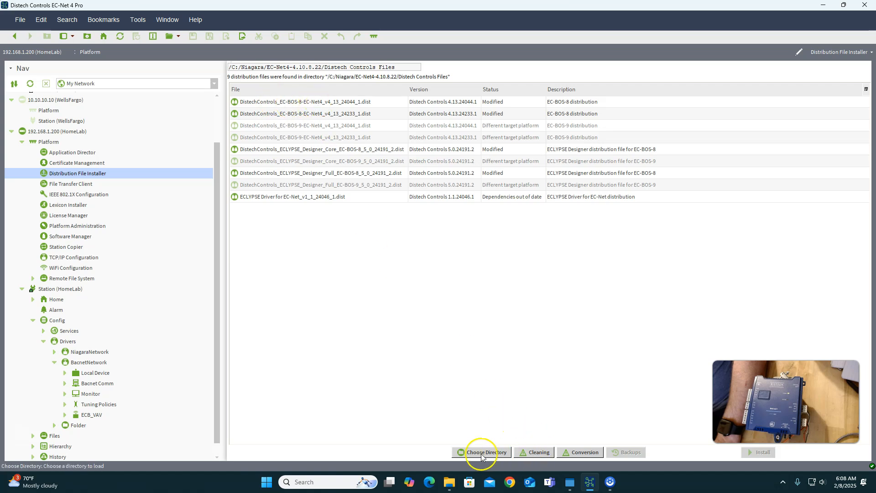
{"action": "left_click", "coordinate": [485, 452]}
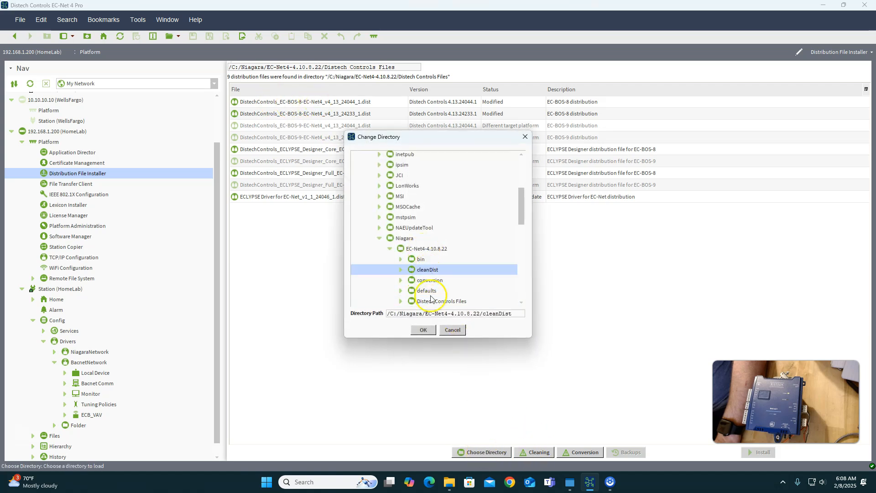
{"action": "left_click", "coordinate": [423, 329]}
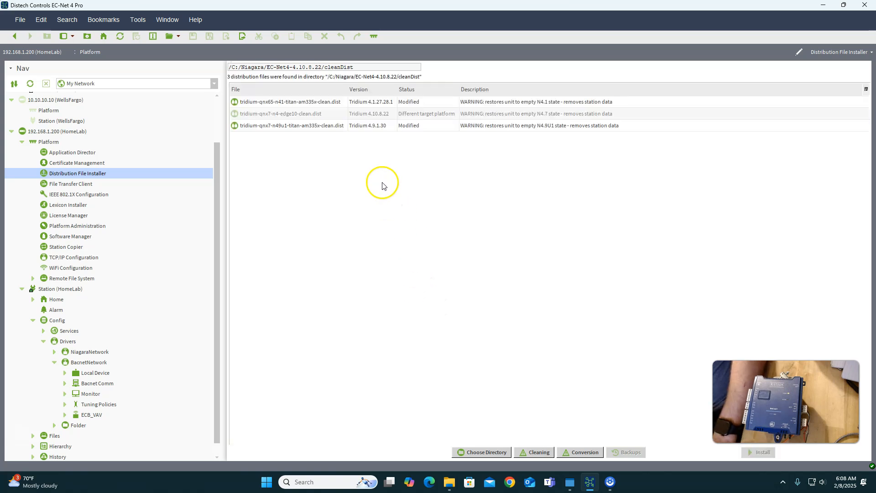
{"action": "mouse_move", "coordinate": [457, 452]}
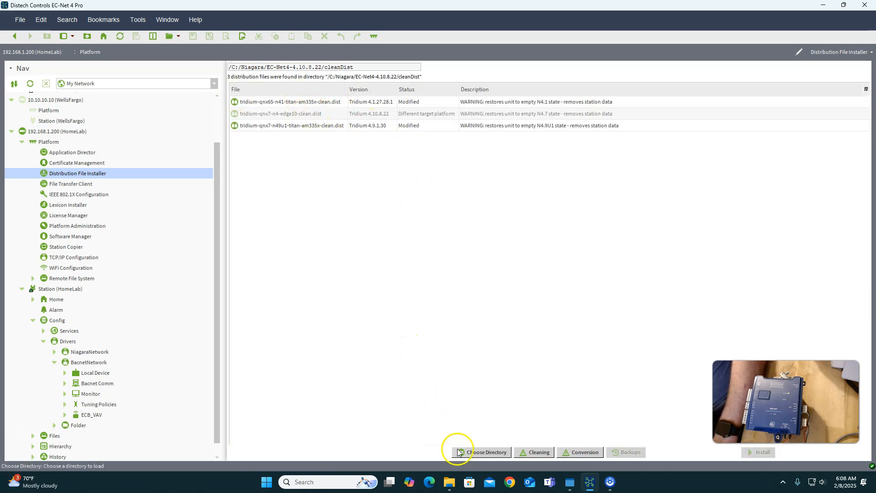
{"action": "left_click", "coordinate": [483, 452]}
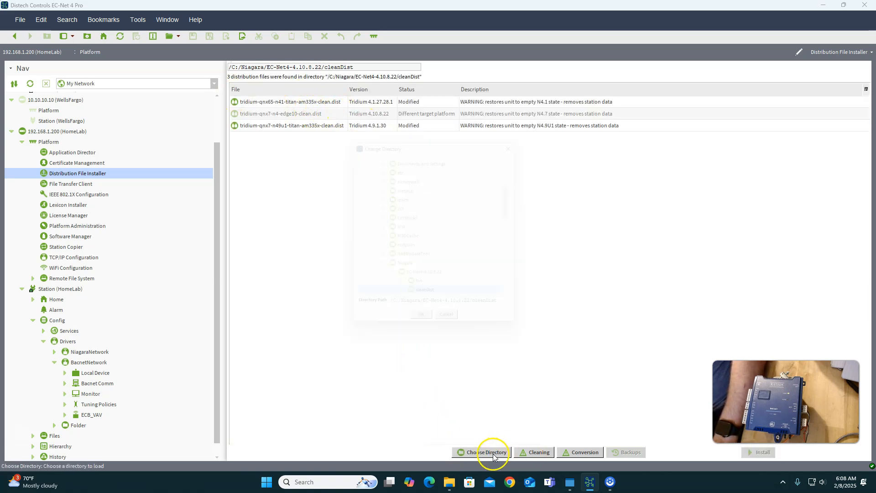
{"action": "left_click", "coordinate": [485, 452]}
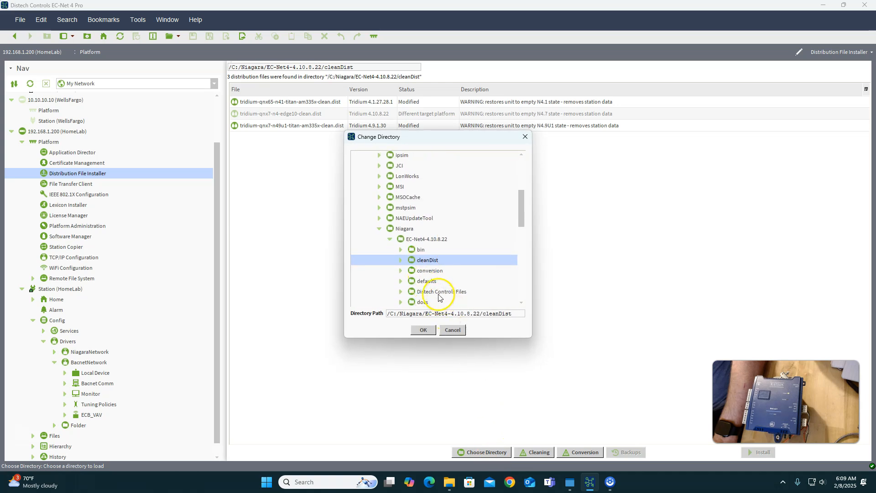
{"action": "left_click", "coordinate": [423, 329]}
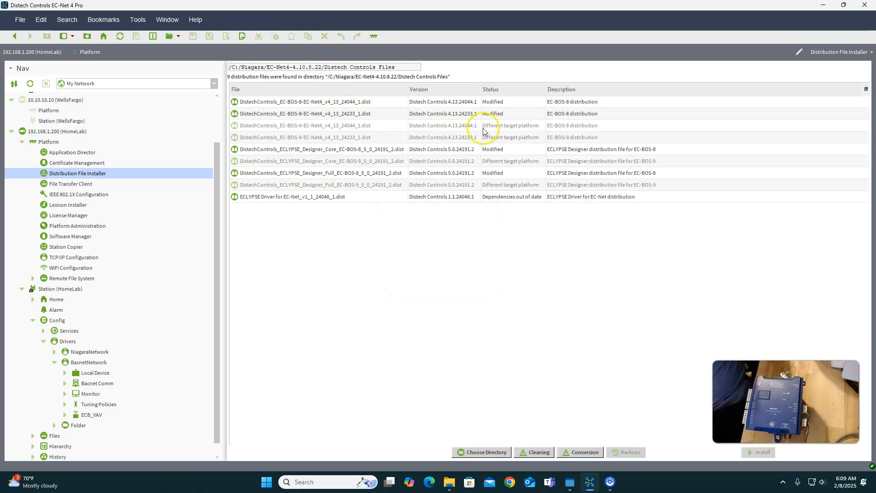
{"action": "mouse_move", "coordinate": [551, 125]}
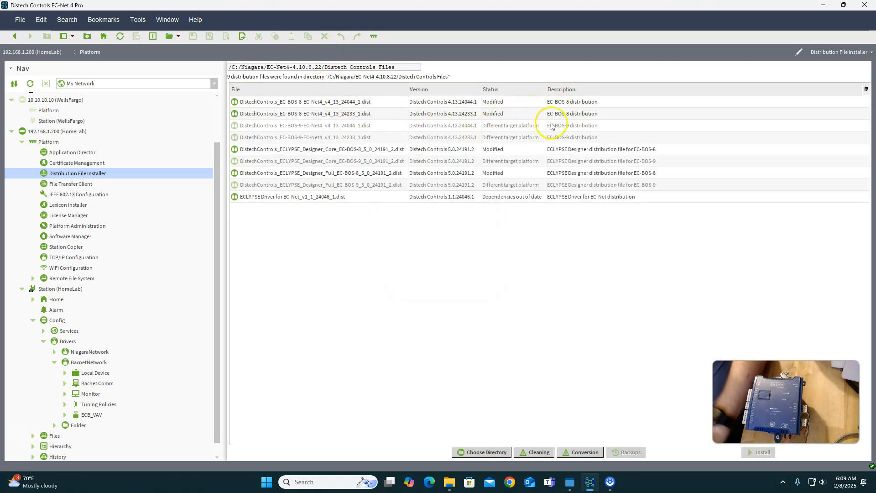
{"action": "mouse_move", "coordinate": [573, 117]}
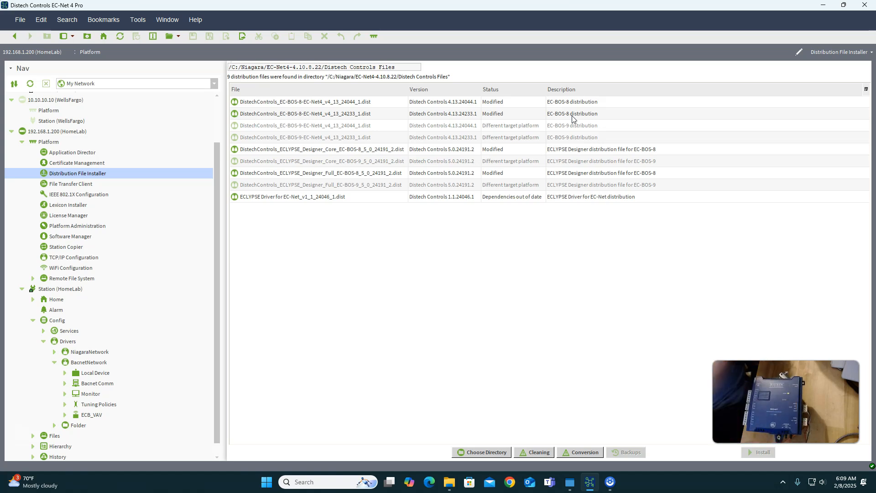
{"action": "mouse_move", "coordinate": [565, 114]}
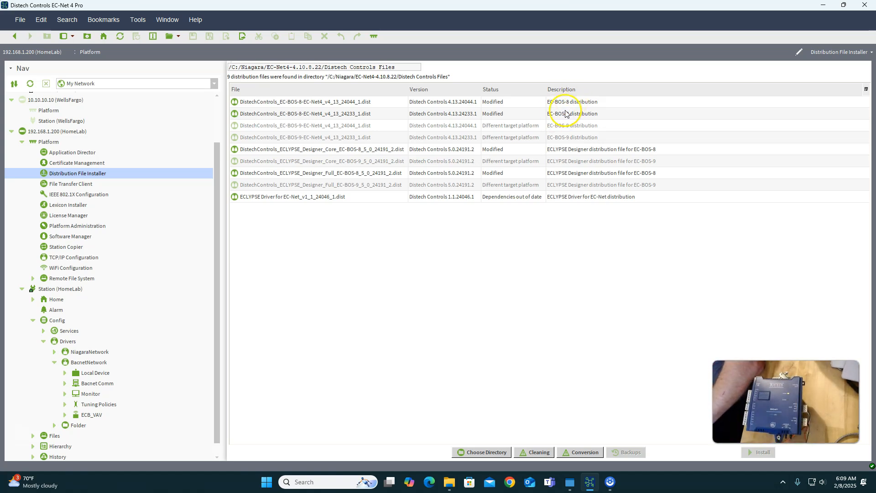
{"action": "mouse_move", "coordinate": [576, 134]}
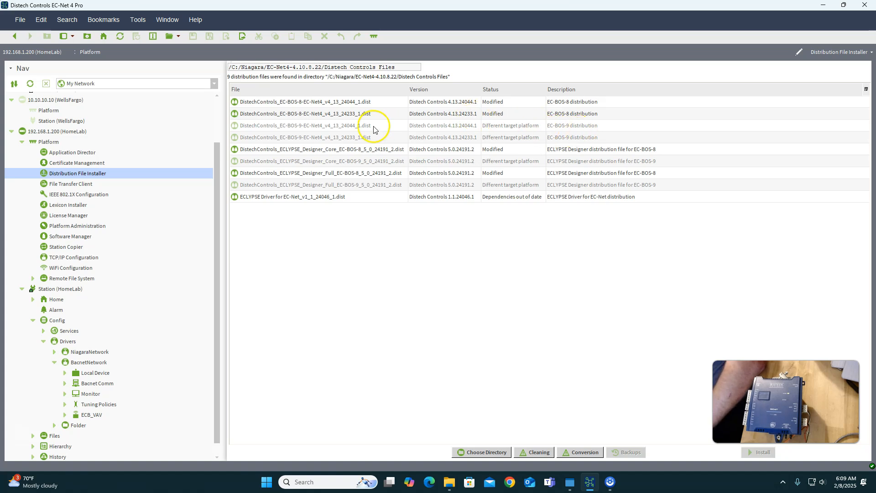
{"action": "mouse_move", "coordinate": [421, 119]}
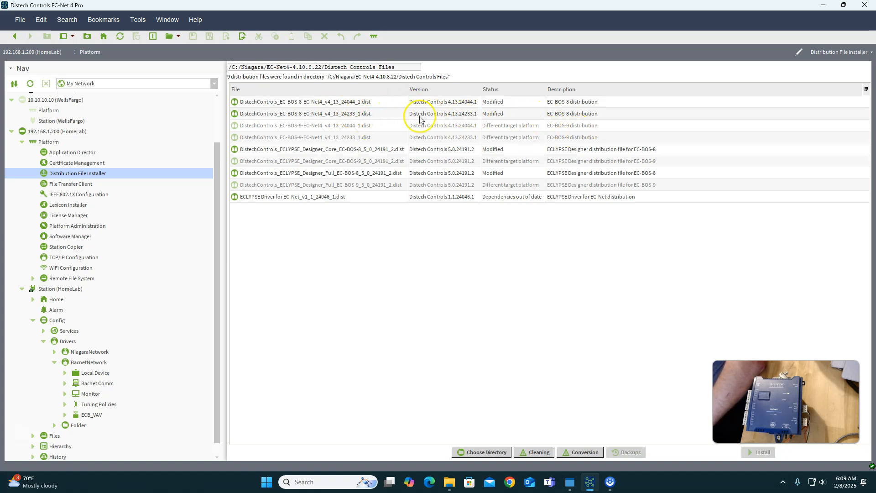
{"action": "mouse_move", "coordinate": [464, 109]}
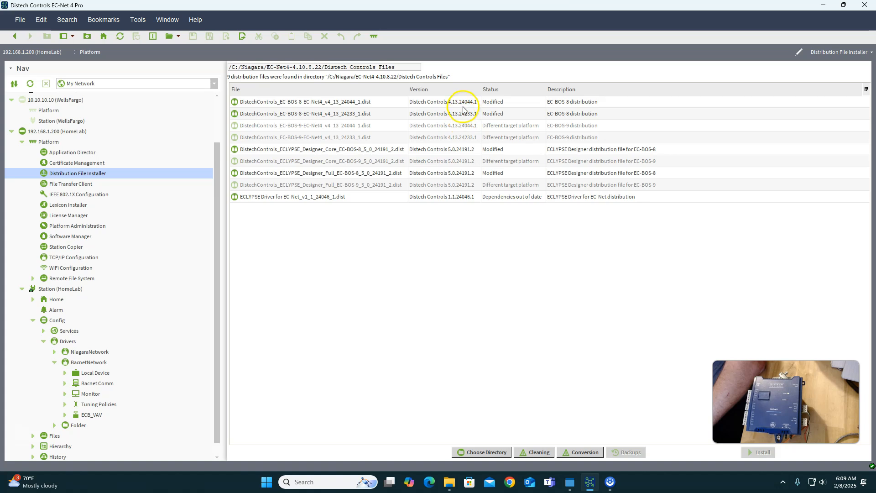
{"action": "mouse_move", "coordinate": [461, 118]}
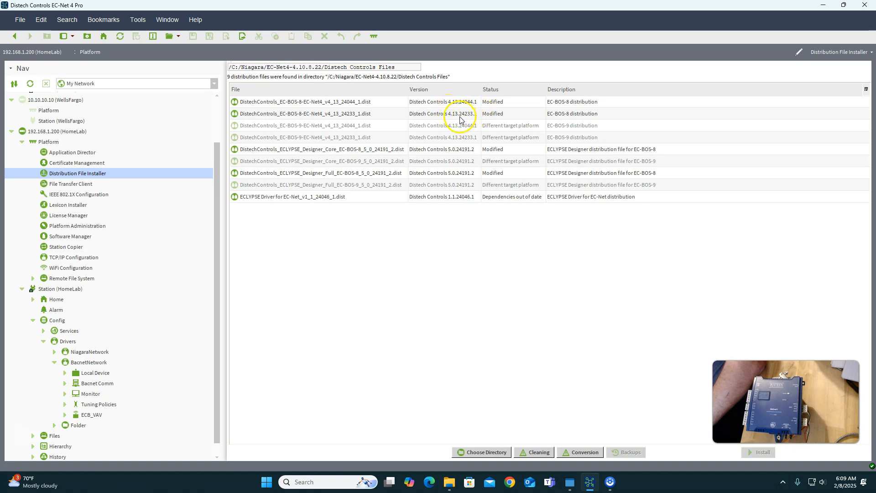
{"action": "mouse_move", "coordinate": [458, 120]}
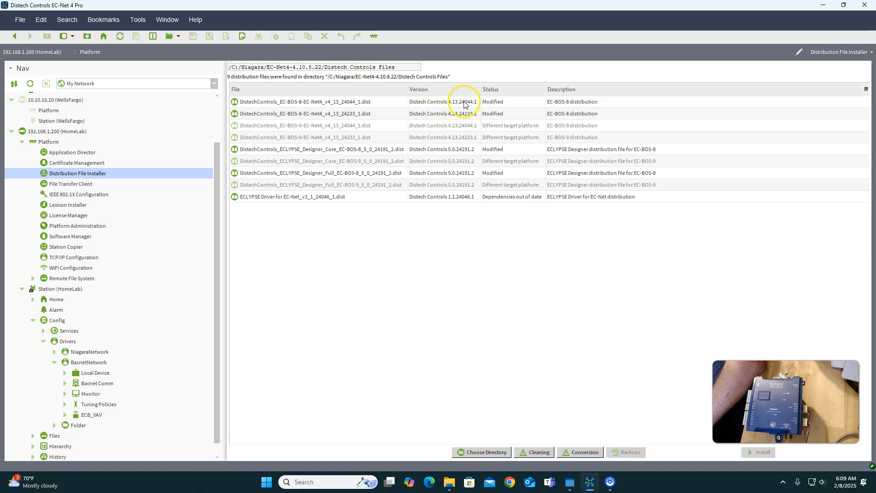
- Install the EC-BOS-8 v4.13.24233.1 distribution, stopping running applications to proceed
{"action": "left_click", "coordinate": [303, 114]}
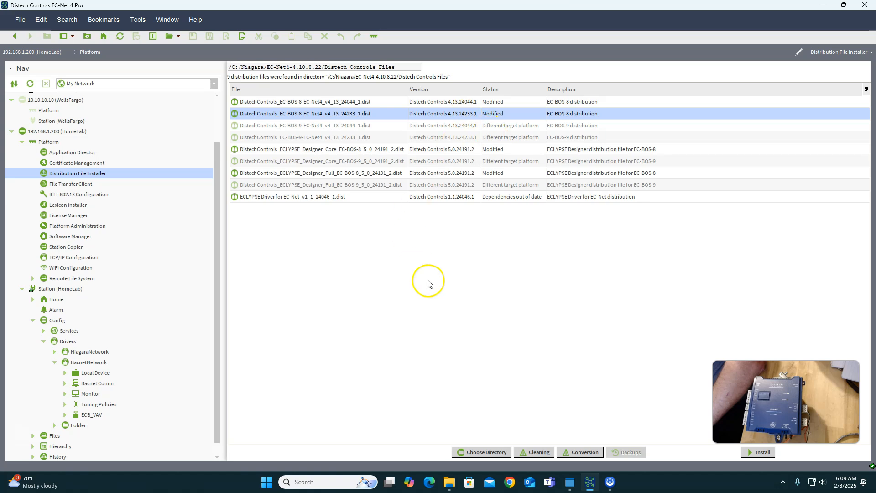
{"action": "mouse_move", "coordinate": [758, 452]}
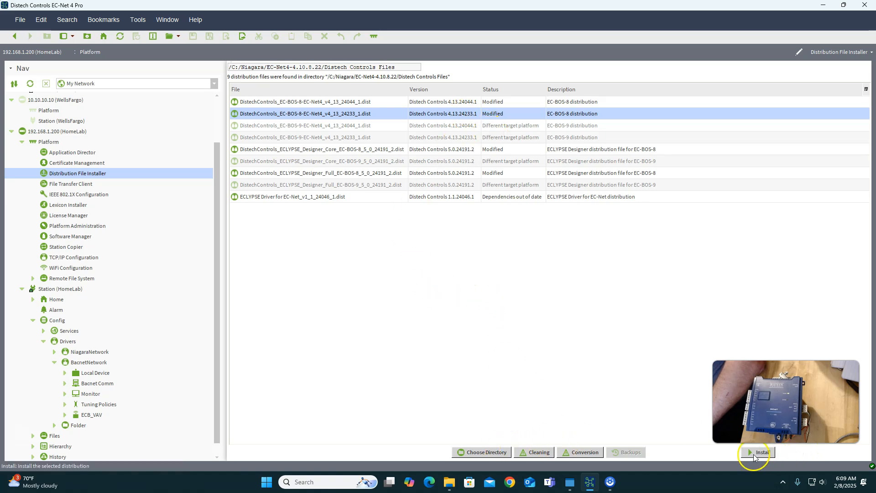
{"action": "left_click", "coordinate": [762, 452]}
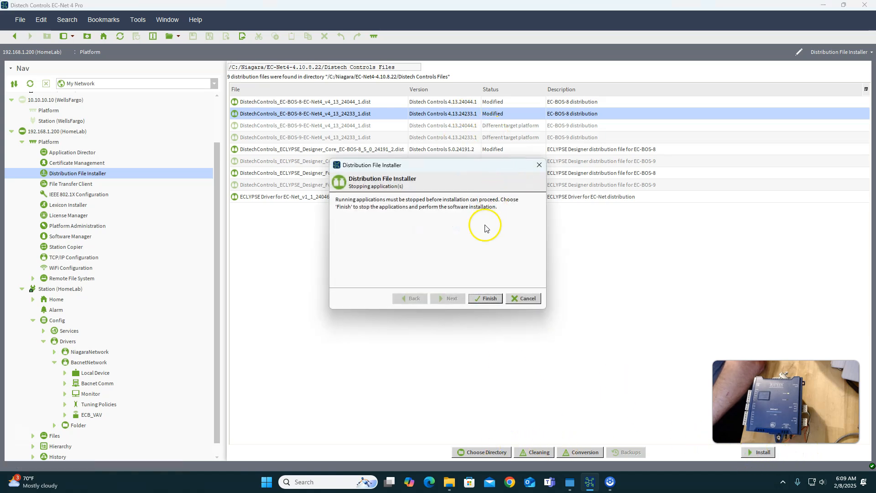
{"action": "left_click", "coordinate": [484, 298]}
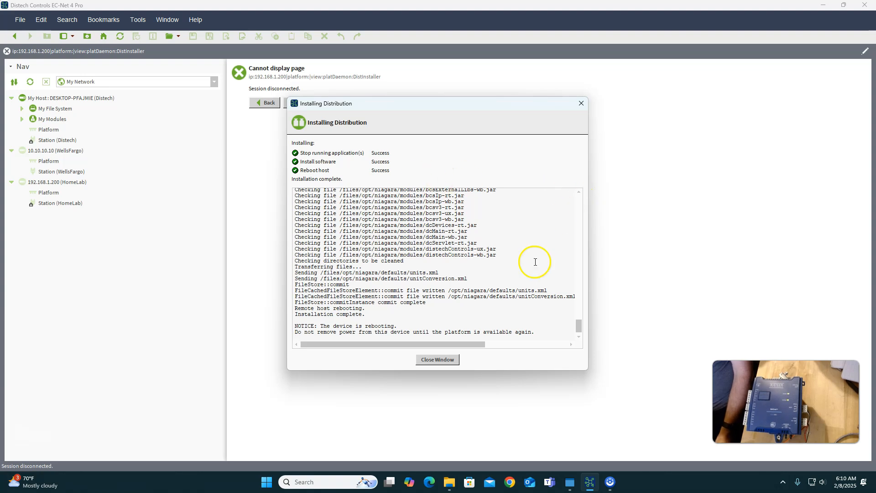
- Close the installation report and log back into the rebooted HomeLab platform
{"action": "left_click", "coordinate": [437, 359]}
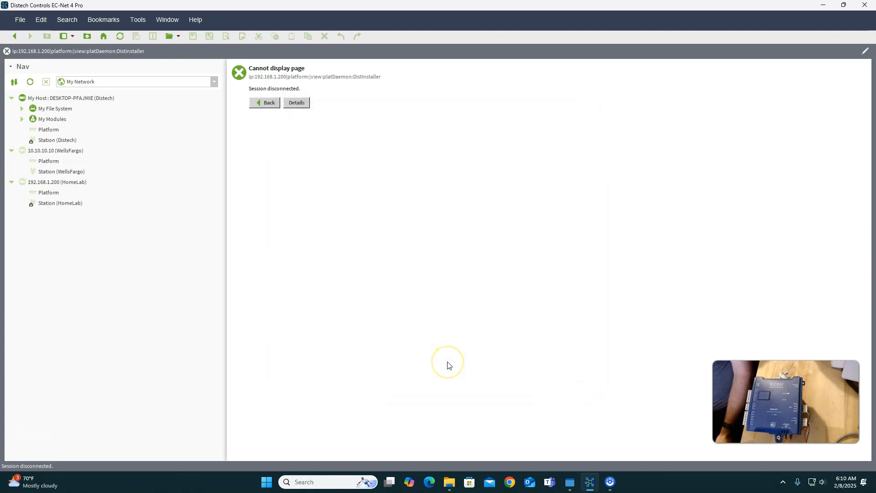
{"action": "mouse_move", "coordinate": [447, 365]}
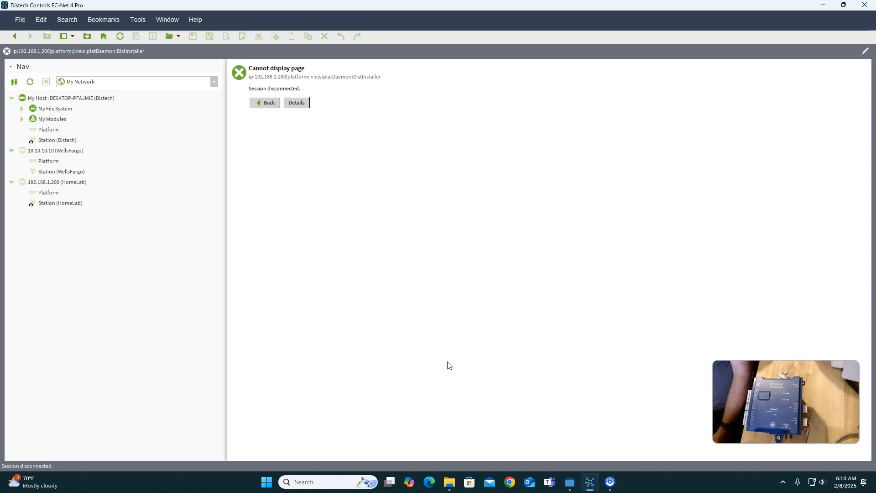
{"action": "mouse_move", "coordinate": [55, 451]}
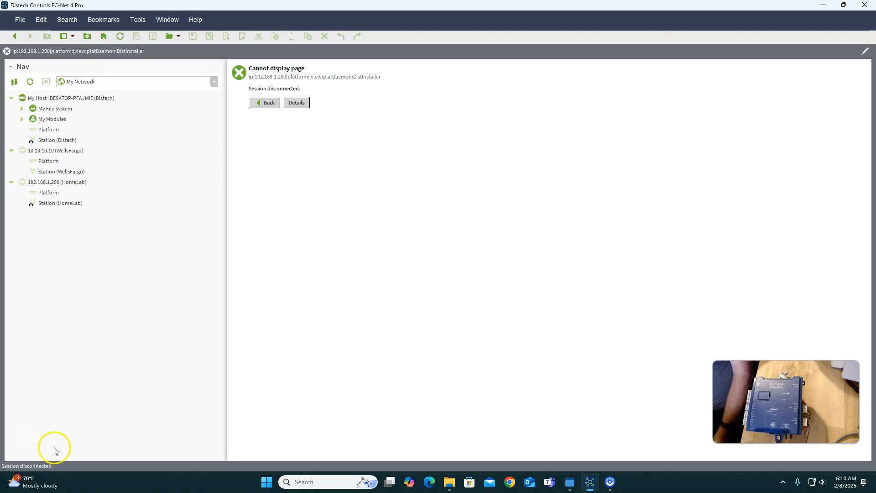
{"action": "left_click", "coordinate": [48, 193]}
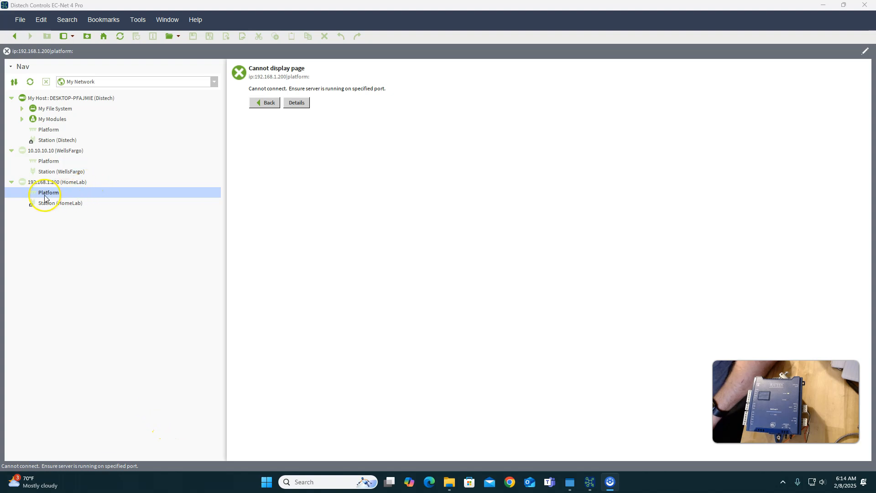
{"action": "double_click", "coordinate": [49, 193]}
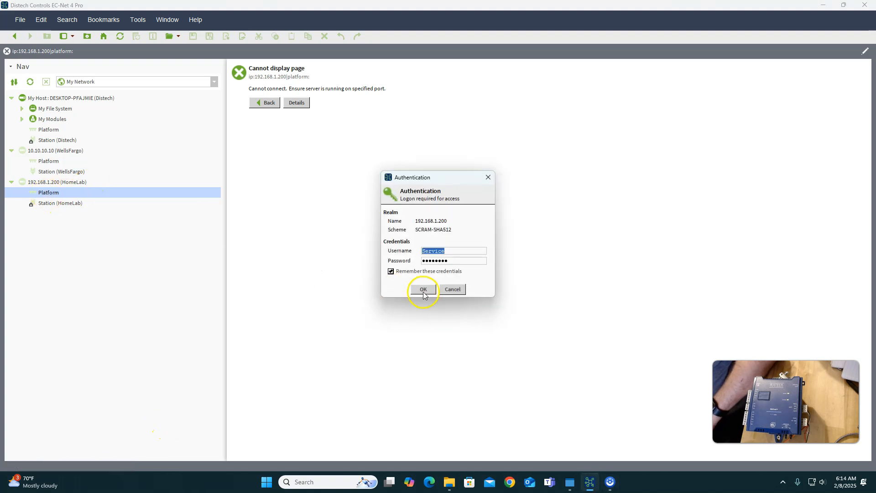
{"action": "left_click", "coordinate": [423, 289]}
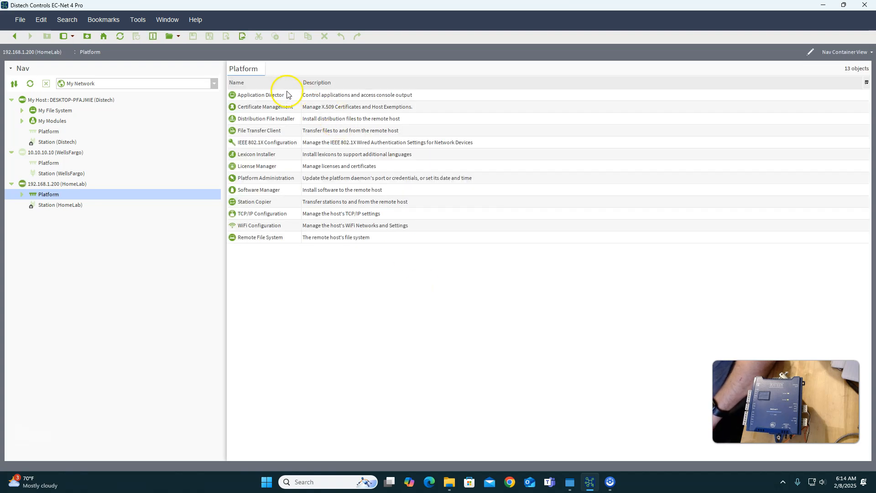
- Open the Application Director to watch the HomeLab station's startup output
{"action": "double_click", "coordinate": [258, 94]}
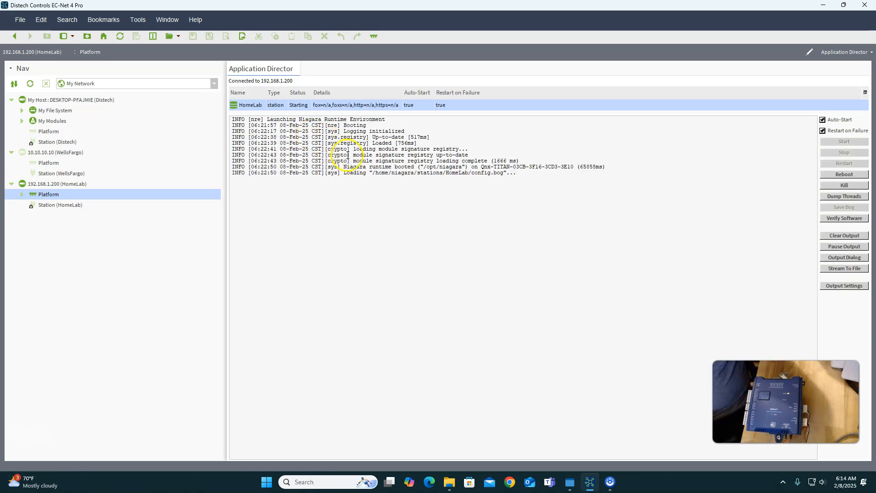
{"action": "mouse_move", "coordinate": [376, 168]}
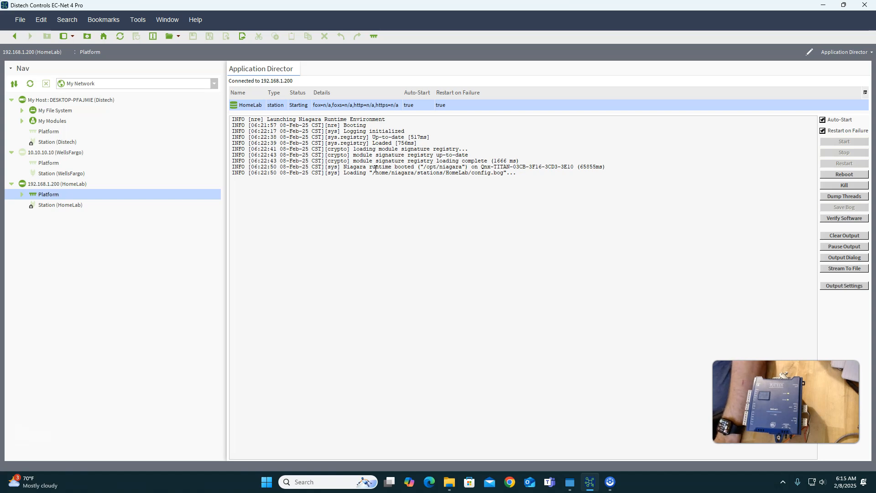
{"action": "mouse_move", "coordinate": [289, 196]}
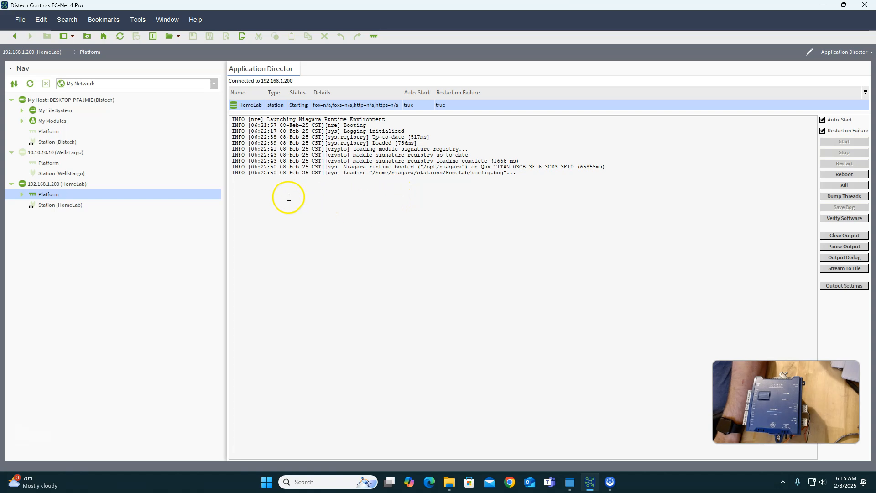
{"action": "mouse_move", "coordinate": [187, 328]}
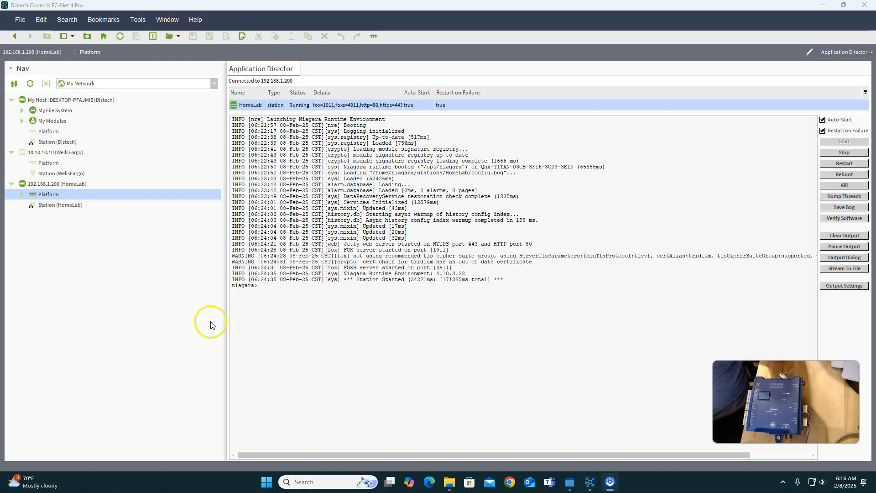
{"action": "mouse_move", "coordinate": [307, 147]}
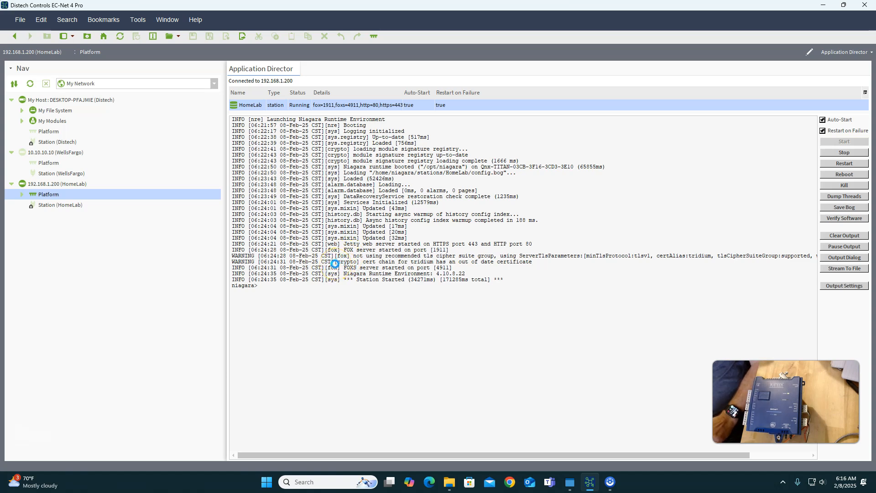
{"action": "mouse_move", "coordinate": [308, 119]}
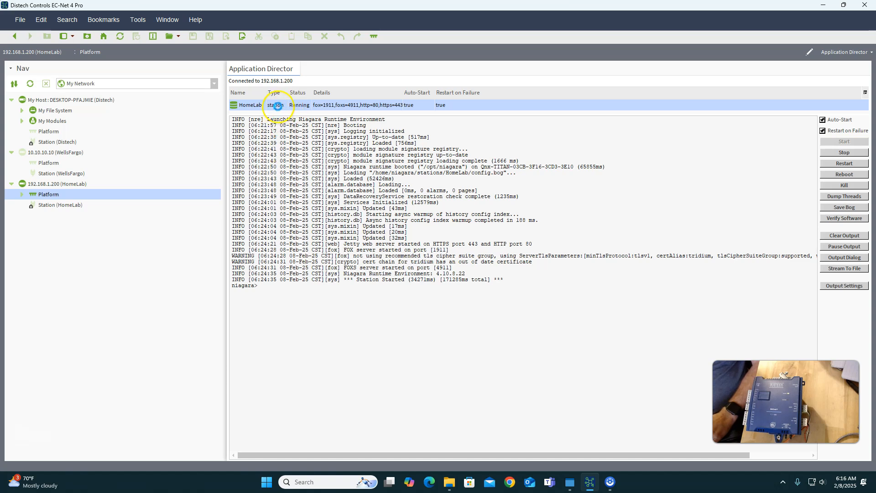
{"action": "mouse_move", "coordinate": [390, 182]}
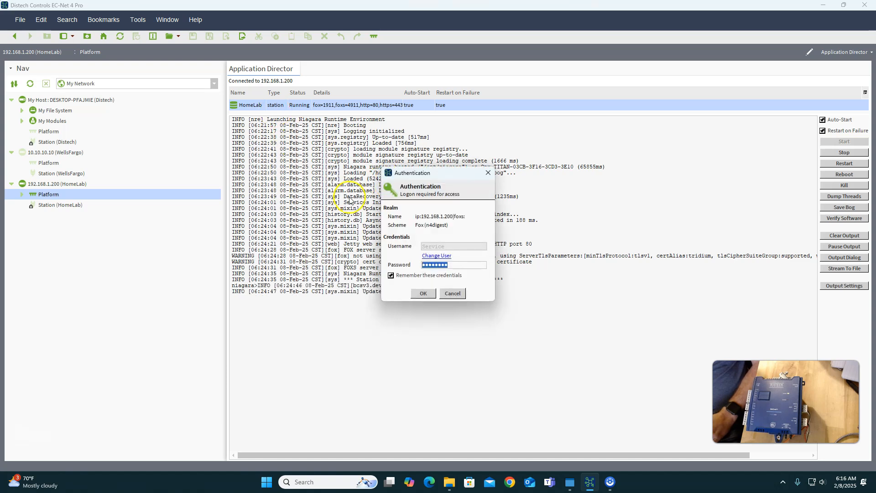
- Log into HomeLab and expand Station > Config > Drivers > BacnetNetwork
{"action": "left_click", "coordinate": [423, 292]}
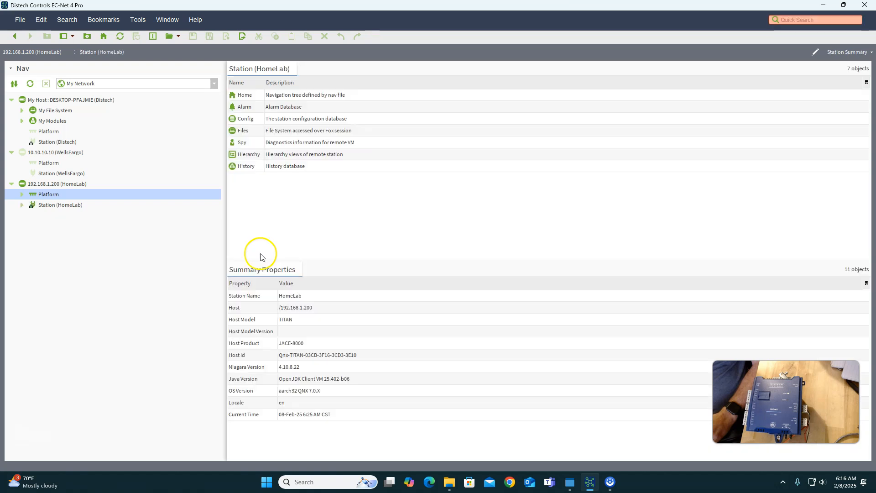
{"action": "left_click", "coordinate": [21, 204]}
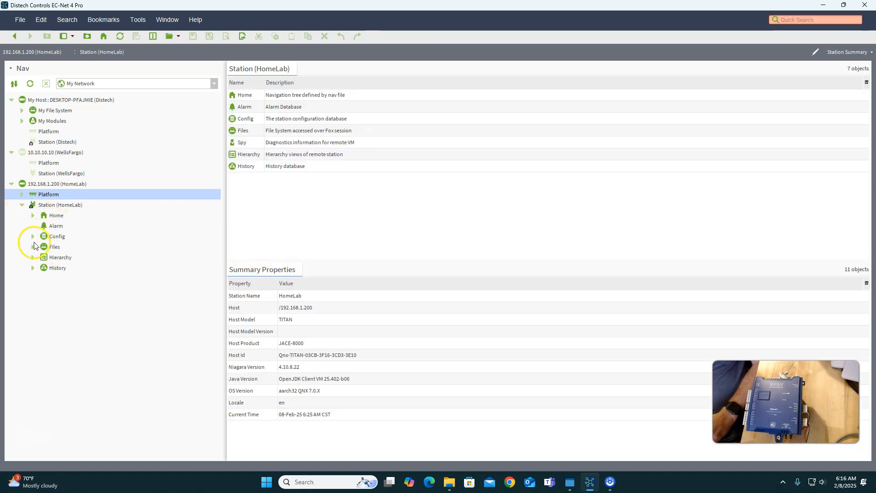
{"action": "left_click", "coordinate": [32, 236]}
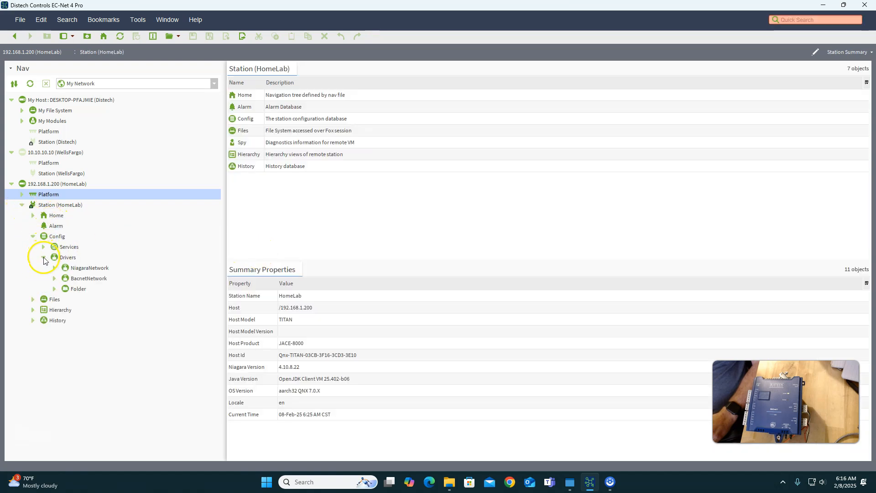
{"action": "left_click", "coordinate": [54, 279]}
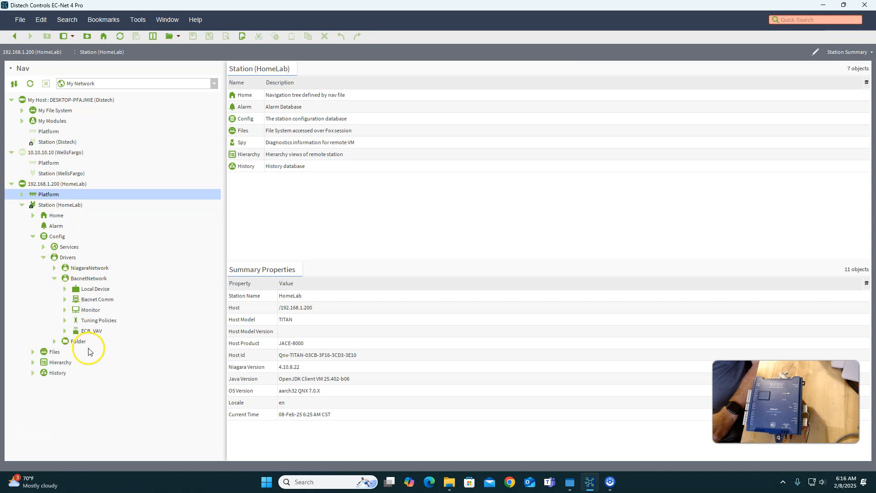
- Delete the old ECB_VAV device from the BACnet network
{"action": "right_click", "coordinate": [90, 330]}
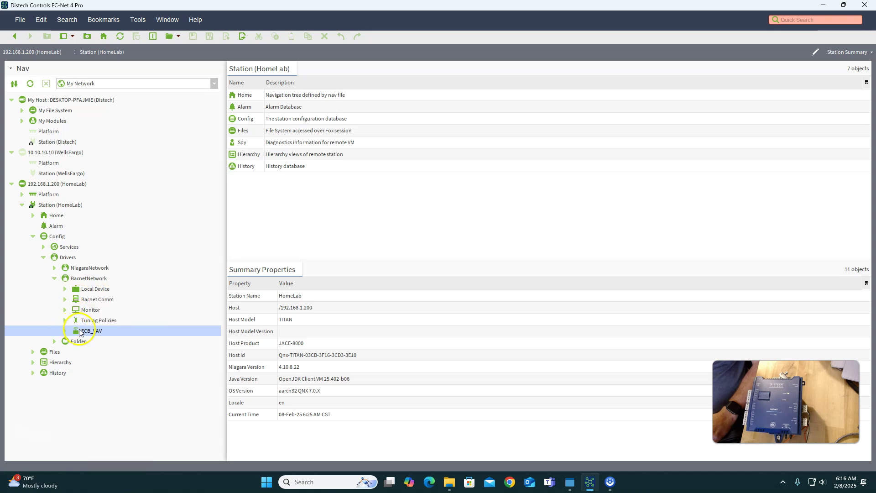
{"action": "right_click", "coordinate": [89, 331]}
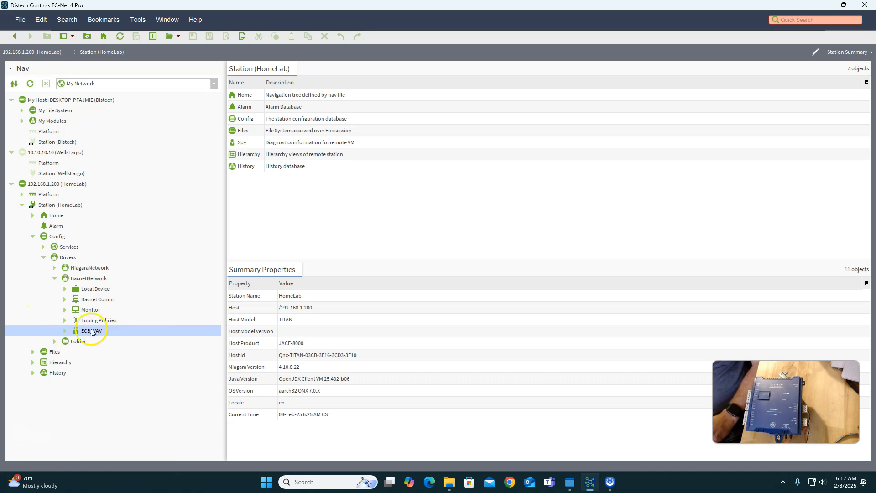
{"action": "right_click", "coordinate": [92, 331]}
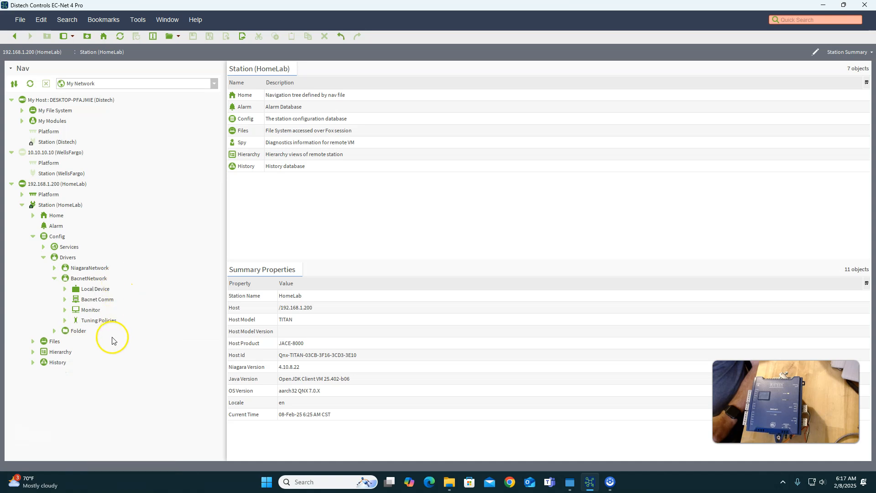
- Discover devices on BacnetNetwork and add ECB_VAV as a Bcp Bacnet Device
{"action": "left_click", "coordinate": [89, 278]}
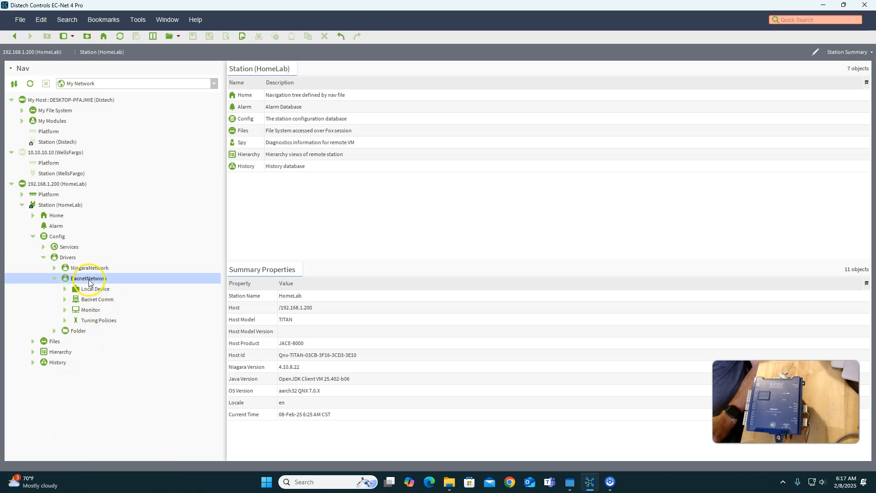
{"action": "left_click", "coordinate": [554, 433]}
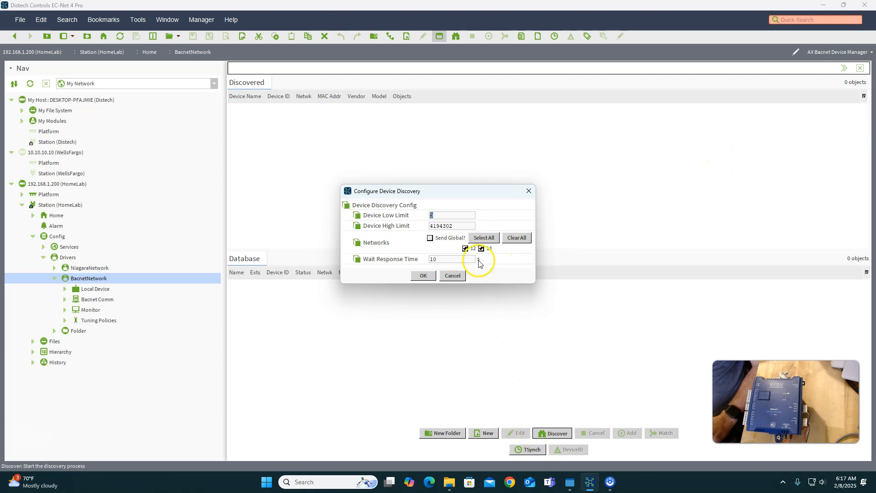
{"action": "left_click", "coordinate": [422, 275]}
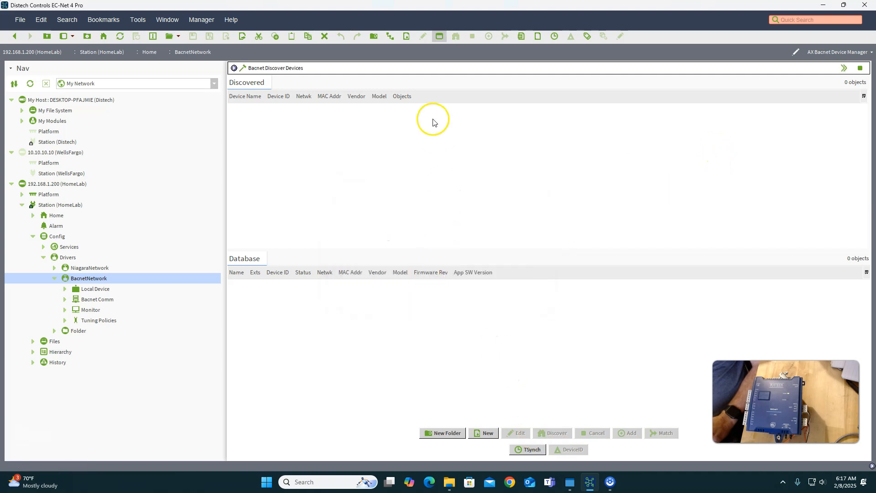
{"action": "left_click", "coordinate": [553, 432]}
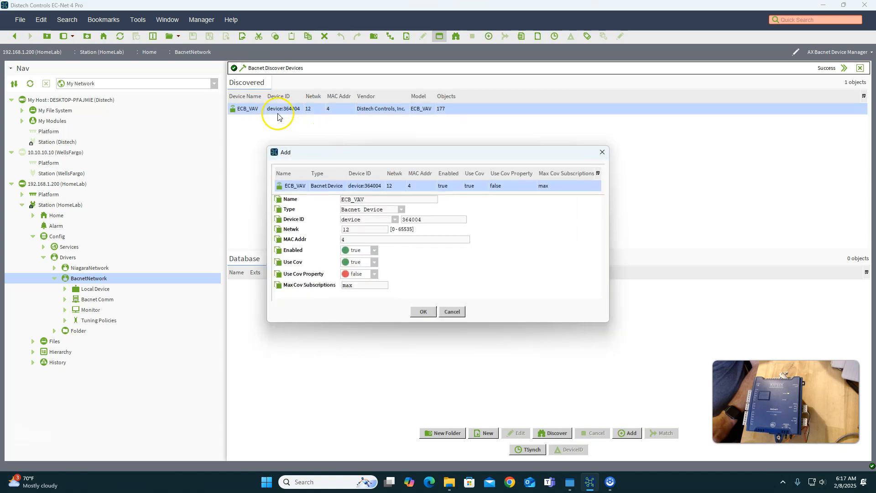
{"action": "mouse_move", "coordinate": [397, 211]}
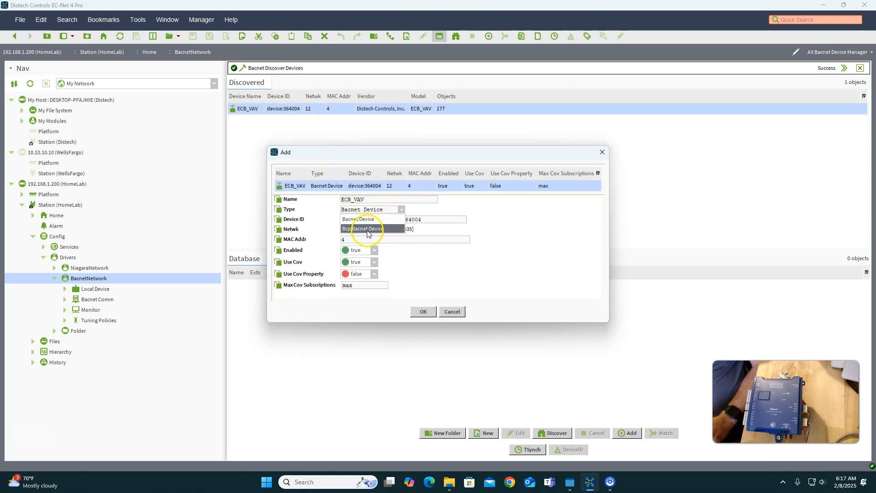
{"action": "mouse_move", "coordinate": [389, 226]}
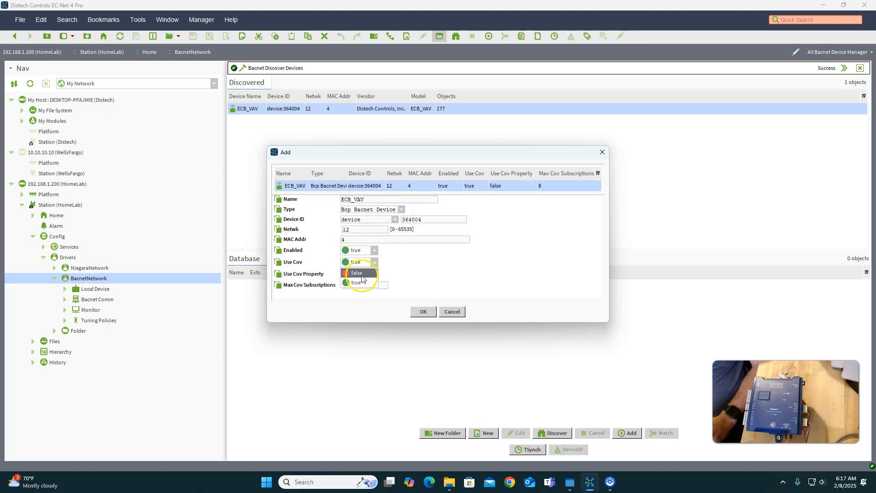
{"action": "left_click", "coordinate": [422, 311]}
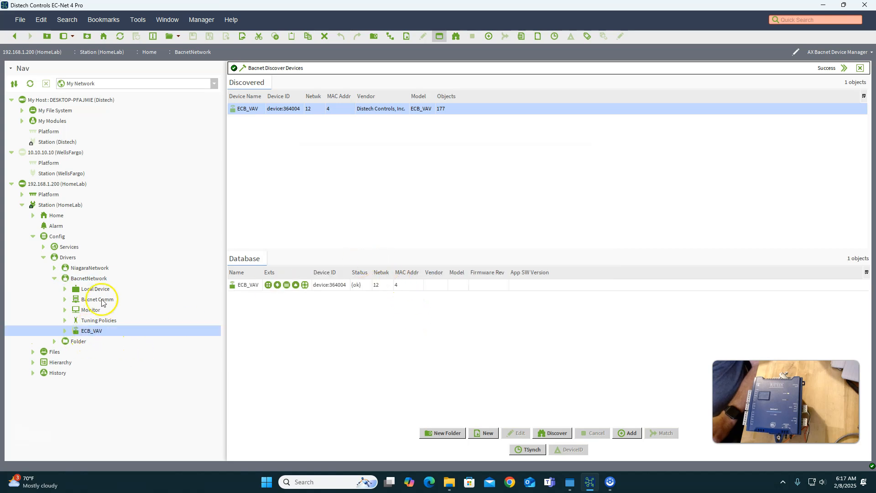
{"action": "right_click", "coordinate": [91, 330]}
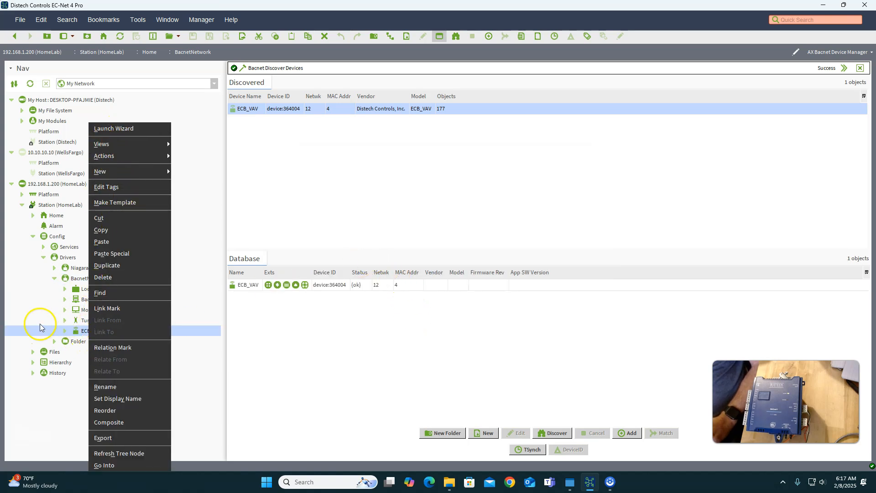
{"action": "mouse_move", "coordinate": [125, 162]}
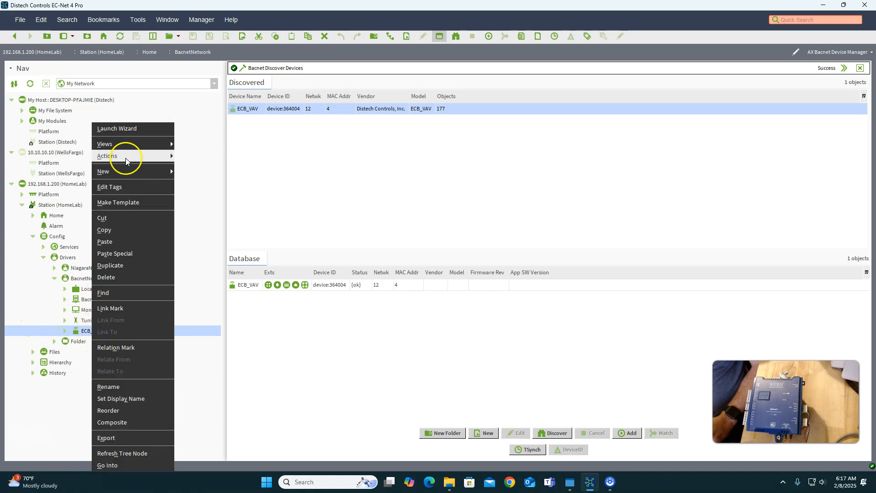
{"action": "left_click", "coordinate": [206, 235]}
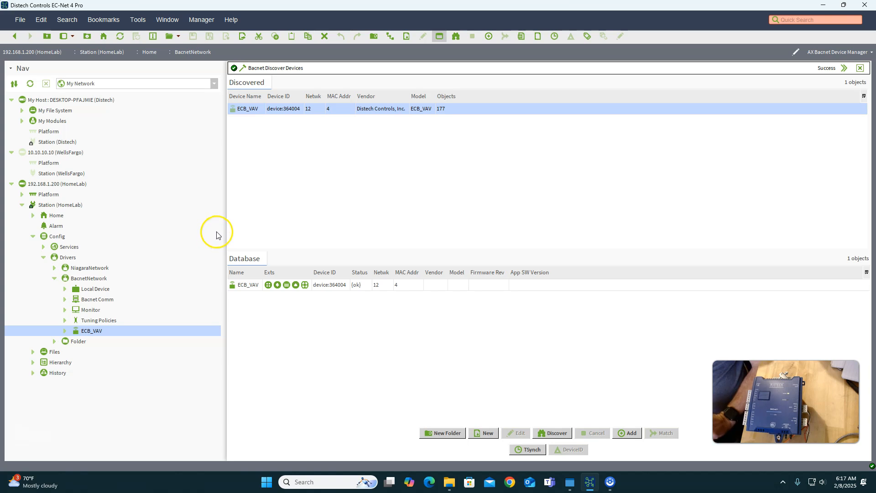
{"action": "mouse_move", "coordinate": [219, 234]}
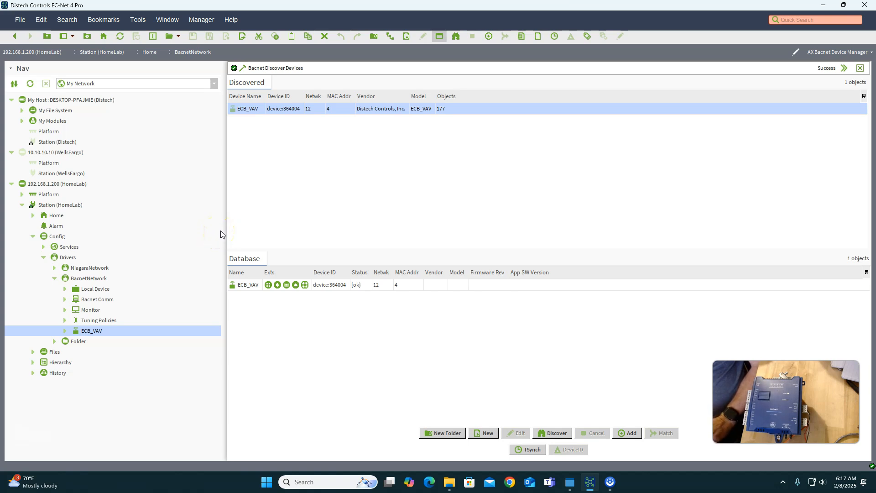
{"action": "mouse_move", "coordinate": [220, 231]}
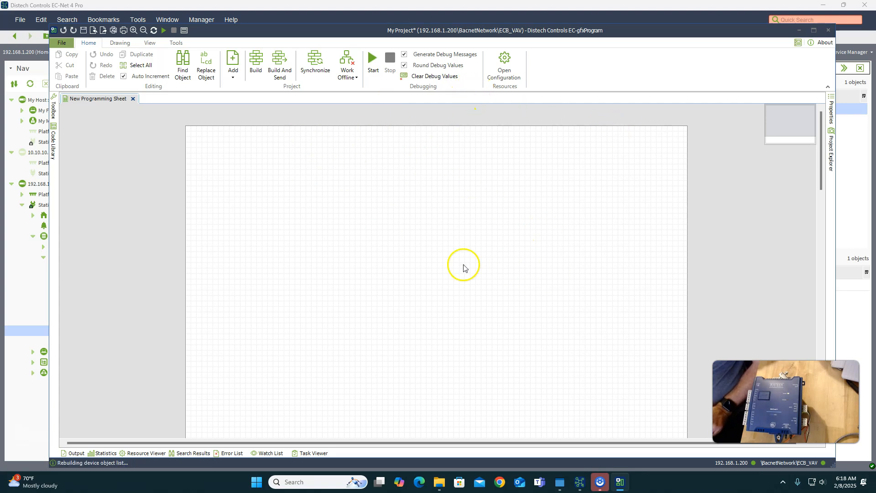
{"action": "mouse_move", "coordinate": [450, 268]}
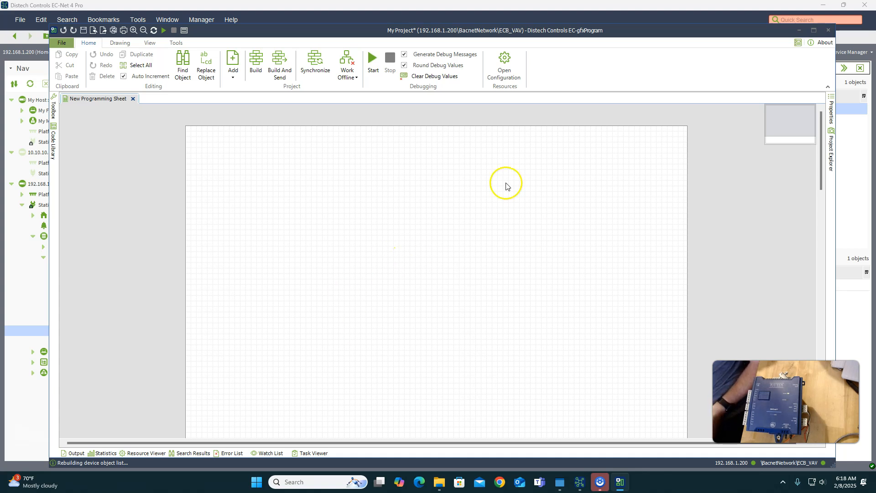
{"action": "mouse_move", "coordinate": [373, 338]}
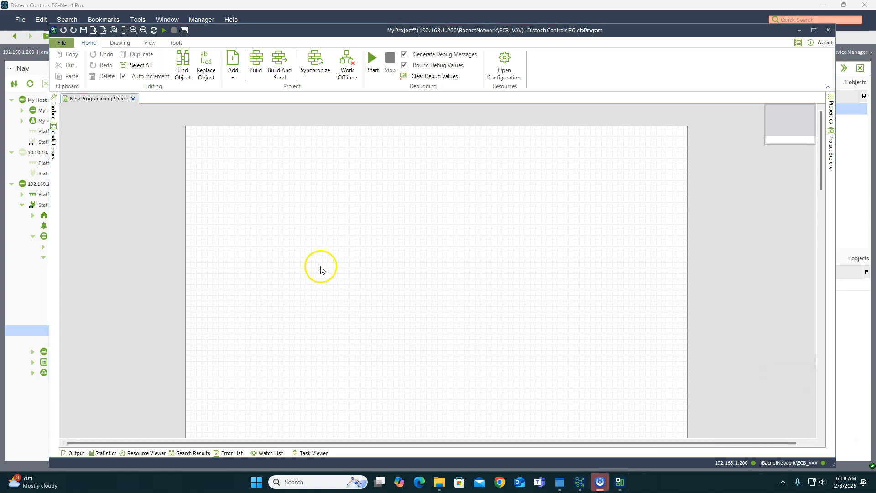
{"action": "mouse_move", "coordinate": [196, 224]}
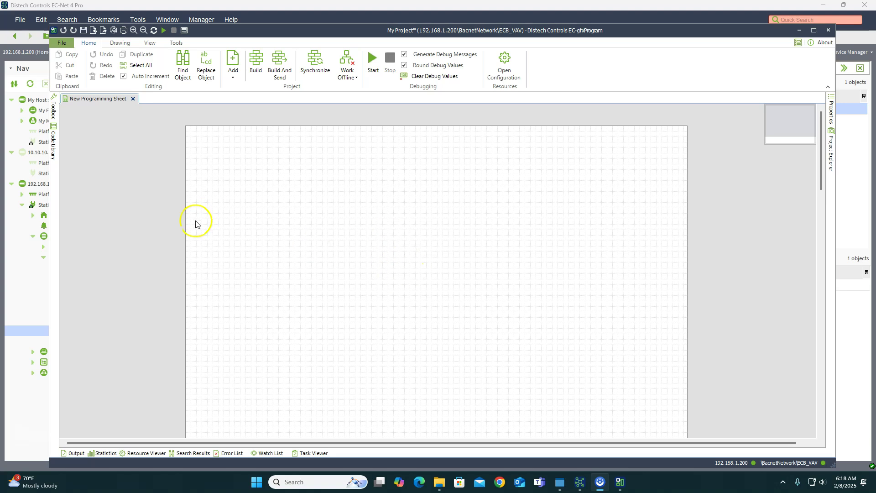
{"action": "mouse_move", "coordinate": [410, 102]}
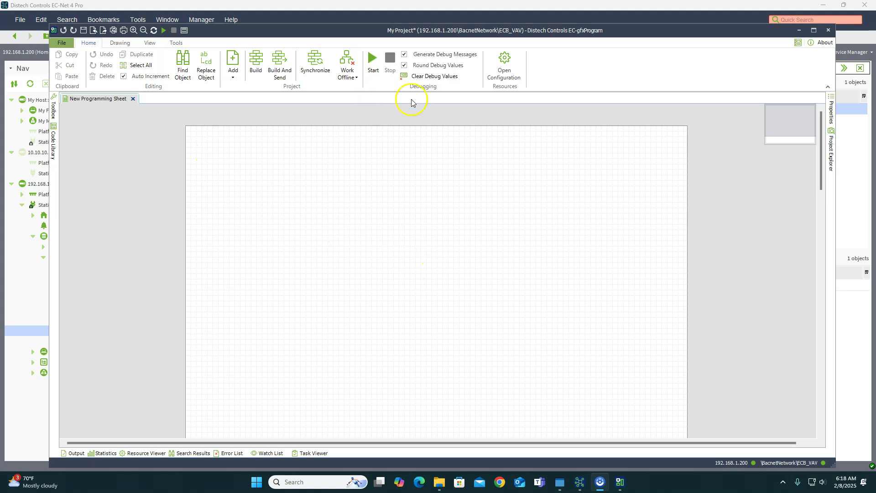
{"action": "mouse_move", "coordinate": [164, 116]}
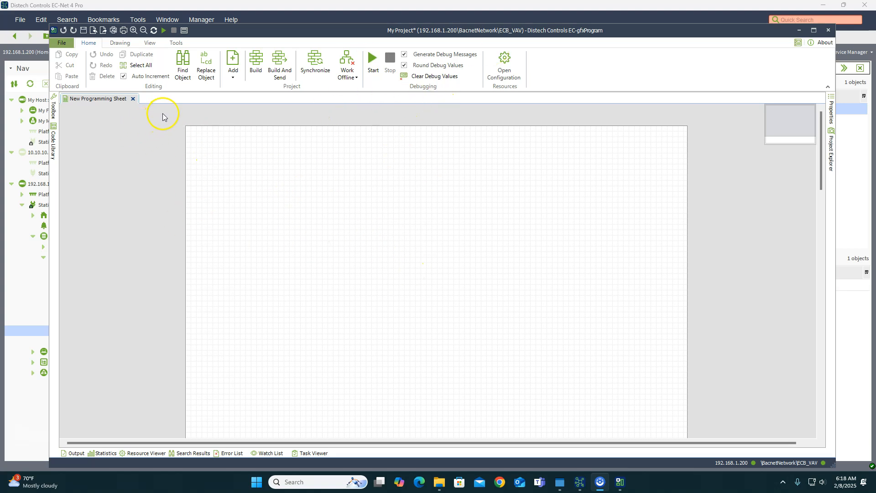
{"action": "left_click", "coordinate": [52, 118]}
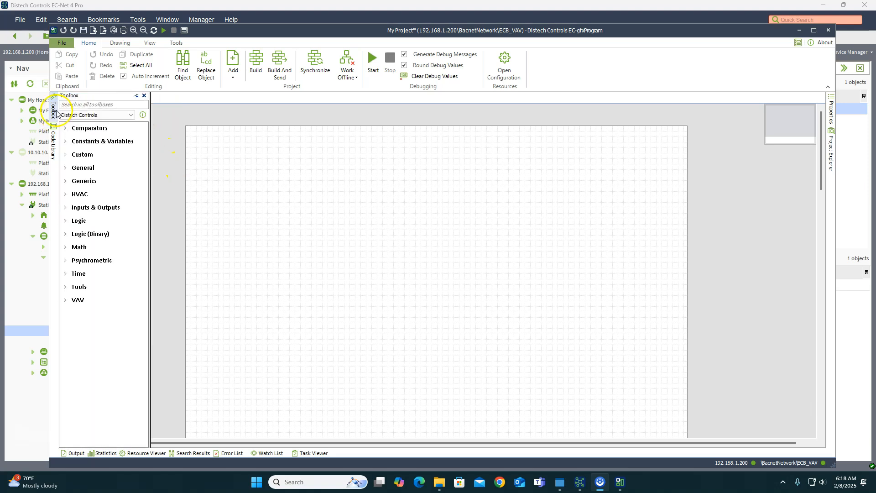
{"action": "left_click", "coordinate": [52, 151]}
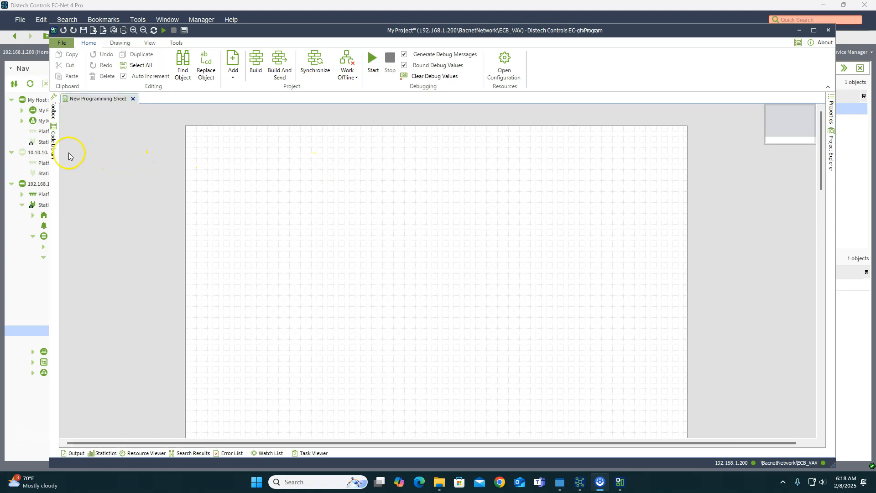
{"action": "left_click", "coordinate": [53, 137]}
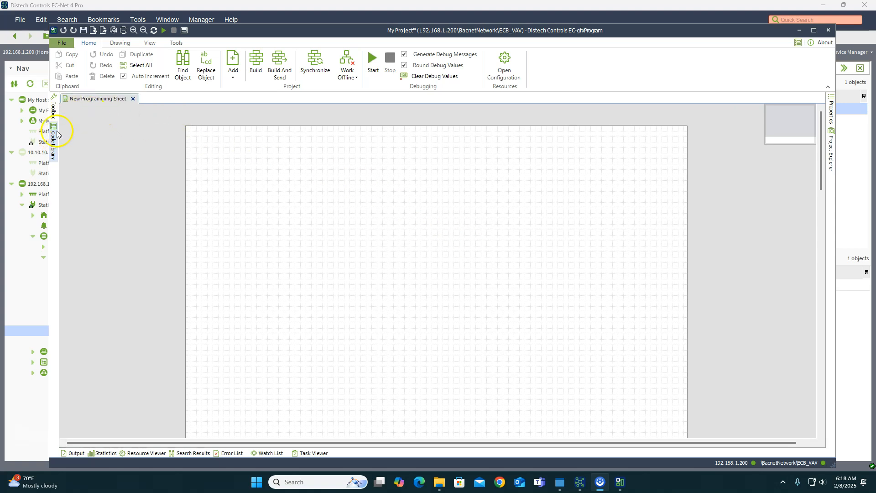
- Open the Code Library and expand gfxApplications > 3.11 > BACnet > VAV > PreLoadedApplications
{"action": "left_click", "coordinate": [52, 137]}
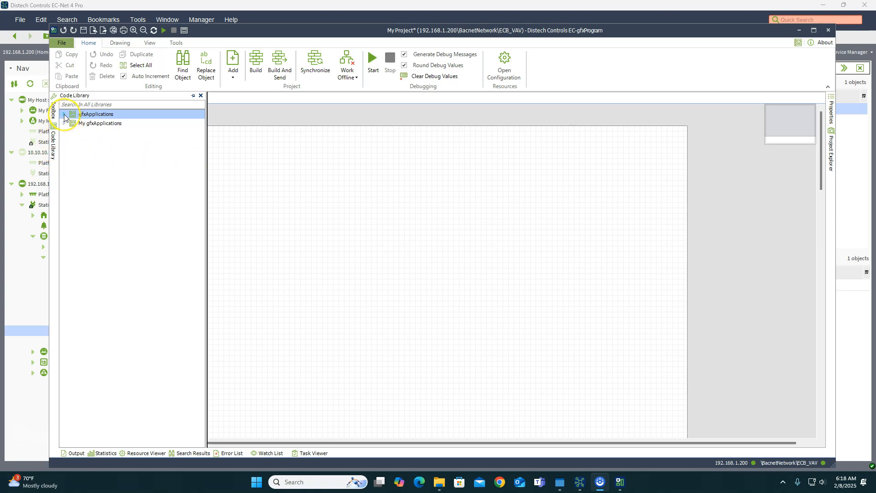
{"action": "left_click", "coordinate": [64, 115]}
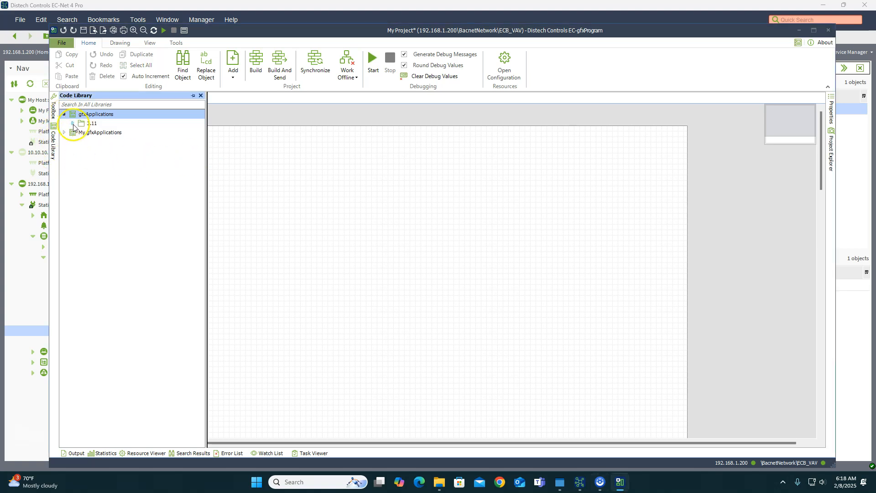
{"action": "left_click", "coordinate": [73, 123]}
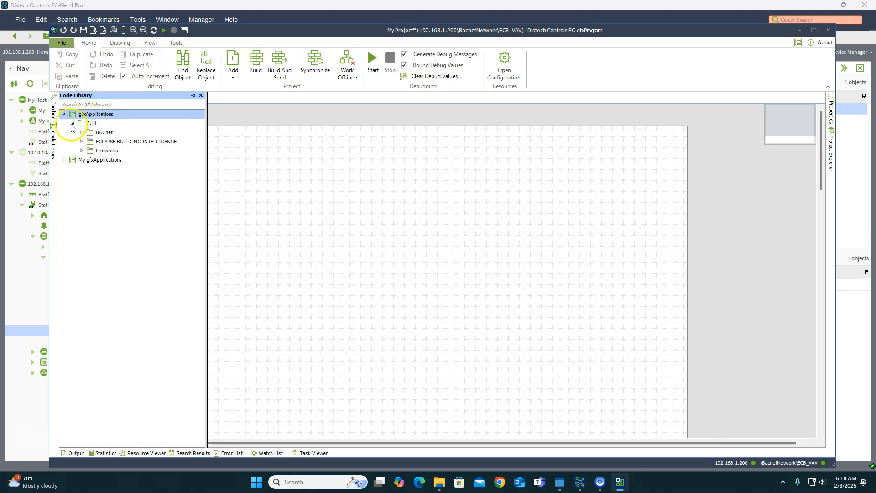
{"action": "left_click", "coordinate": [81, 132]}
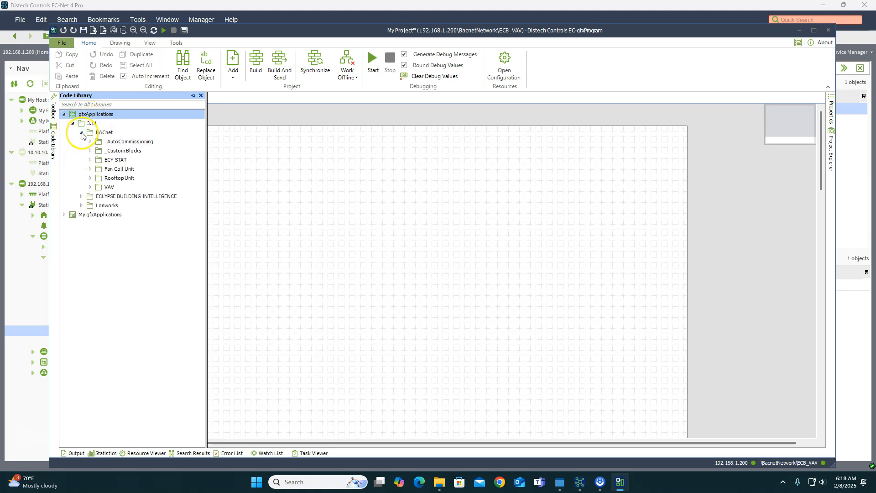
{"action": "left_click", "coordinate": [89, 187]}
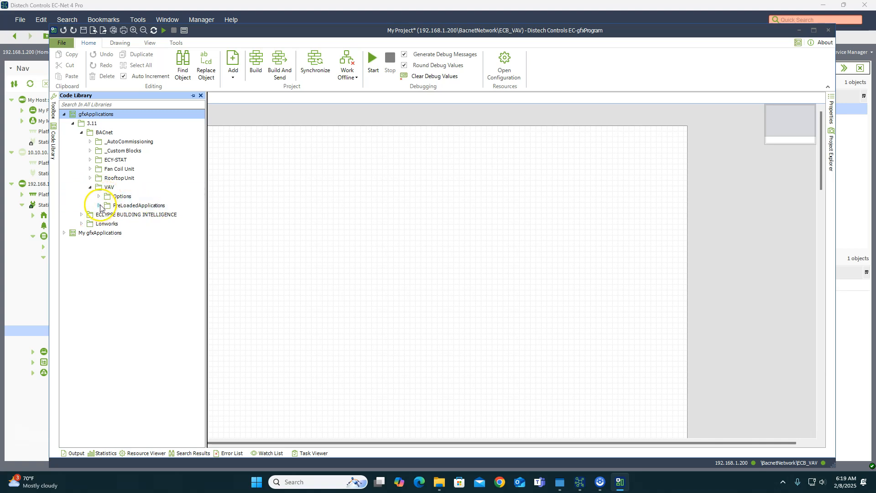
{"action": "left_click", "coordinate": [99, 205]}
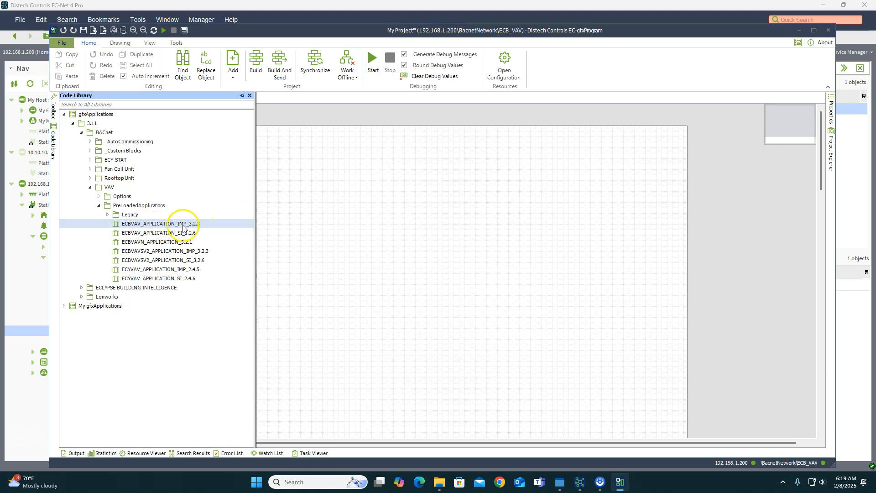
{"action": "mouse_move", "coordinate": [185, 230]}
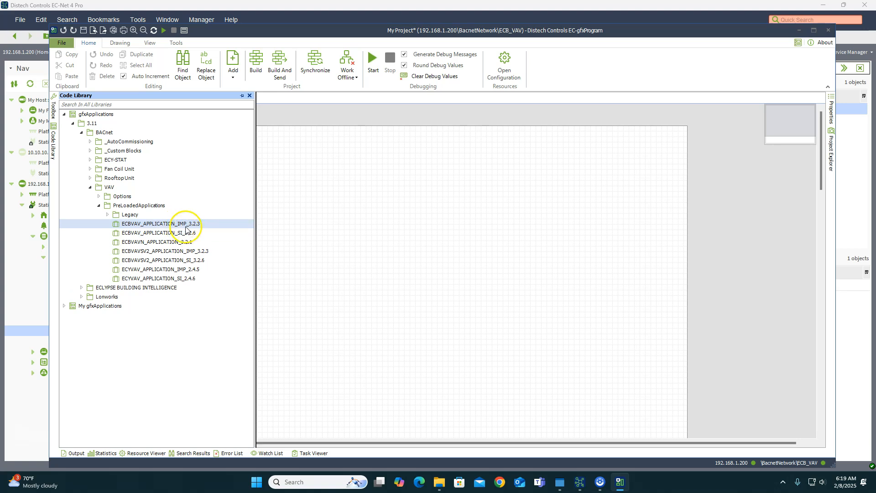
- Select ECBVAV_APPLICATION_IMP_3.2.3 from PreLoadedApplications and open it
{"action": "left_click", "coordinate": [157, 232]}
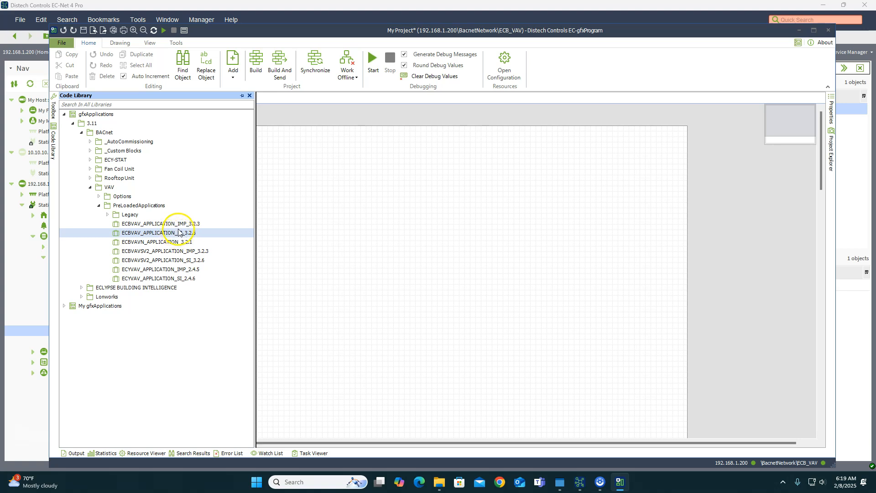
{"action": "left_click", "coordinate": [159, 224]}
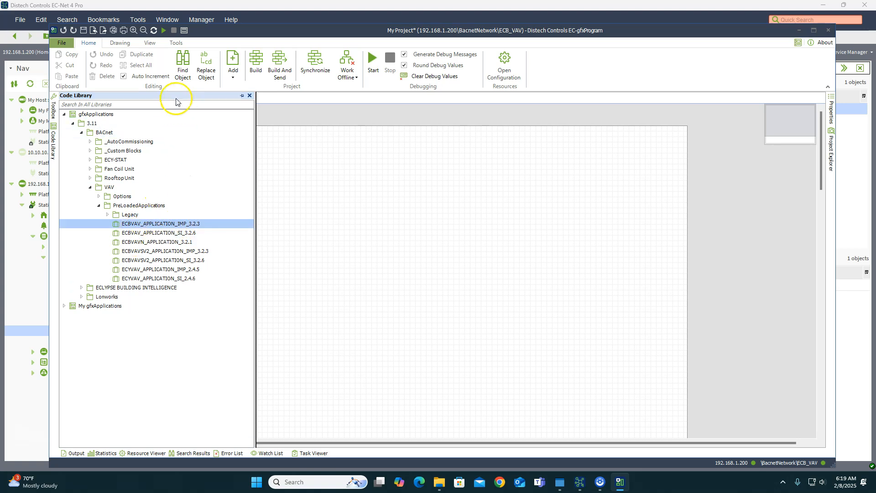
{"action": "mouse_move", "coordinate": [335, 200]}
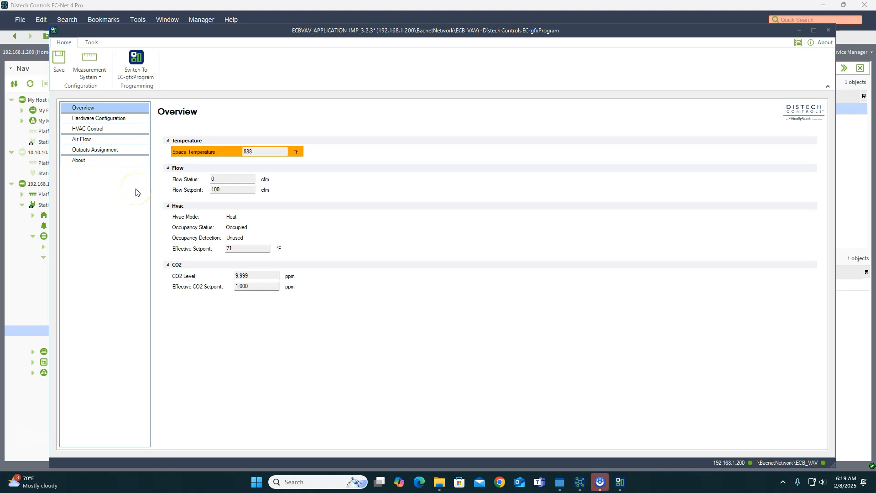
{"action": "mouse_move", "coordinate": [182, 157]}
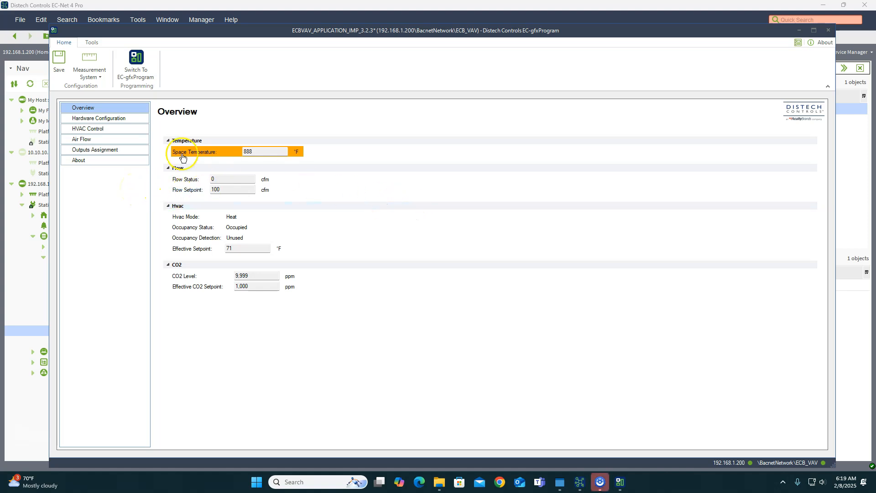
{"action": "mouse_move", "coordinate": [117, 118]}
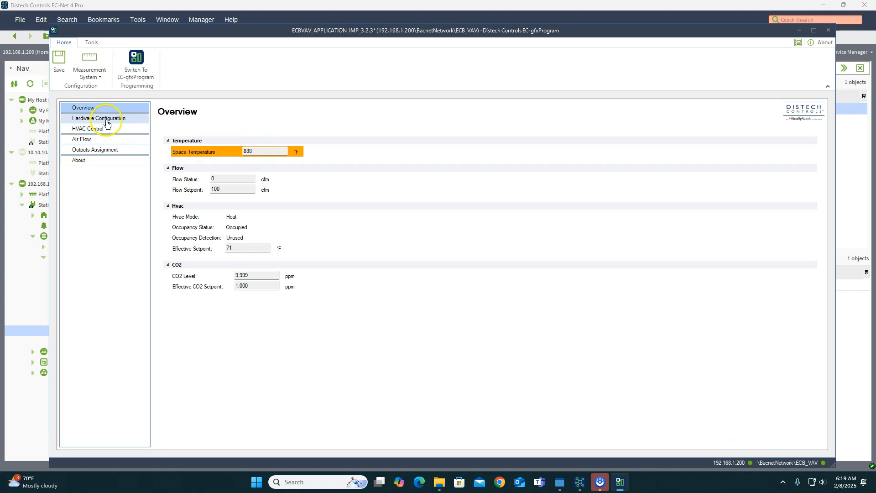
- Set Inputs 1–4 to SpaceTemp, SpOffset, Unconfig, Unconfig with a 10K Type 2 sensor
{"action": "left_click", "coordinate": [99, 118]}
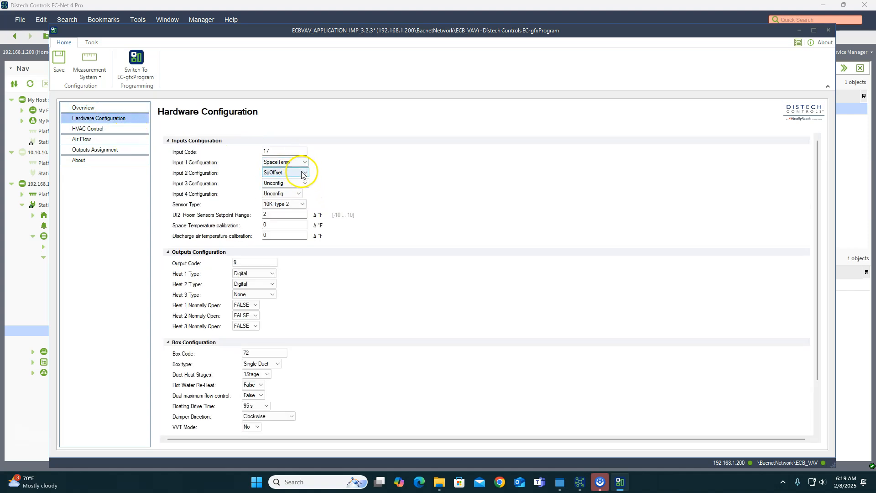
{"action": "left_click", "coordinate": [303, 162]}
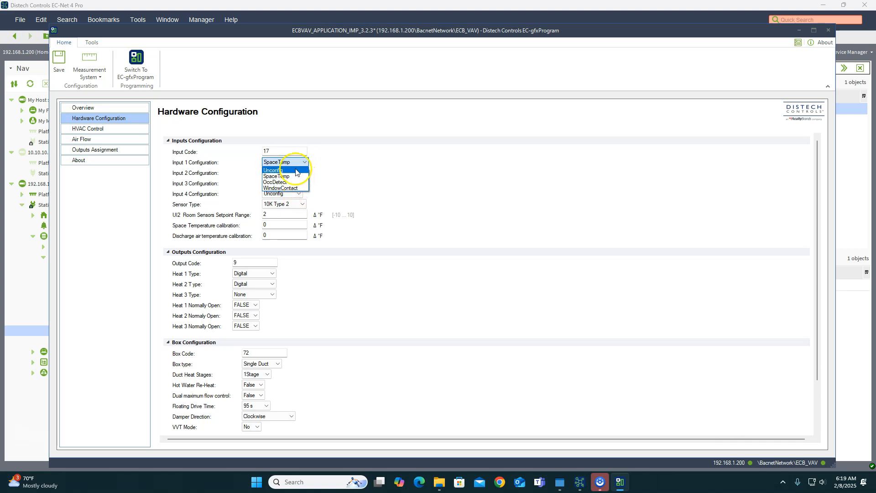
{"action": "mouse_move", "coordinate": [282, 188]}
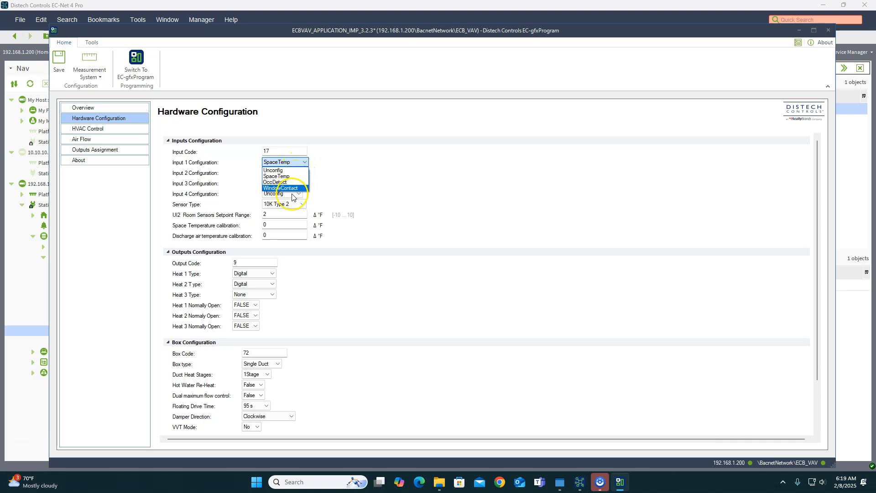
{"action": "mouse_move", "coordinate": [291, 176]}
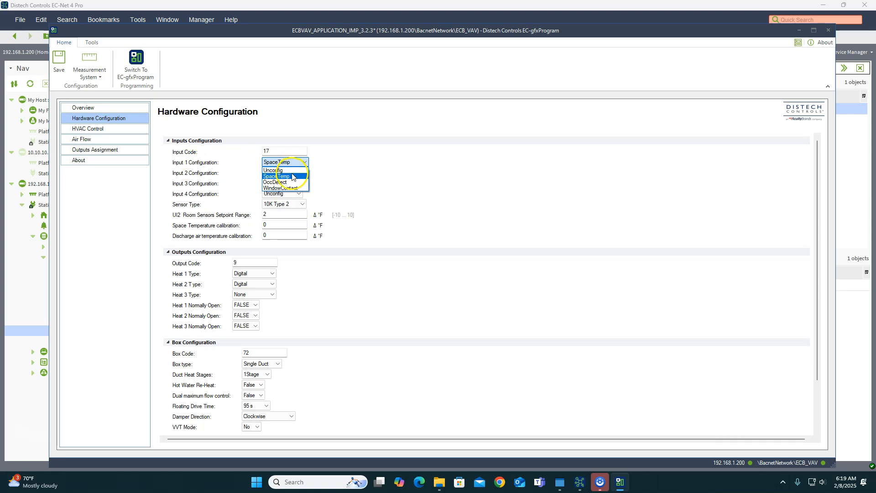
{"action": "mouse_move", "coordinate": [296, 182]}
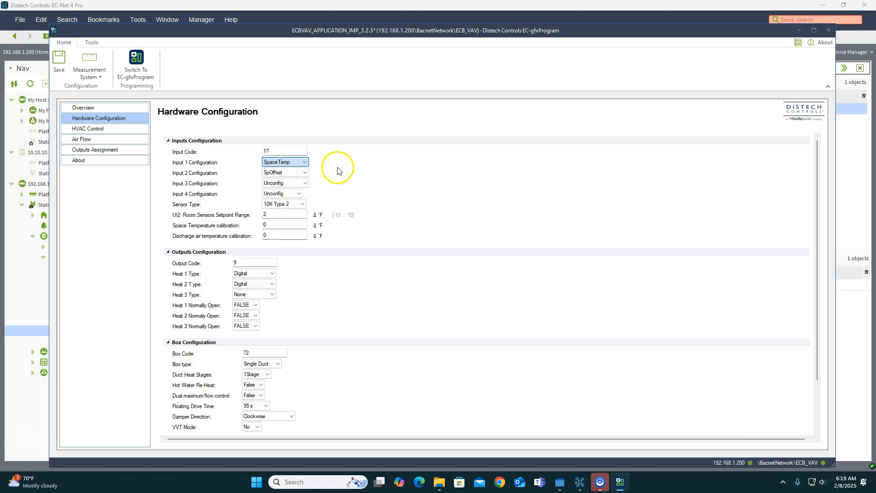
{"action": "left_click", "coordinate": [304, 172]}
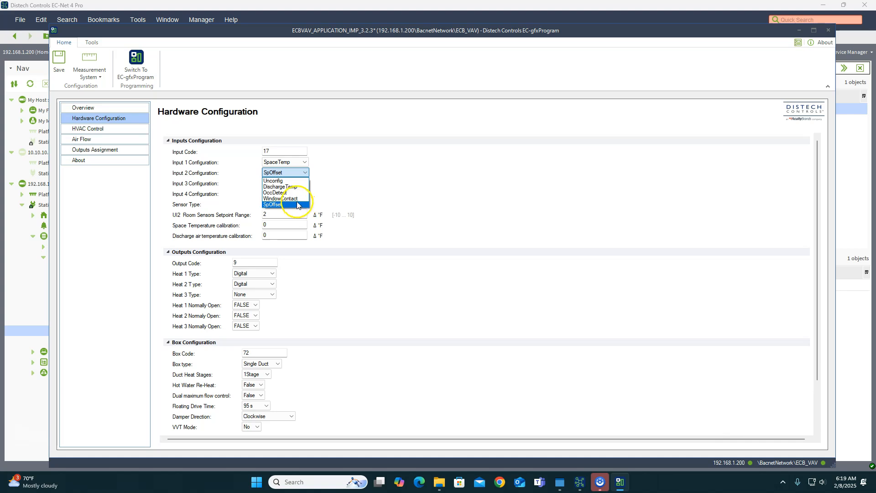
{"action": "mouse_move", "coordinate": [289, 208]}
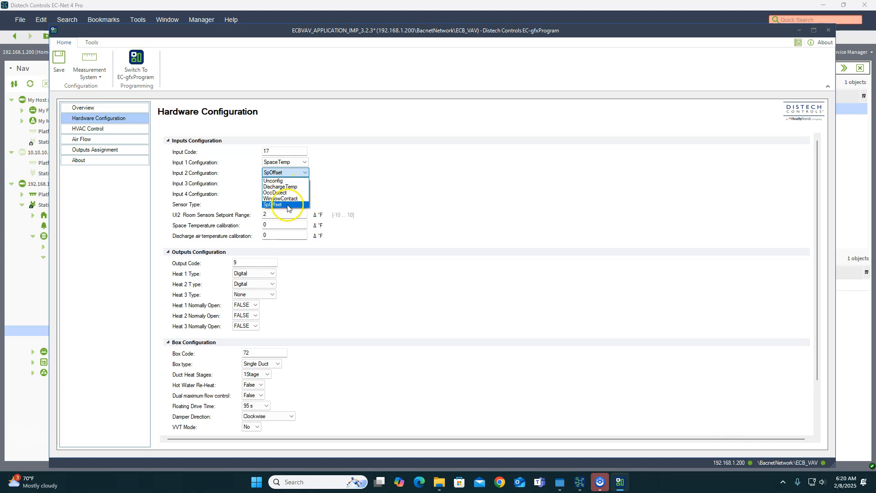
{"action": "left_click", "coordinate": [273, 181]}
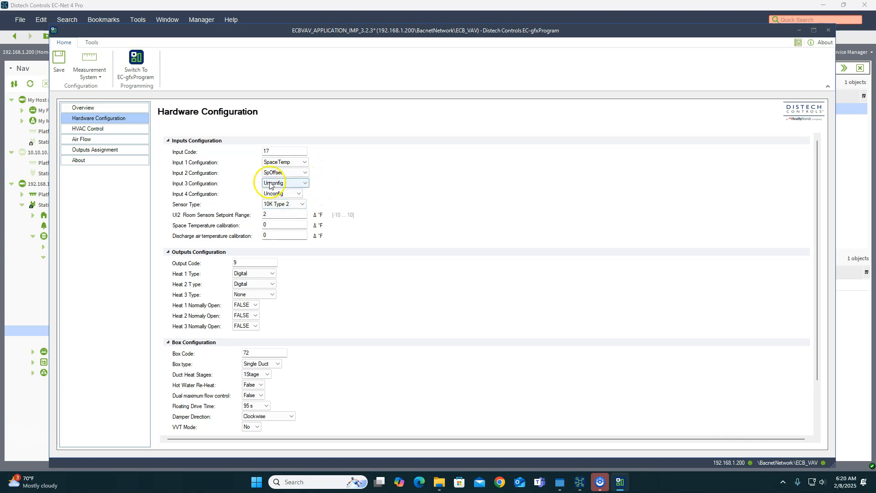
{"action": "left_click", "coordinate": [284, 182]}
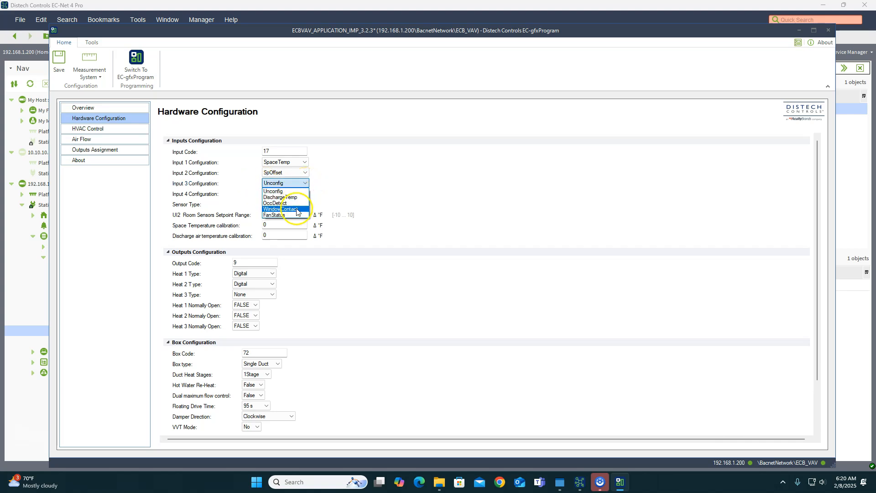
{"action": "mouse_move", "coordinate": [292, 215]}
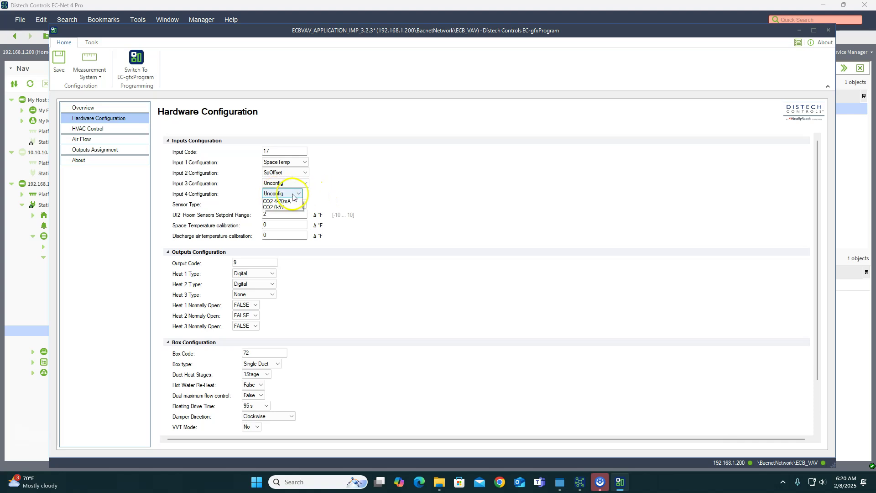
{"action": "left_click", "coordinate": [282, 193]}
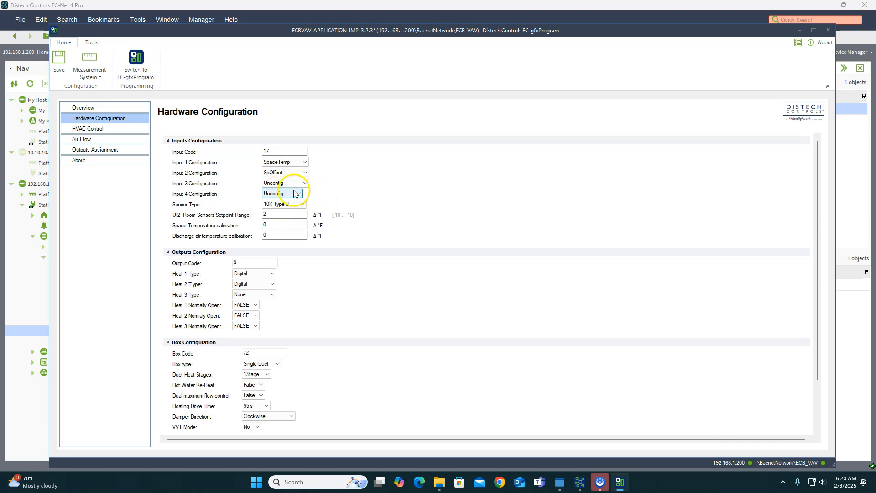
{"action": "left_click", "coordinate": [297, 194]}
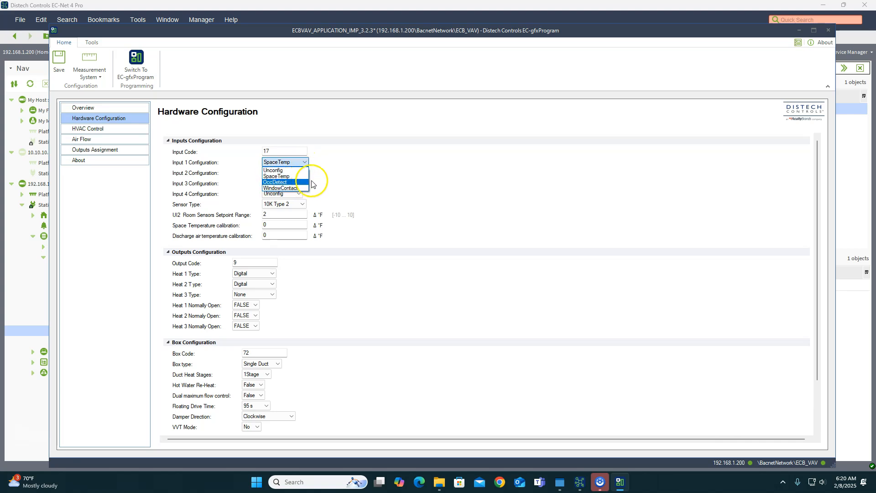
{"action": "left_click", "coordinate": [274, 172]}
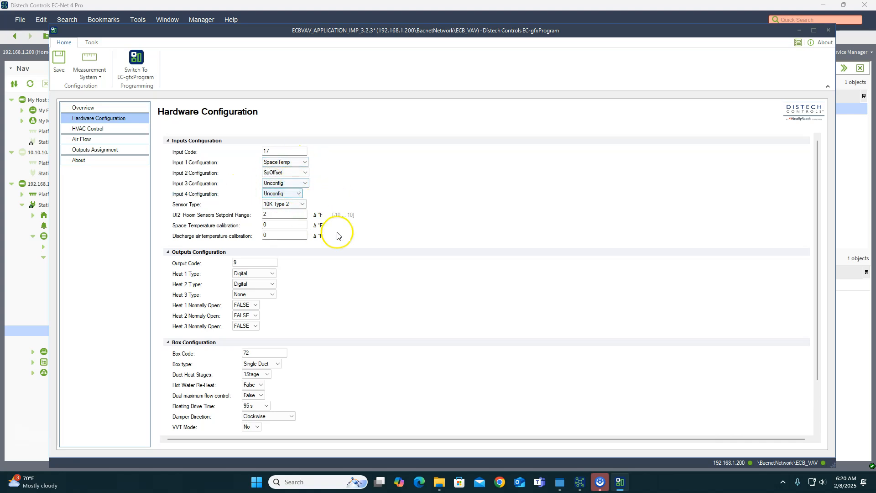
{"action": "mouse_move", "coordinate": [313, 207]}
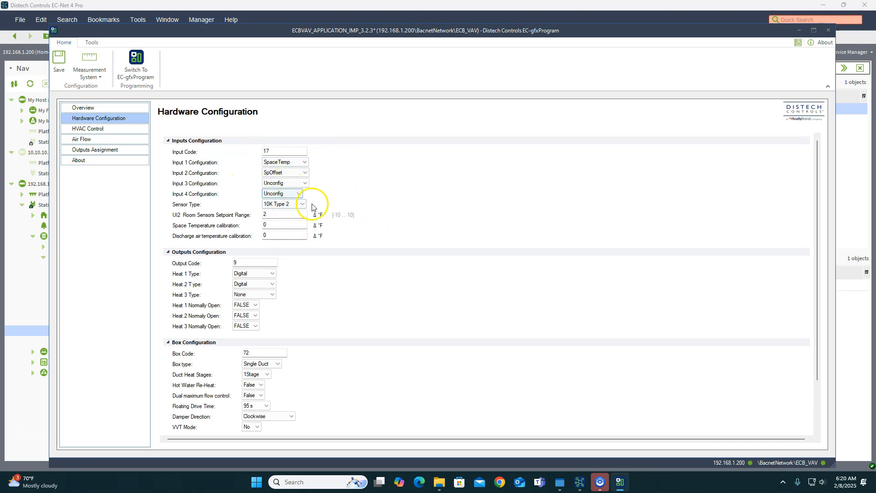
{"action": "mouse_move", "coordinate": [271, 286]}
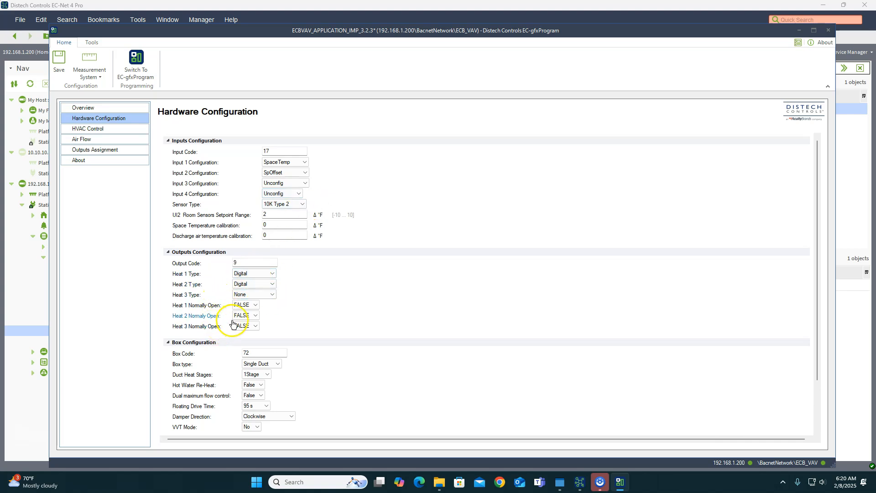
- Keep Heat 1 as a Digital output and set Heat 2 Type to None
{"action": "left_click", "coordinate": [254, 294]}
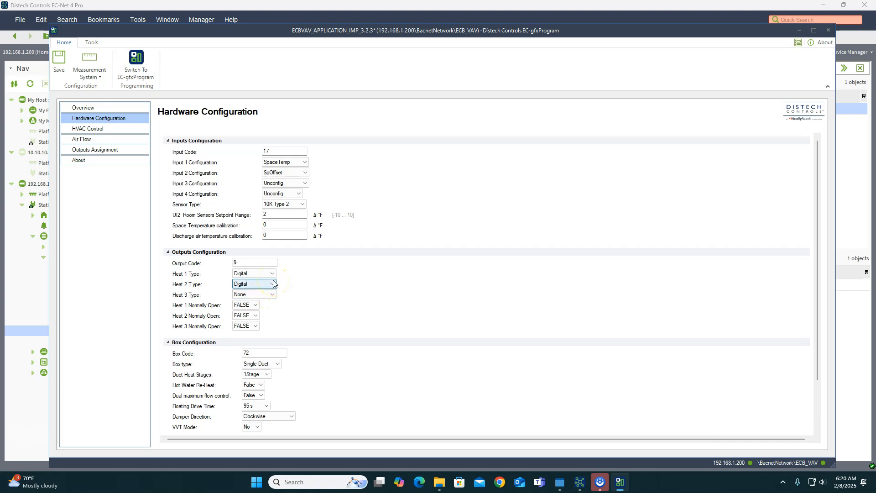
{"action": "left_click", "coordinate": [251, 274]}
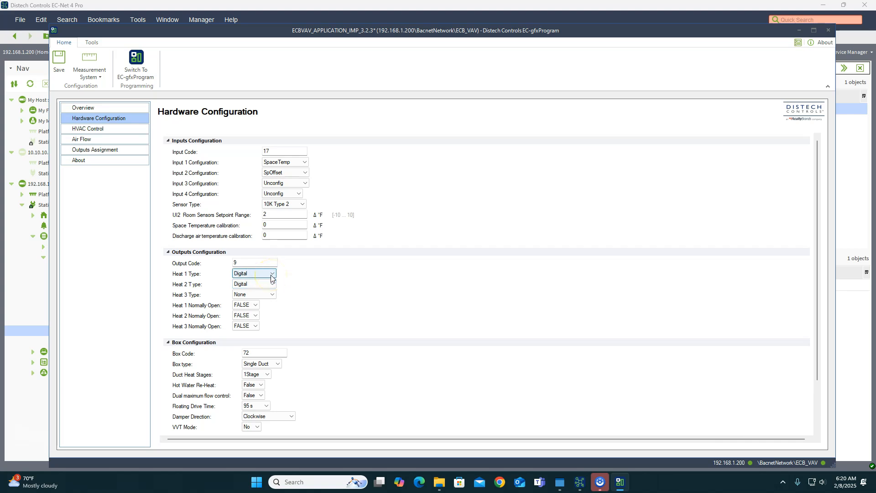
{"action": "mouse_move", "coordinate": [282, 272]}
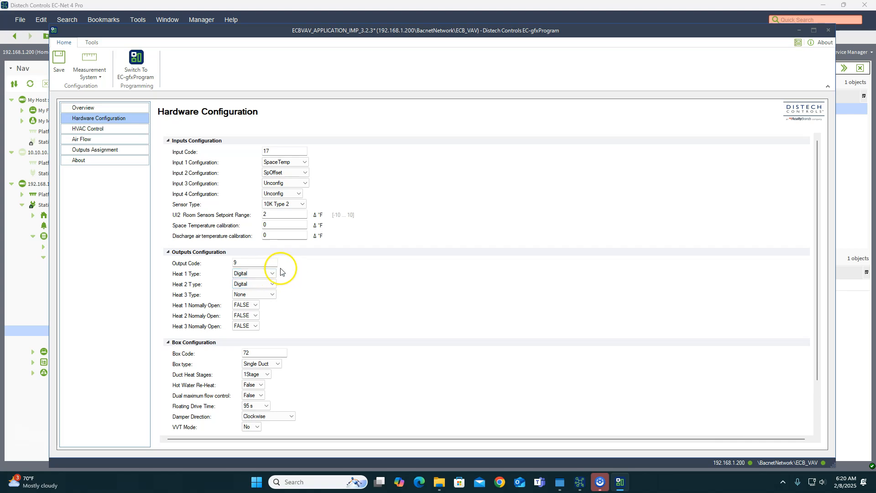
{"action": "mouse_move", "coordinate": [269, 301]}
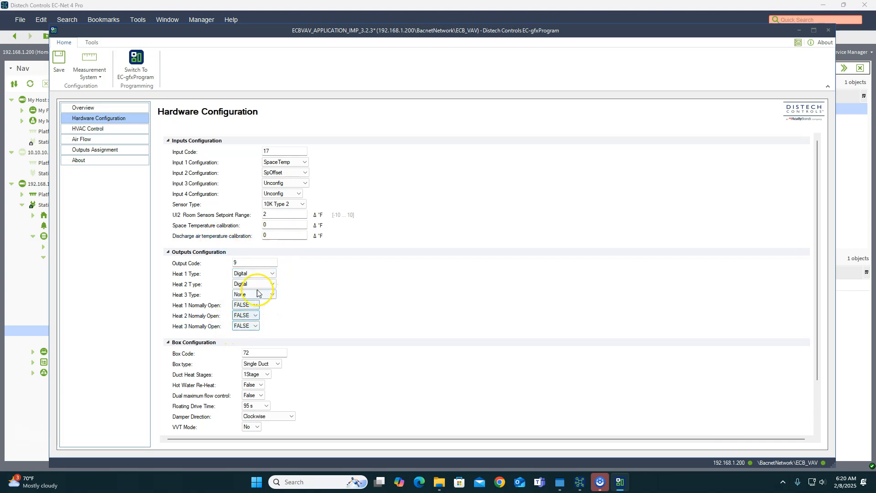
{"action": "left_click", "coordinate": [272, 283]}
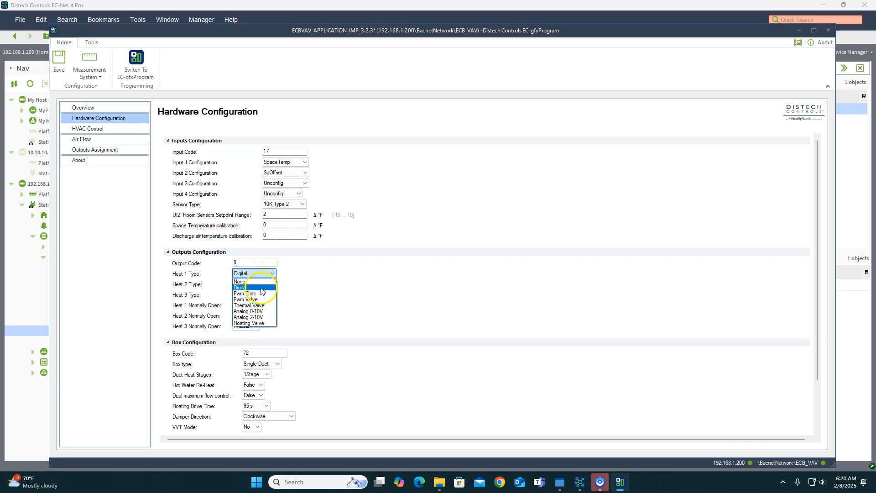
{"action": "left_click", "coordinate": [239, 287]}
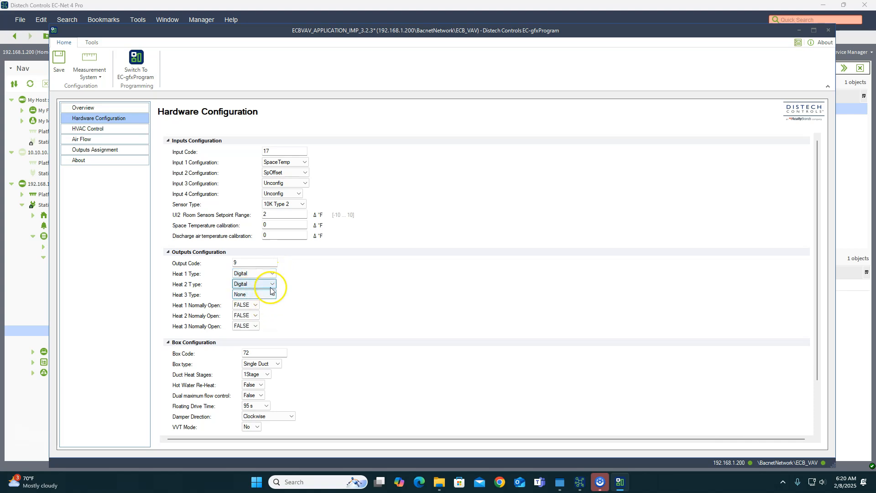
{"action": "left_click", "coordinate": [254, 284]}
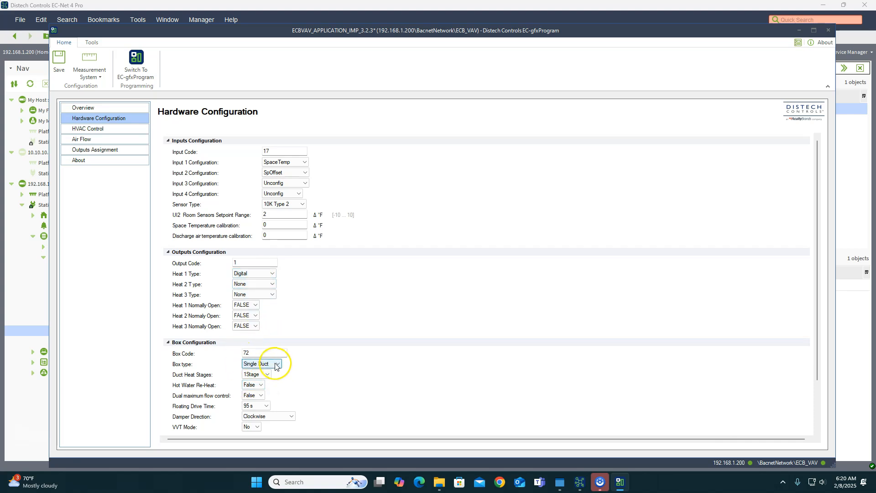
- Set Box type to Parallel Fan, keeping Floating Drive Time at 95 s
{"action": "left_click", "coordinate": [276, 364]}
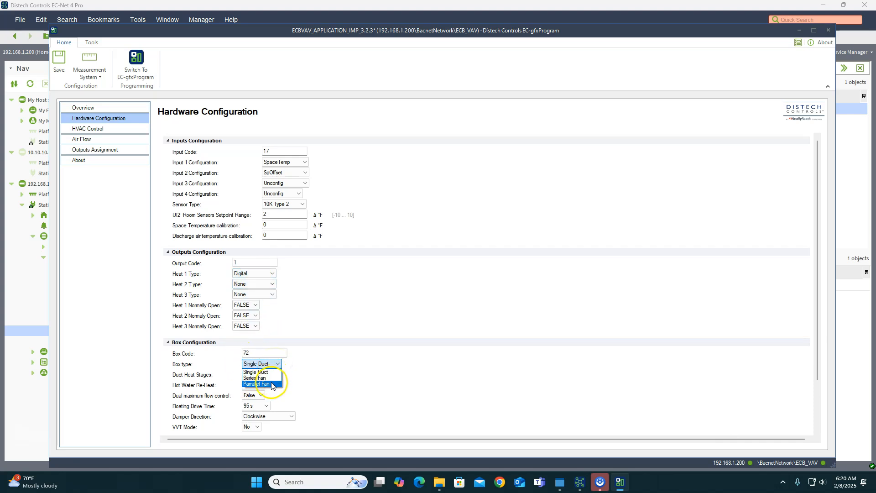
{"action": "left_click", "coordinate": [260, 384]}
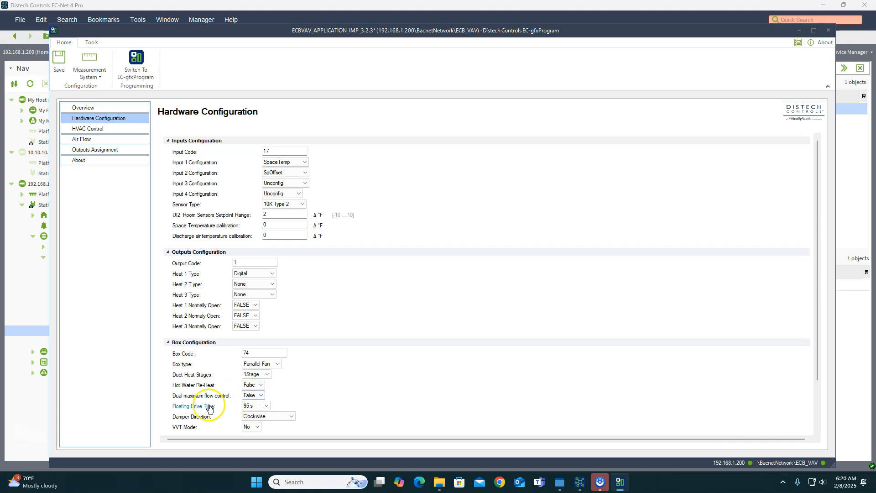
{"action": "left_click", "coordinate": [266, 405]}
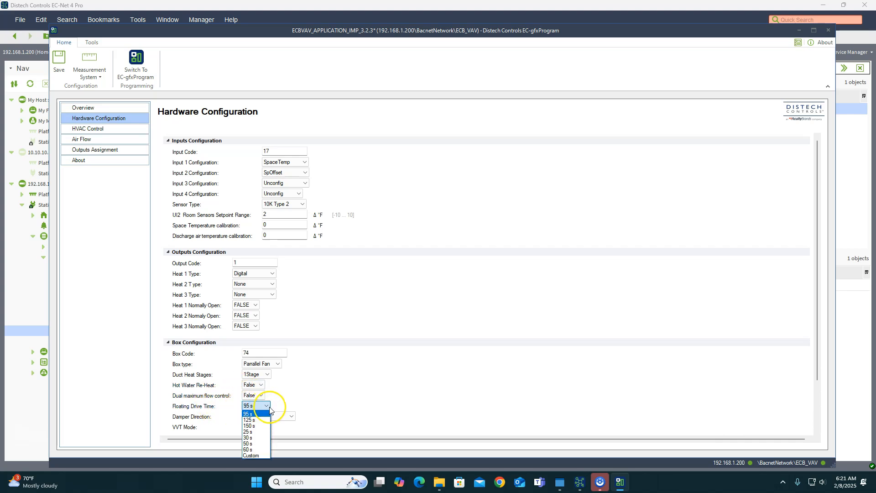
{"action": "left_click", "coordinate": [291, 416]}
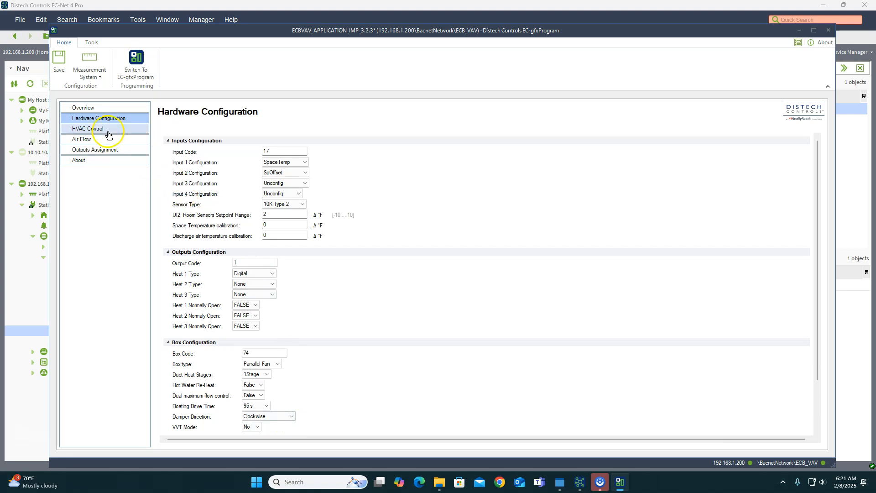
- Go via HVAC Control and About to Outputs Assignment, labeling Binary Output 4 Fan
{"action": "left_click", "coordinate": [86, 129]}
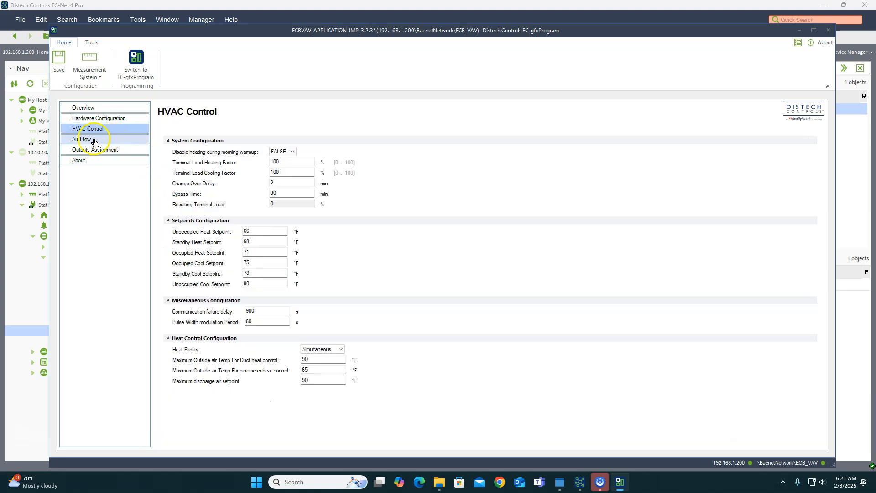
{"action": "mouse_move", "coordinate": [292, 127]}
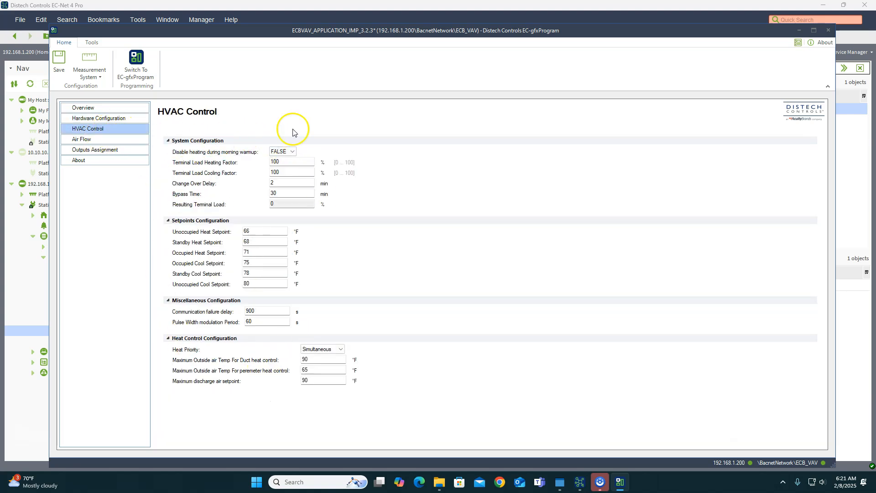
{"action": "mouse_move", "coordinate": [98, 150]}
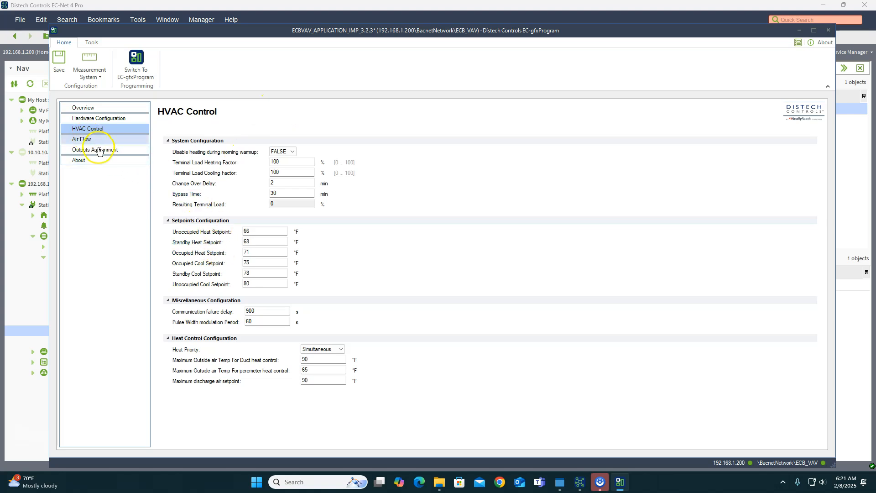
{"action": "left_click", "coordinate": [79, 160]}
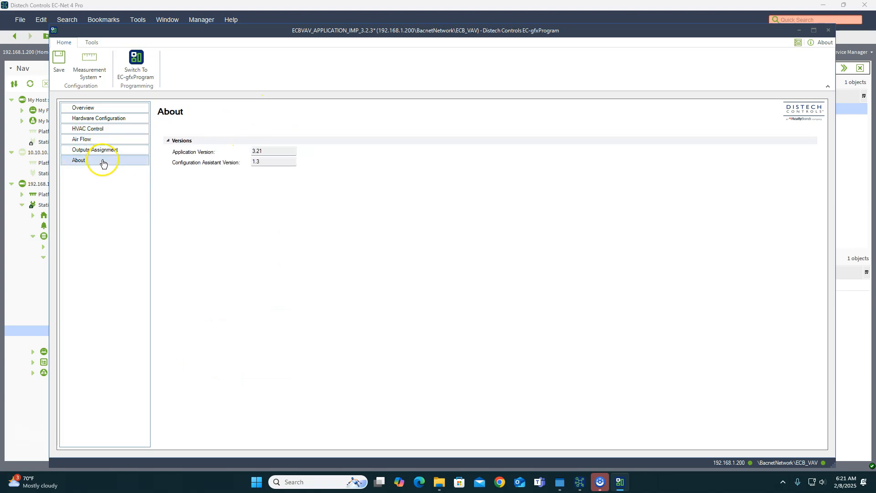
{"action": "left_click", "coordinate": [95, 150]}
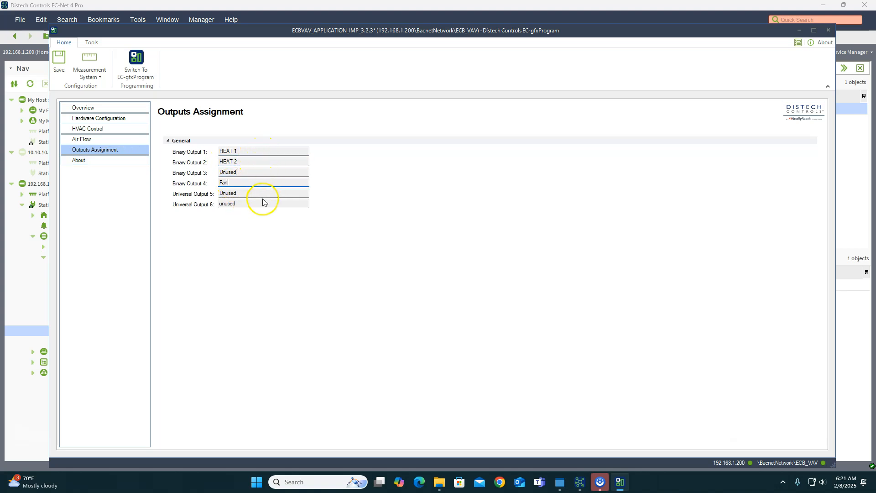
{"action": "mouse_move", "coordinate": [142, 47]}
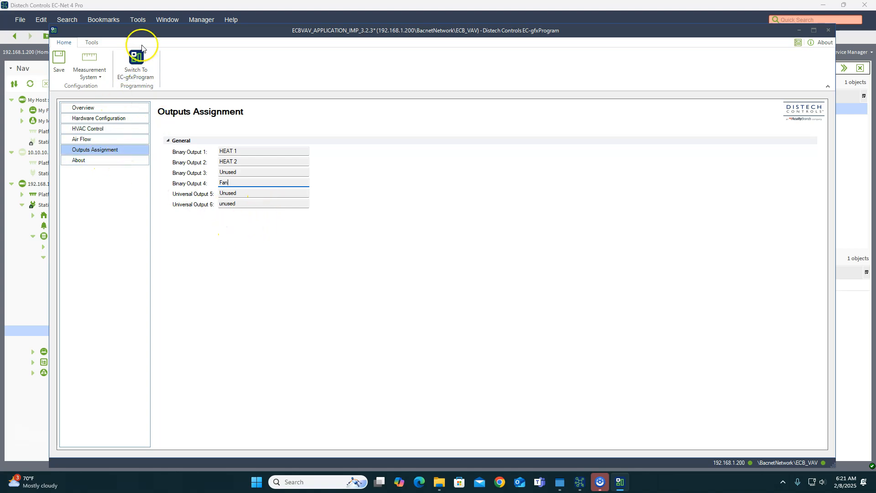
- Synchronize the ECBVAV project to ECB_VAV and finish after a SUCCESS result
{"action": "left_click", "coordinate": [137, 19]}
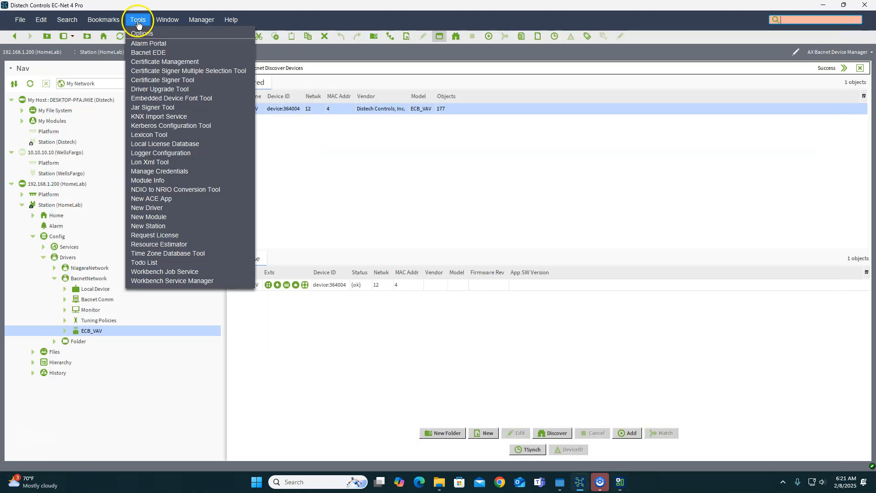
{"action": "left_click", "coordinate": [619, 481]}
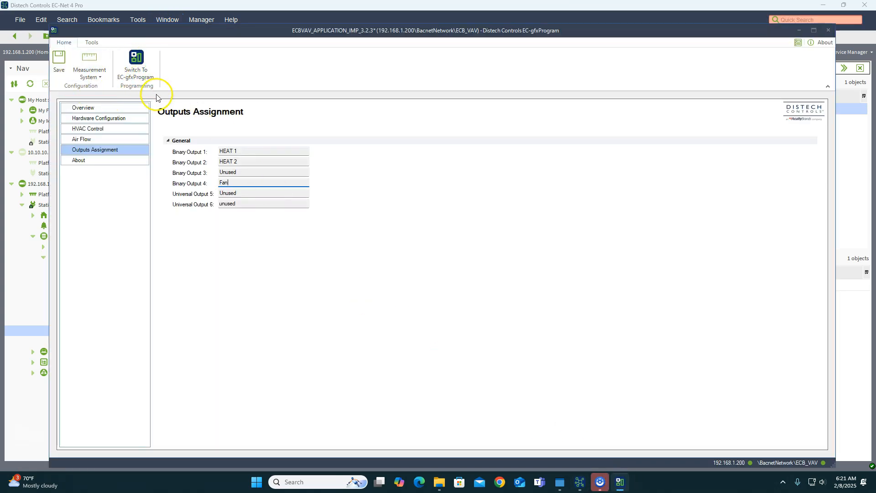
{"action": "left_click", "coordinate": [91, 42]}
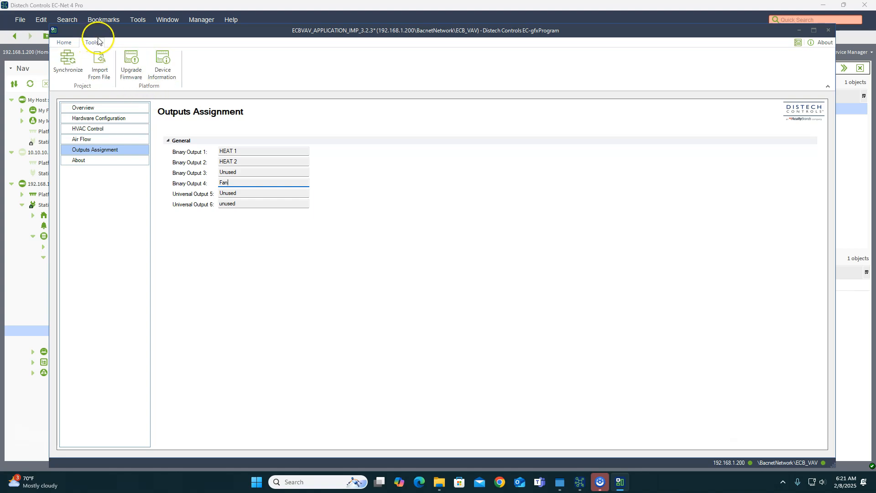
{"action": "mouse_move", "coordinate": [67, 63]}
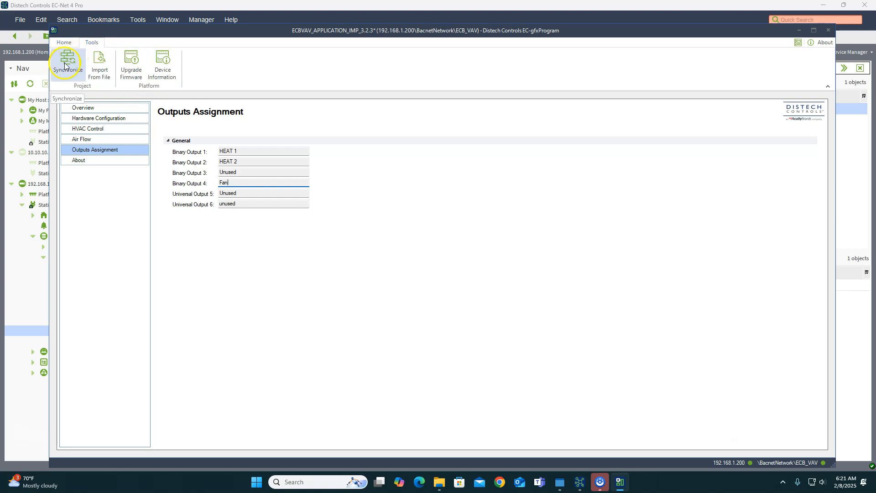
{"action": "left_click", "coordinate": [67, 62]}
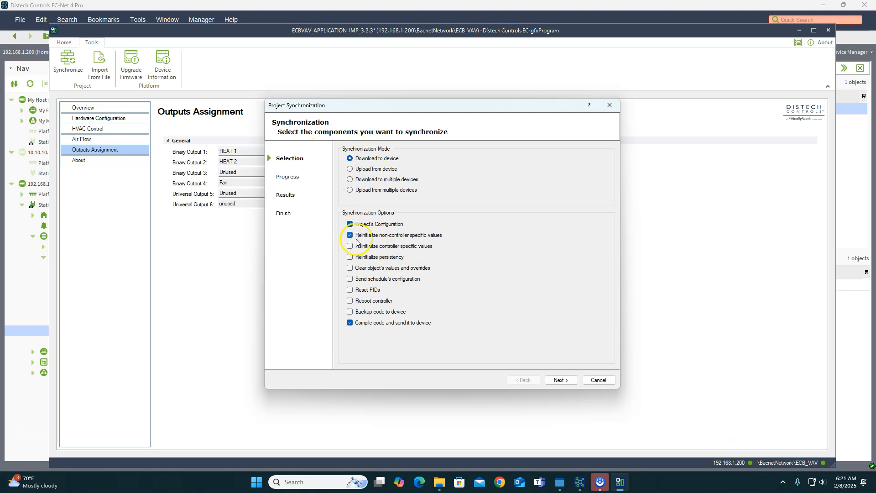
{"action": "left_click", "coordinate": [560, 380]}
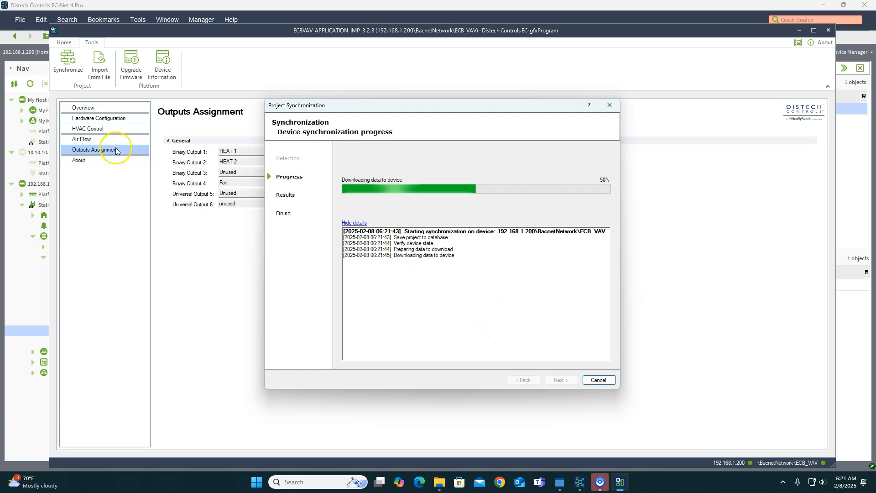
{"action": "mouse_move", "coordinate": [107, 164]}
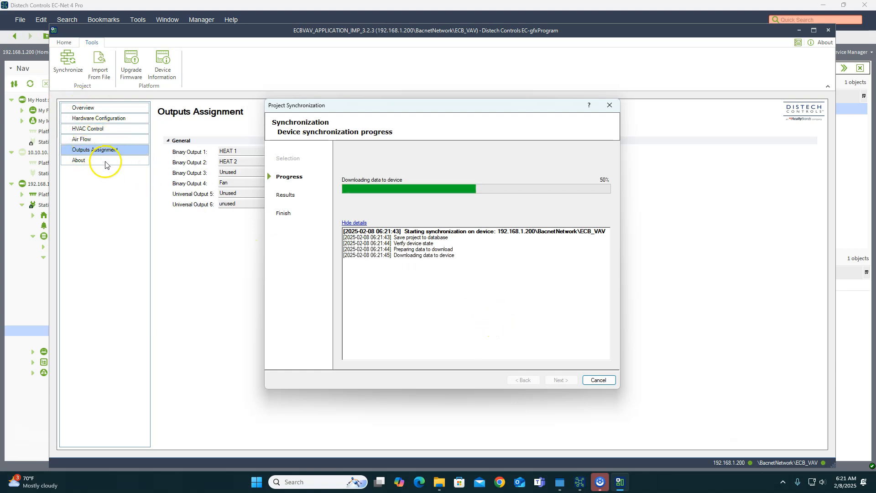
{"action": "mouse_move", "coordinate": [151, 142]}
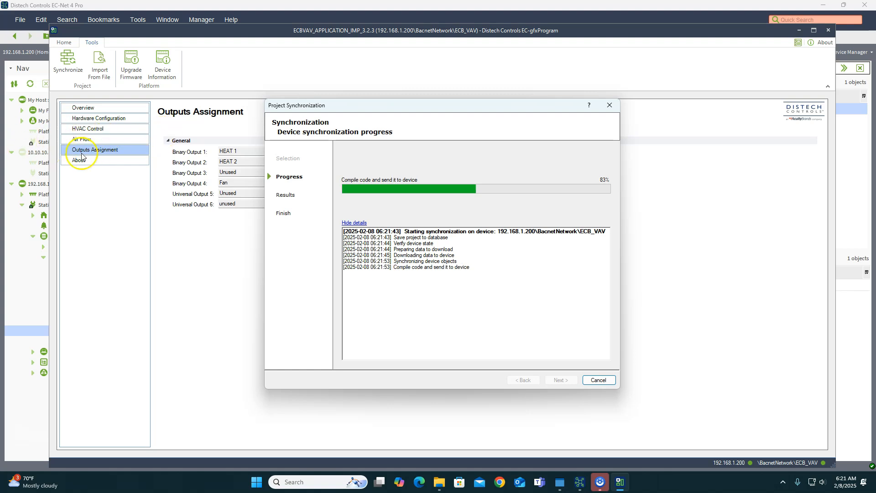
{"action": "mouse_move", "coordinate": [240, 182]}
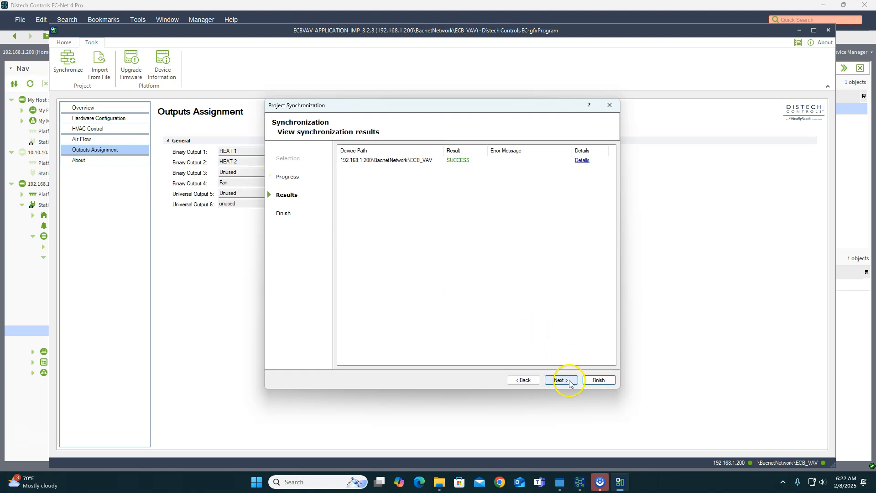
{"action": "left_click", "coordinate": [598, 380]}
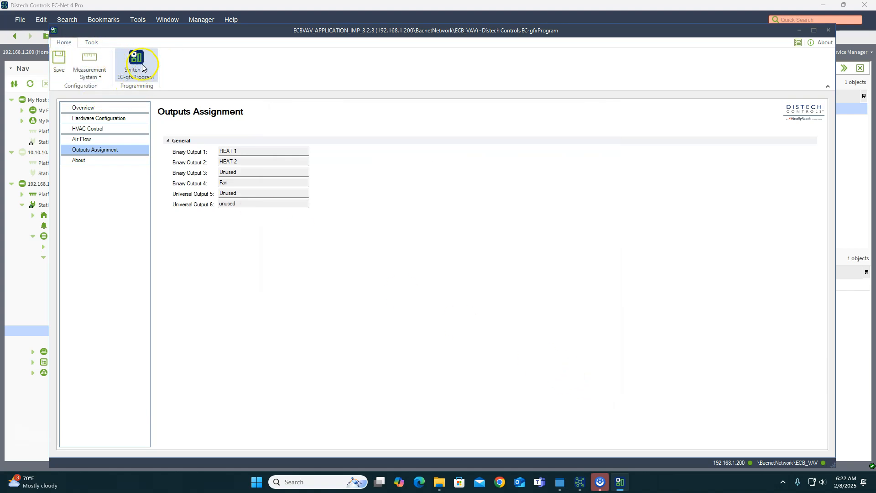
{"action": "mouse_move", "coordinate": [132, 81]}
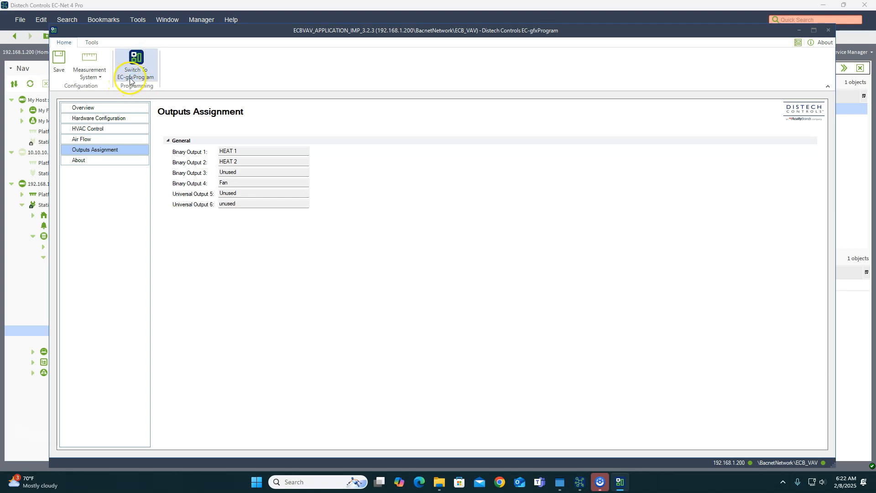
{"action": "mouse_move", "coordinate": [145, 106]}
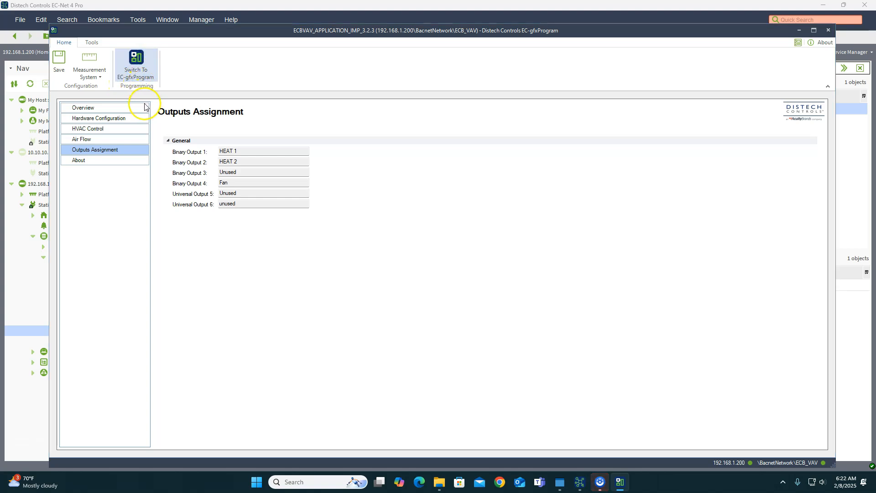
- Switch to EC-gfxProgram to show the ECBVAV application's programming sheets
{"action": "left_click", "coordinate": [135, 64]}
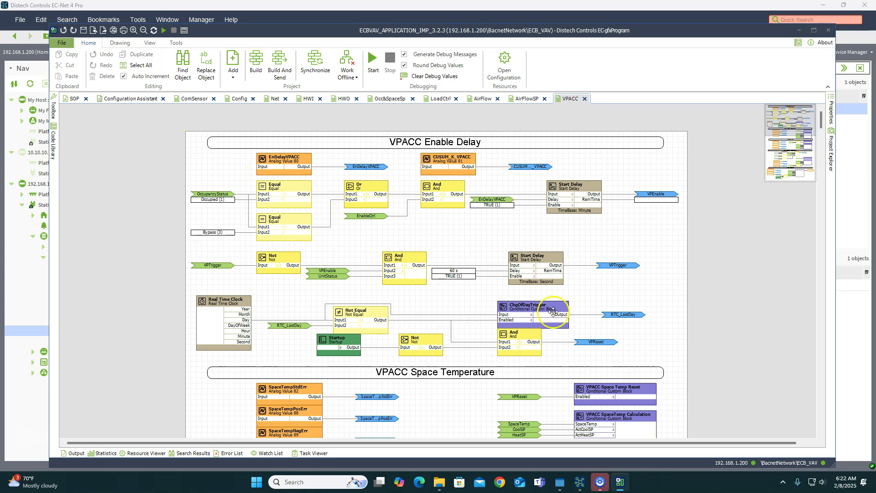
- Compare the Configuration Assistant overview with the ComSensor Configuration sheet, ending on ComSensor
{"action": "left_click", "coordinate": [127, 99]}
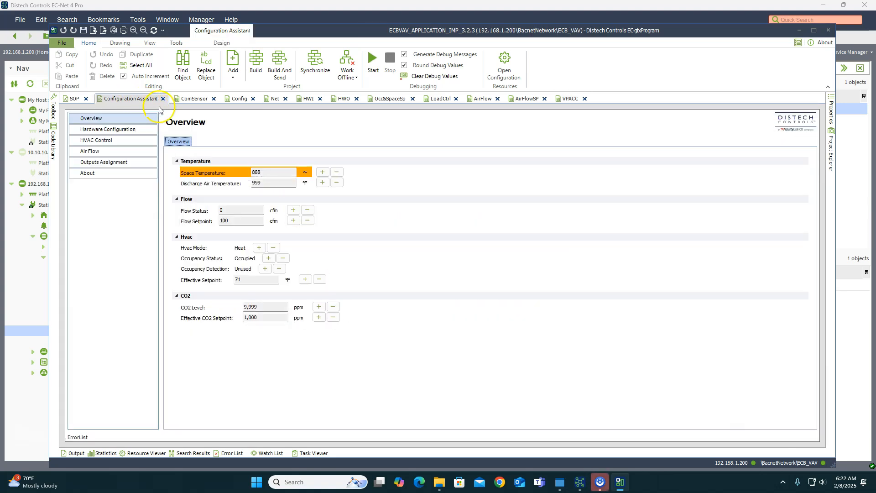
{"action": "left_click", "coordinate": [192, 99]}
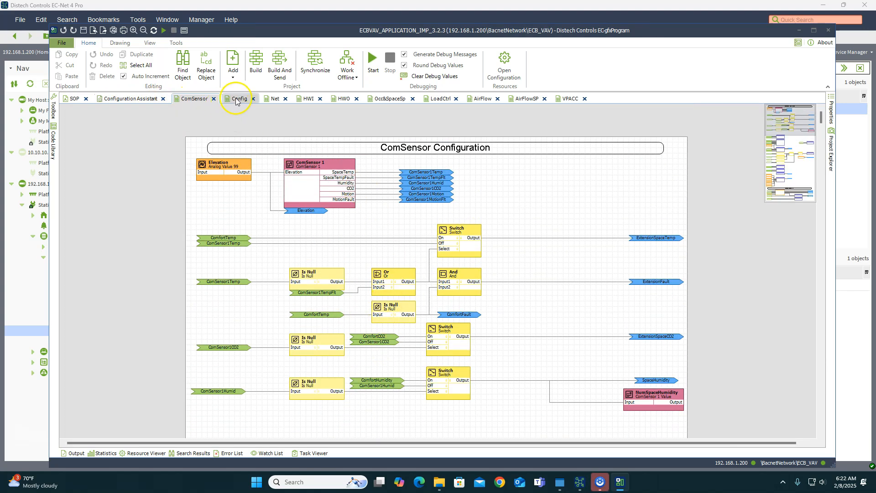
{"action": "scroll", "scroll_direction": "down", "scroll_amount": 3}
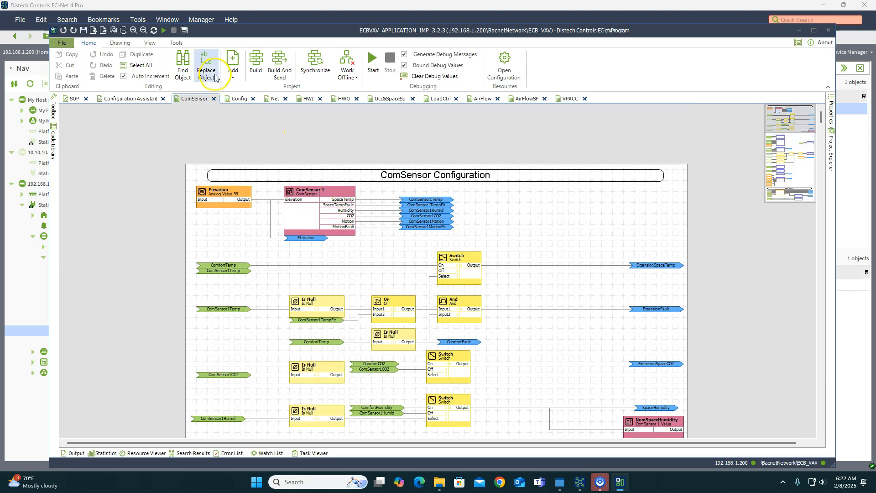
{"action": "mouse_move", "coordinate": [139, 134]}
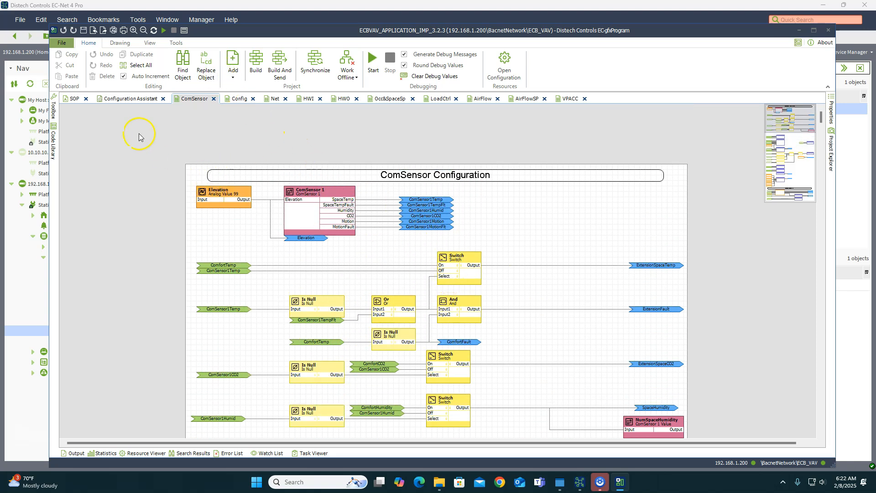
{"action": "left_click", "coordinate": [132, 99]}
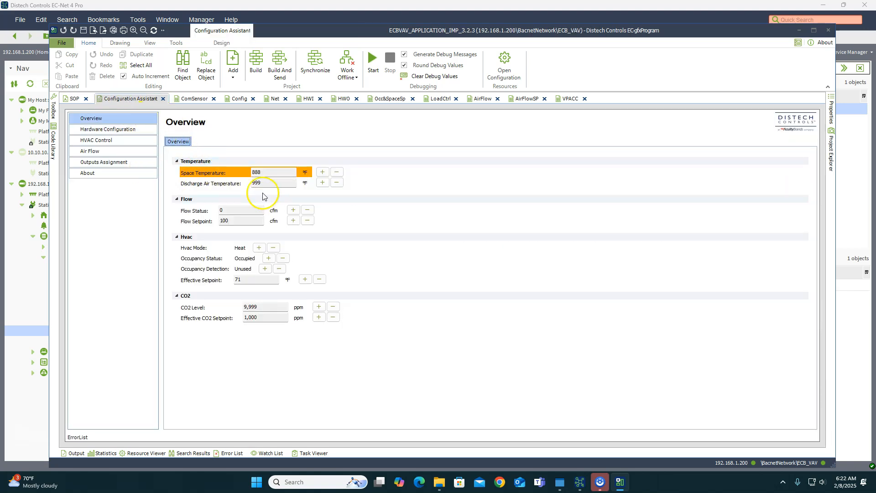
{"action": "left_click", "coordinate": [193, 99]}
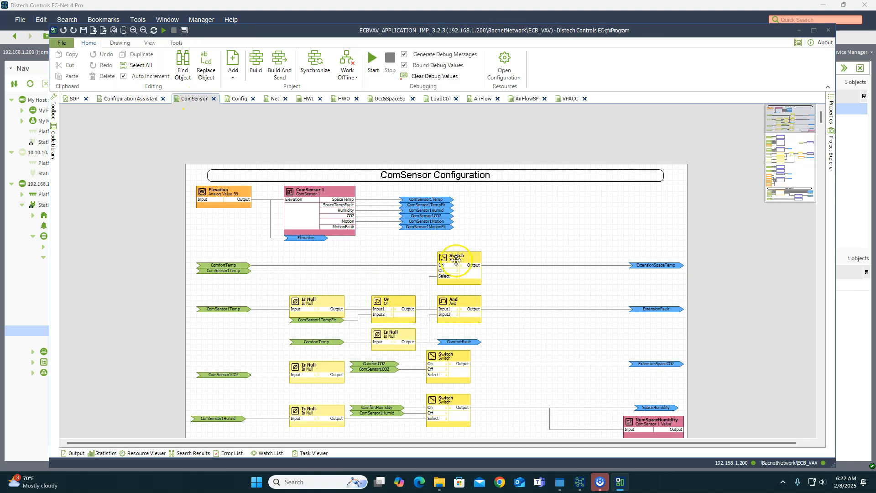
{"action": "mouse_move", "coordinate": [444, 248]}
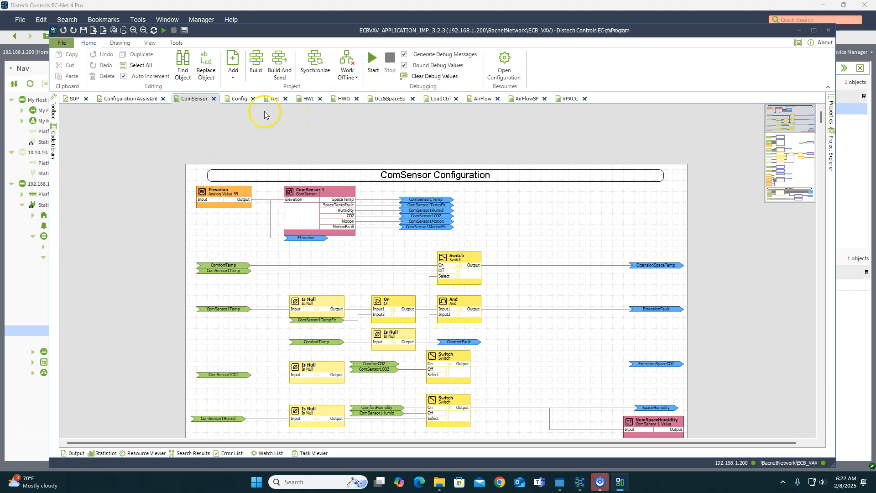
{"action": "mouse_move", "coordinate": [309, 224]}
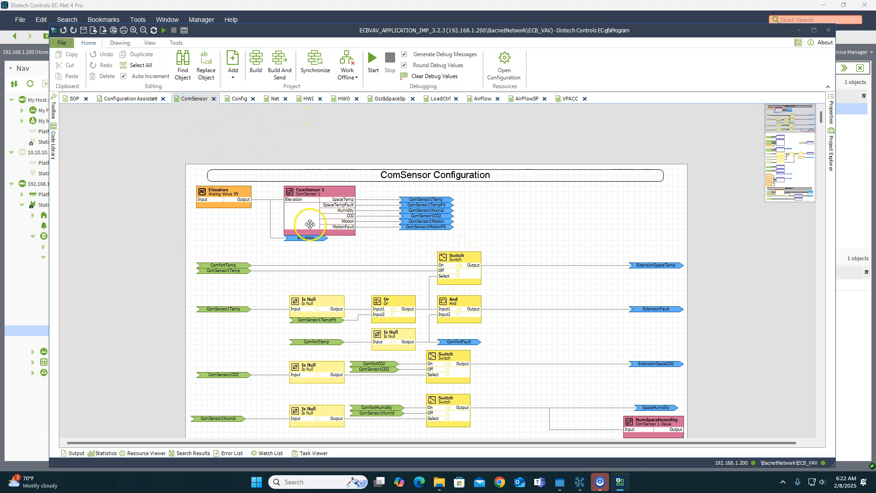
{"action": "mouse_move", "coordinate": [373, 221]}
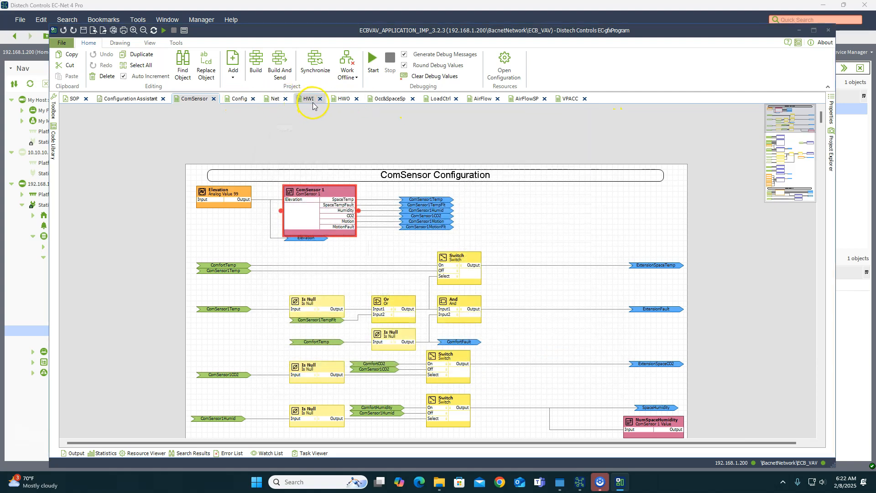
- Review the HWO and Occ&SpaceSp sheets, then move on to the LoadCtrl sheet
{"action": "left_click", "coordinate": [309, 99]}
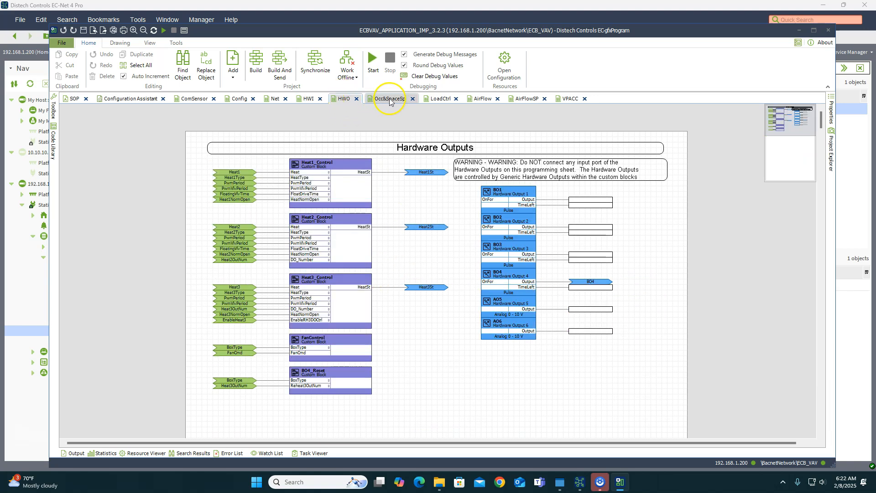
{"action": "mouse_move", "coordinate": [114, 127]}
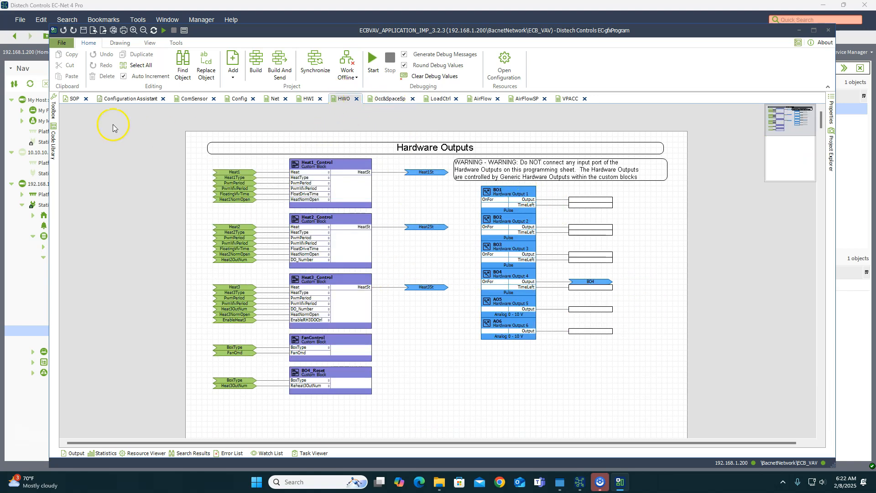
{"action": "mouse_move", "coordinate": [207, 162]}
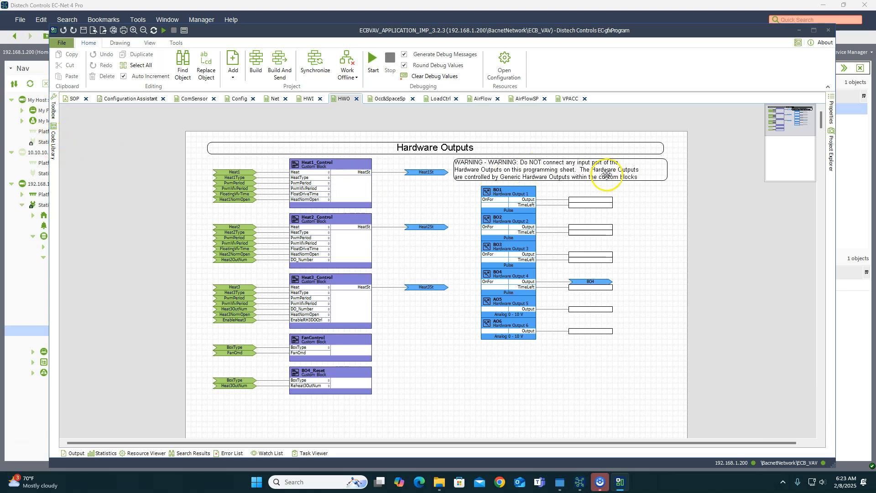
{"action": "mouse_move", "coordinate": [576, 186]}
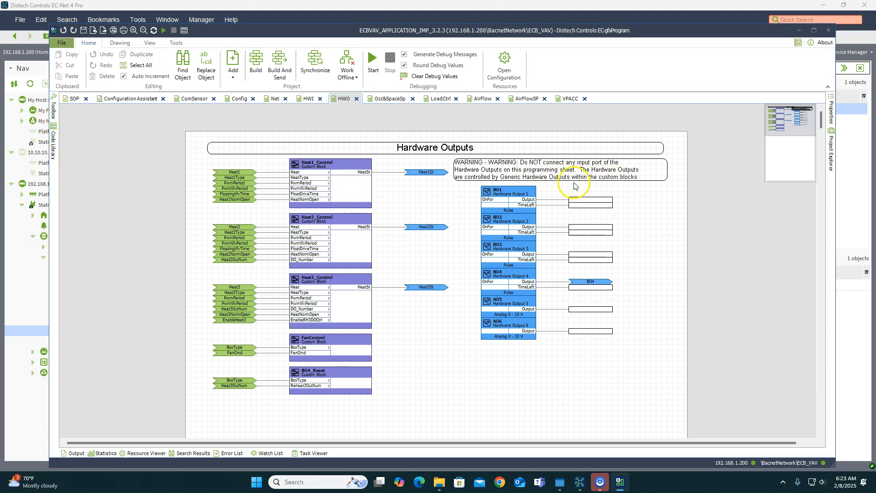
{"action": "mouse_move", "coordinate": [538, 176]}
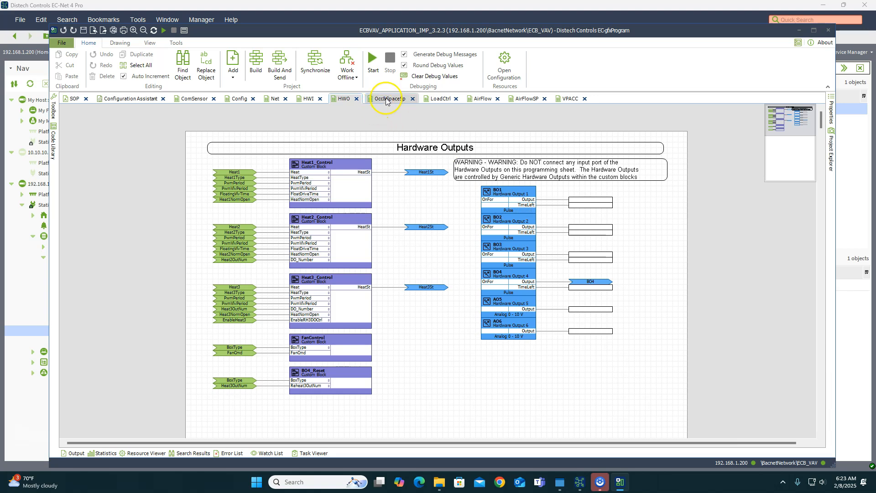
{"action": "mouse_move", "coordinate": [486, 241]}
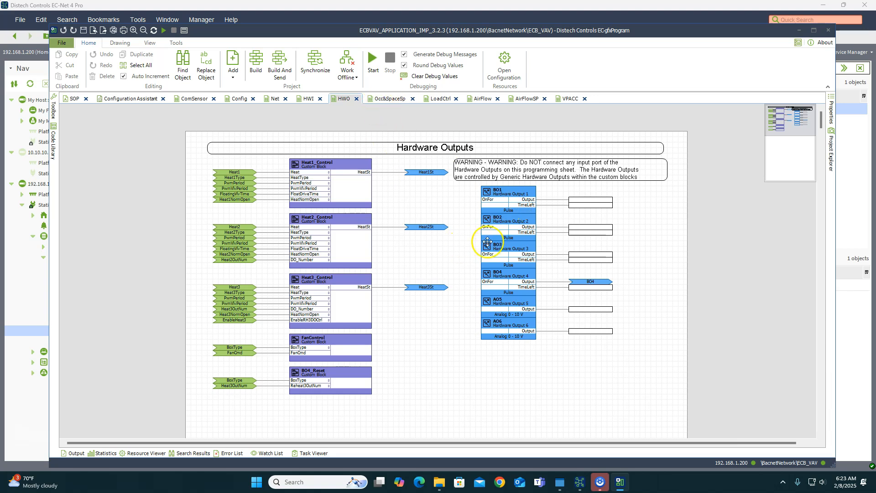
{"action": "left_click", "coordinate": [441, 99]}
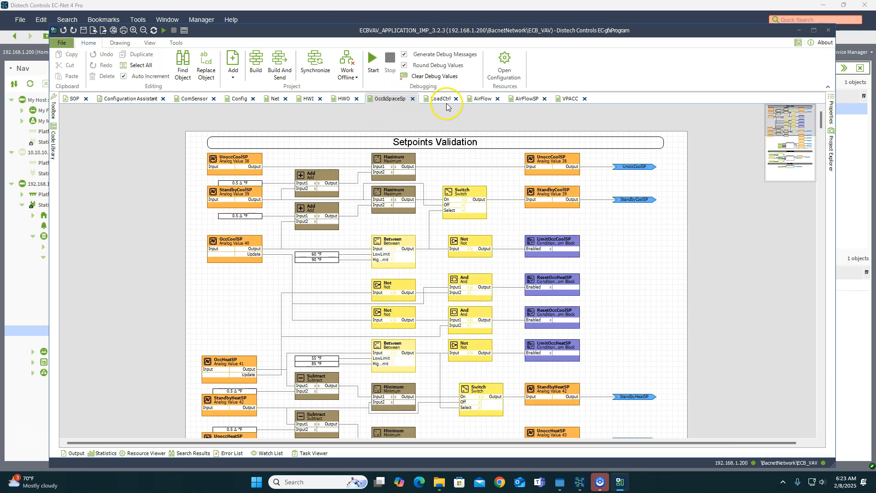
{"action": "left_click", "coordinate": [344, 99]}
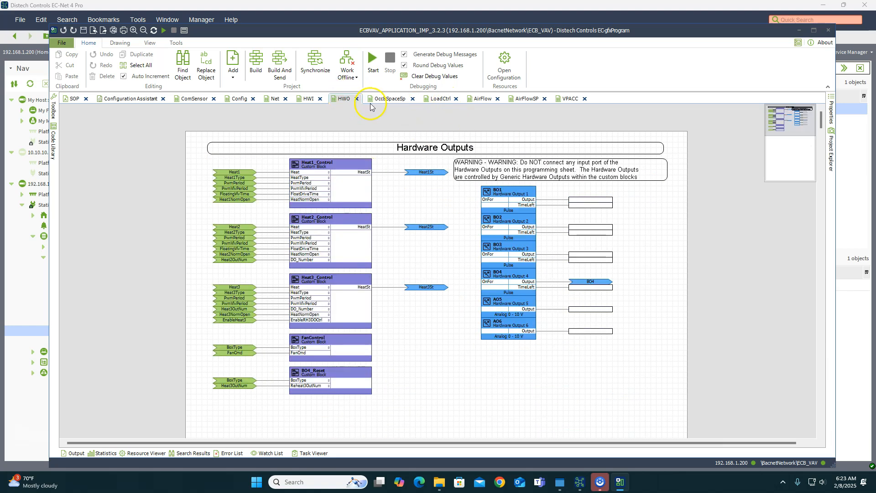
{"action": "left_click", "coordinate": [480, 99]}
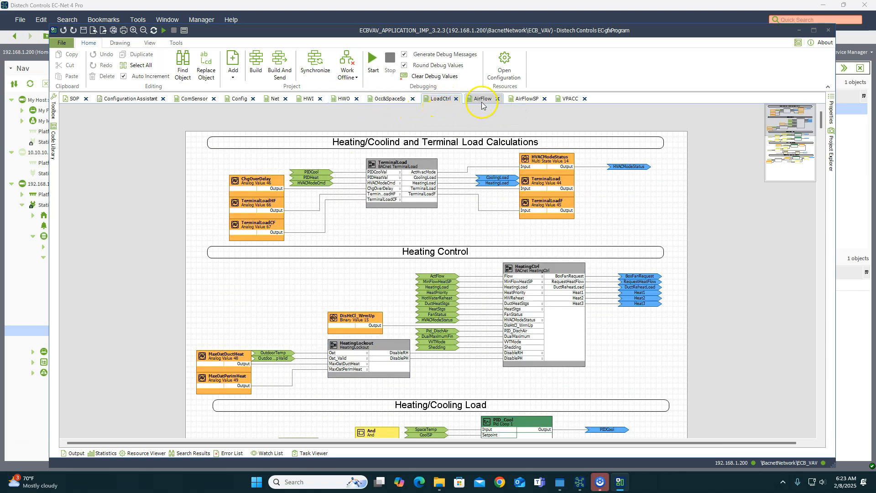
{"action": "mouse_move", "coordinate": [511, 117]}
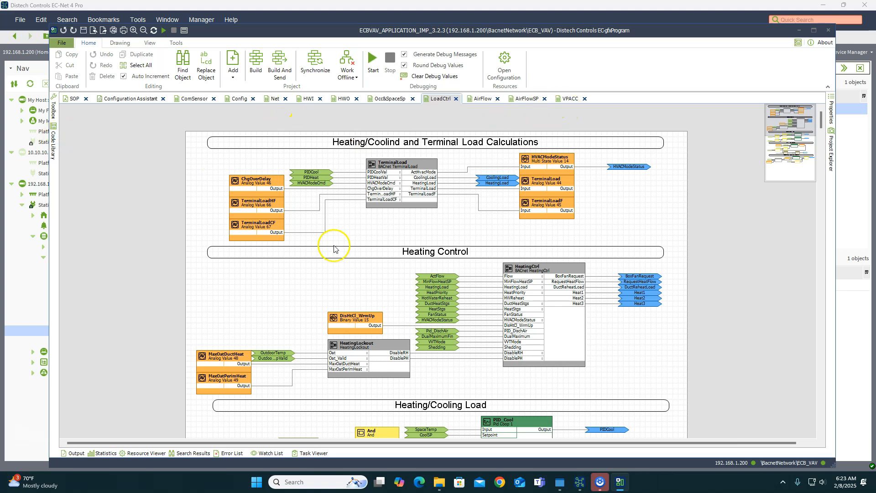
{"action": "mouse_move", "coordinate": [353, 247]}
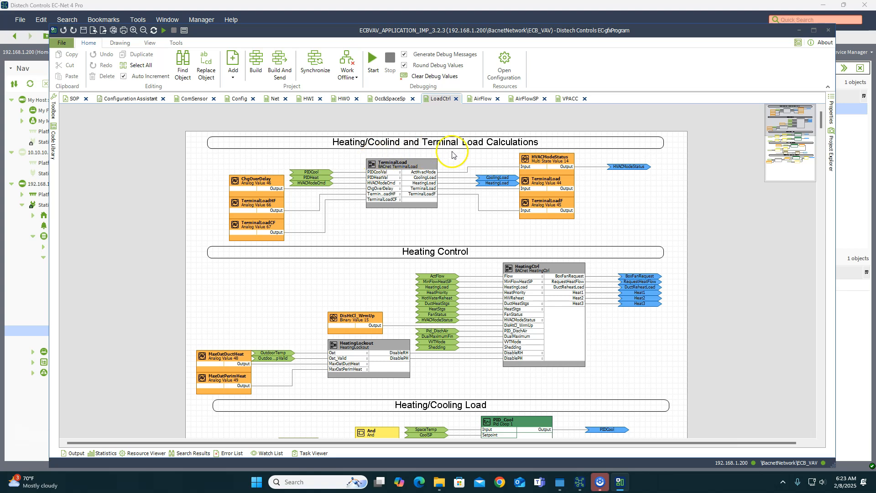
{"action": "mouse_move", "coordinate": [447, 167]}
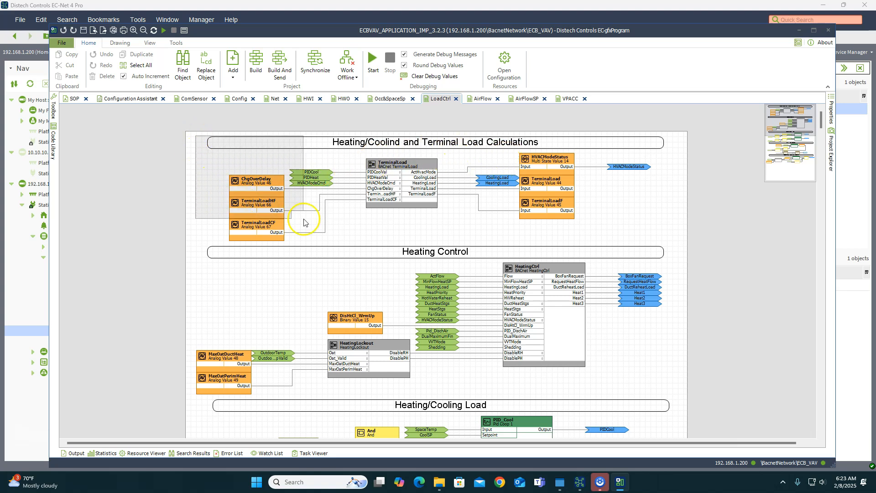
{"action": "mouse_move", "coordinate": [670, 244]}
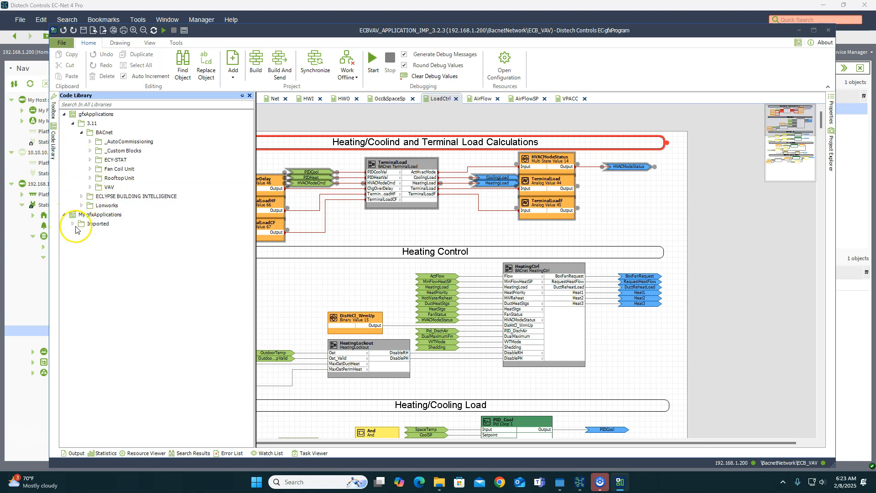
- Expand the Imported snippets folder in the code library
{"action": "left_click", "coordinate": [64, 214]}
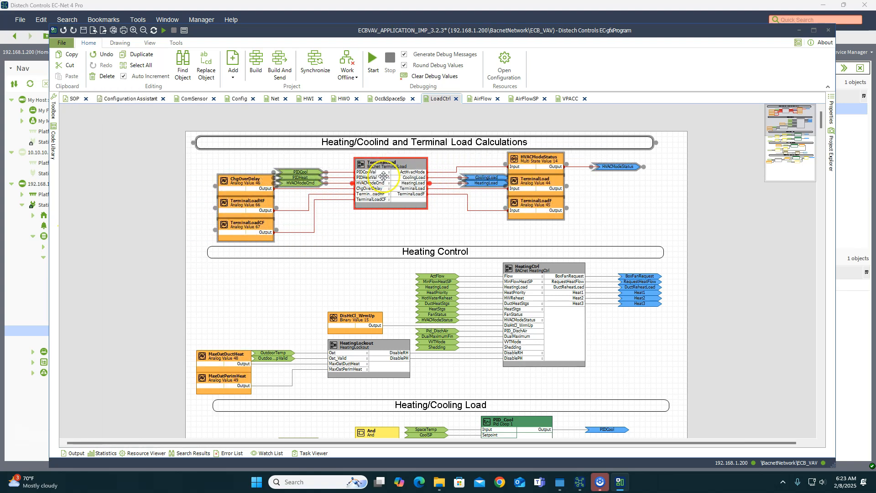
- Save the selected load blocks as code snippet 'Heat/Cool load calculation' in My gfxApplications
{"action": "right_click", "coordinate": [389, 174]}
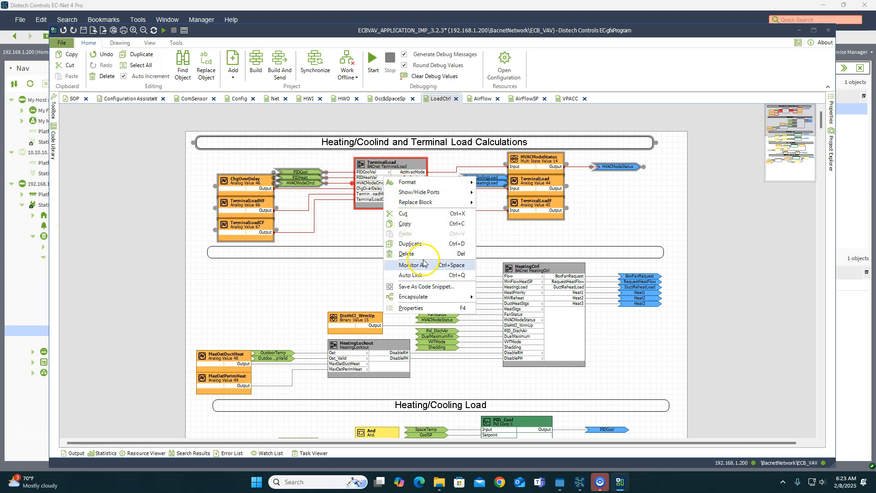
{"action": "mouse_move", "coordinate": [437, 297]}
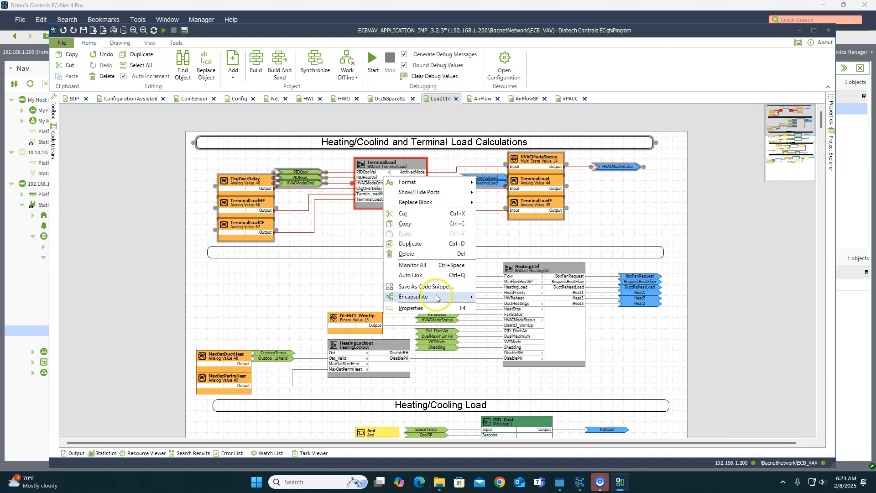
{"action": "mouse_move", "coordinate": [435, 286]}
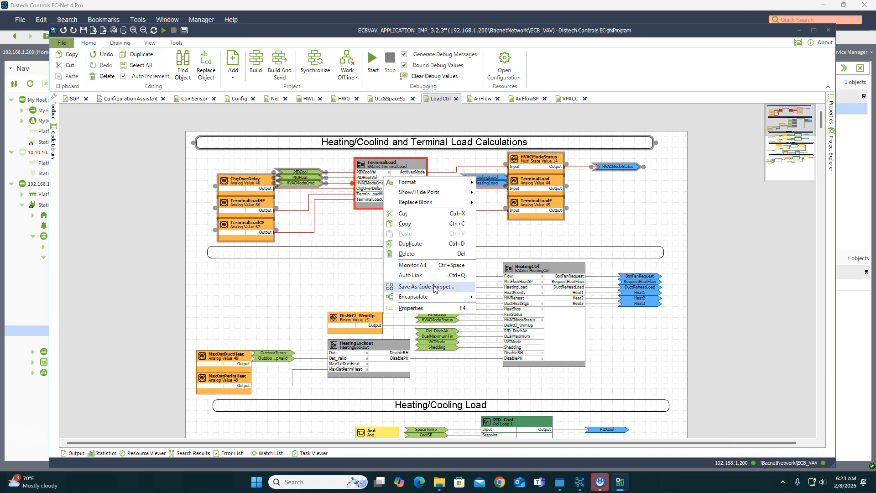
{"action": "left_click", "coordinate": [423, 286]}
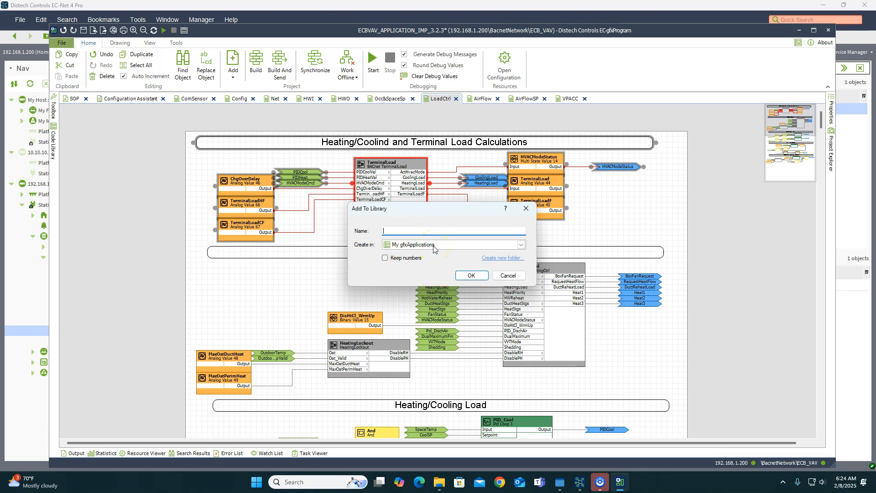
{"action": "type", "text": "Heat"}
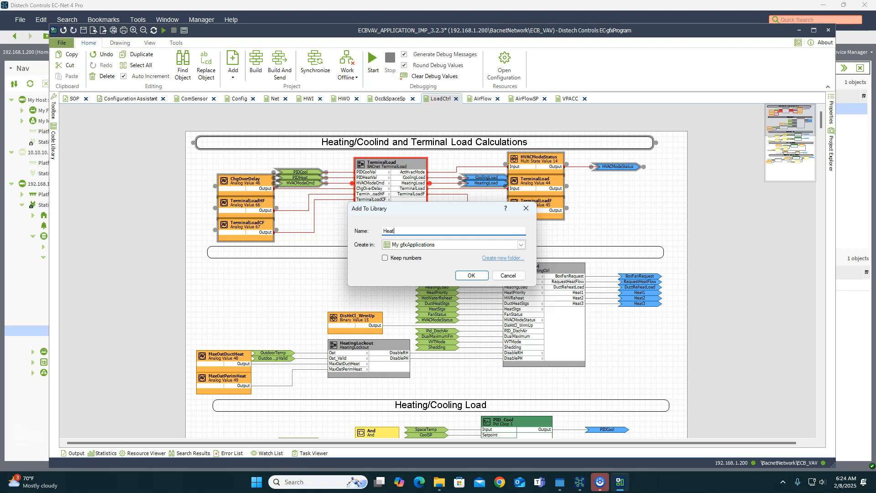
{"action": "type", "text": "/Cool"}
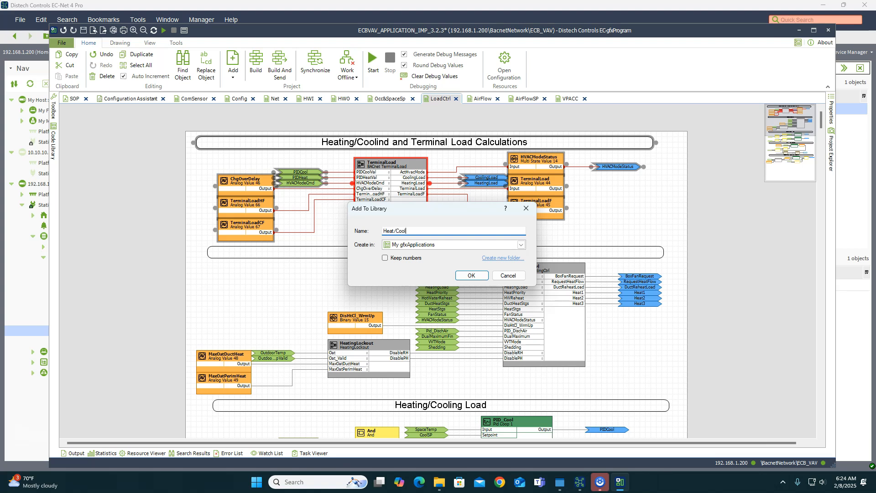
{"action": "type", "text": "load calcu"}
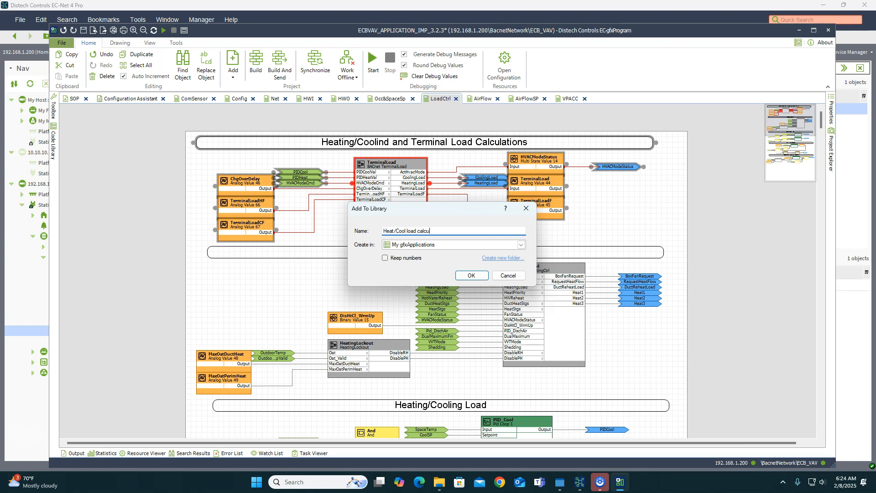
{"action": "type", "text": "lation"}
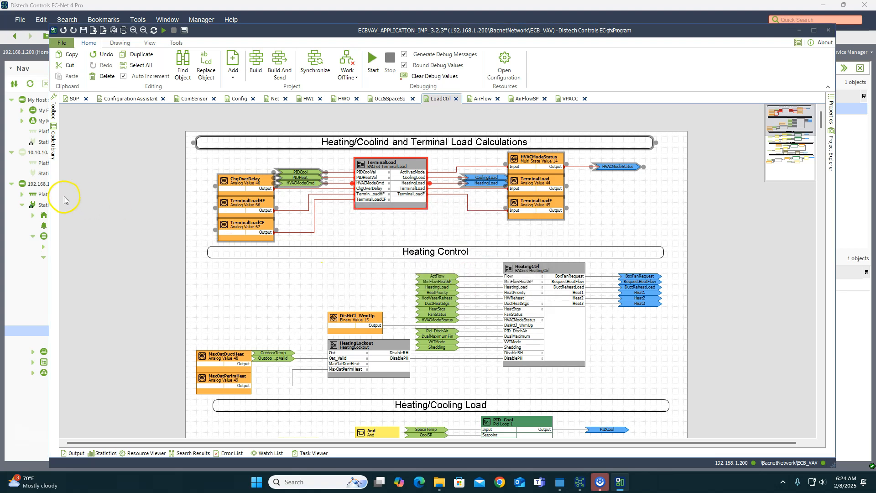
- Add a blank programming sheet and insert the Cool load calculation snippet from the Code Library
{"action": "left_click", "coordinate": [52, 131]}
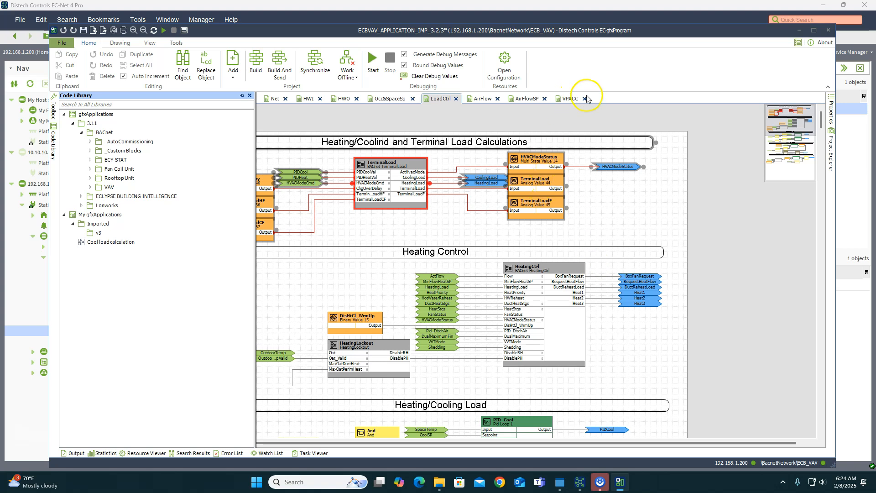
{"action": "mouse_move", "coordinate": [279, 65]}
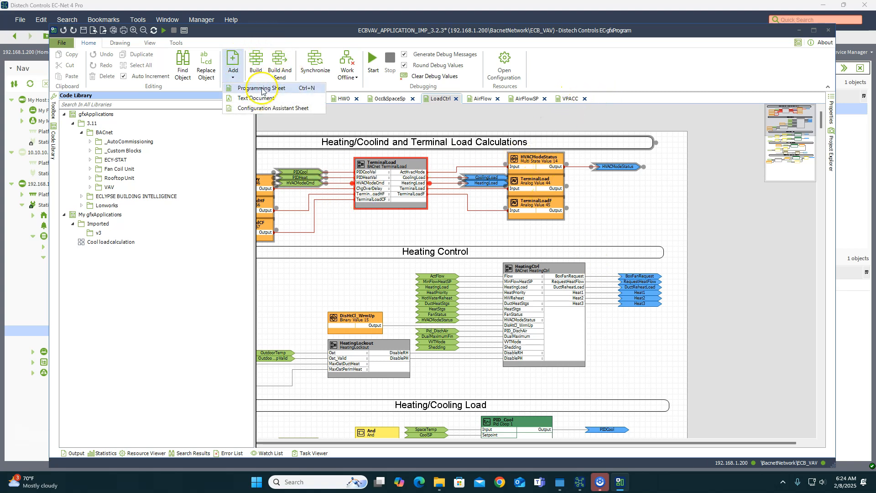
{"action": "left_click", "coordinate": [263, 88]}
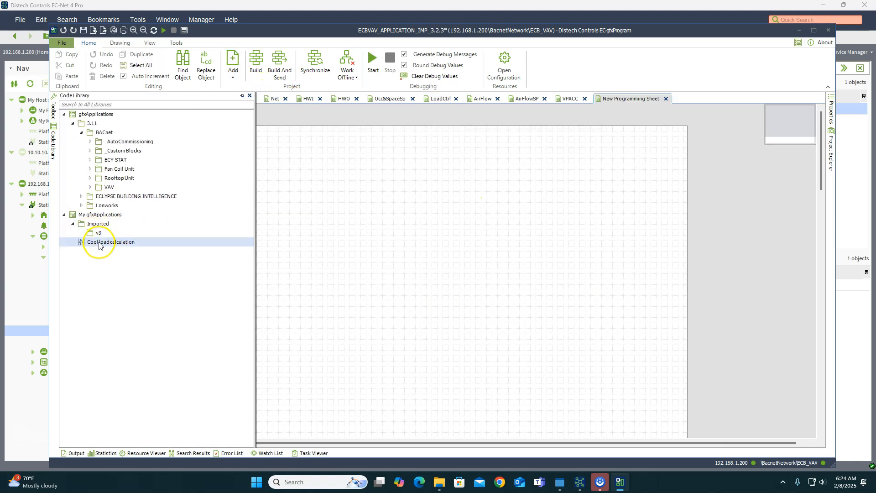
{"action": "double_click", "coordinate": [110, 241]}
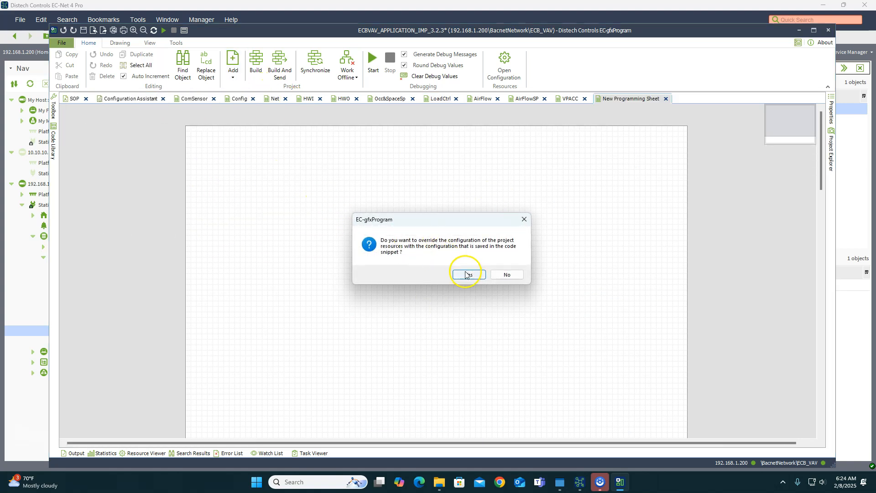
- Answer Yes to override the project resources with the snippet's configuration
{"action": "left_click", "coordinate": [466, 274]}
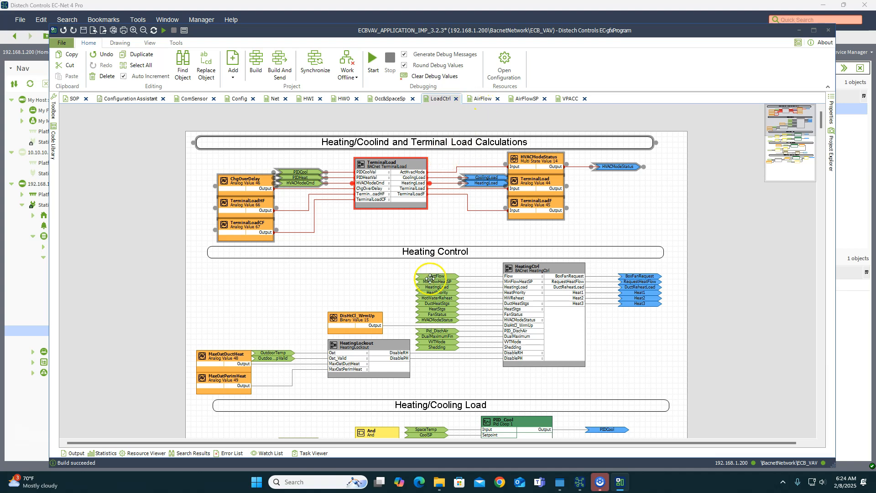
{"action": "scroll", "scroll_direction": "down", "scroll_amount": 3}
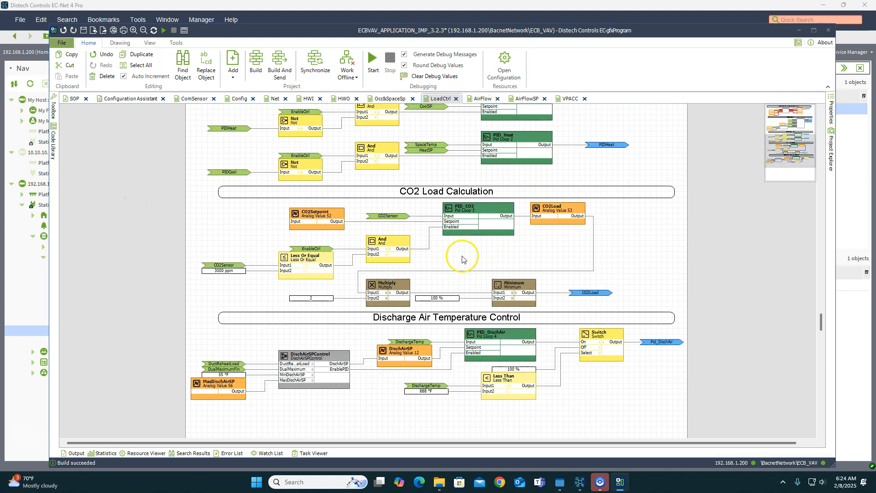
{"action": "scroll", "scroll_direction": "down", "scroll_amount": 3}
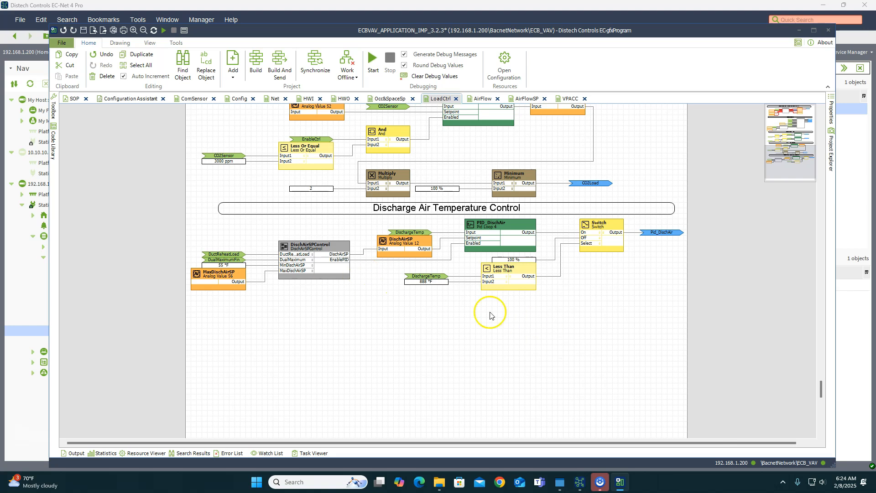
{"action": "scroll", "scroll_direction": "up", "scroll_amount": 3}
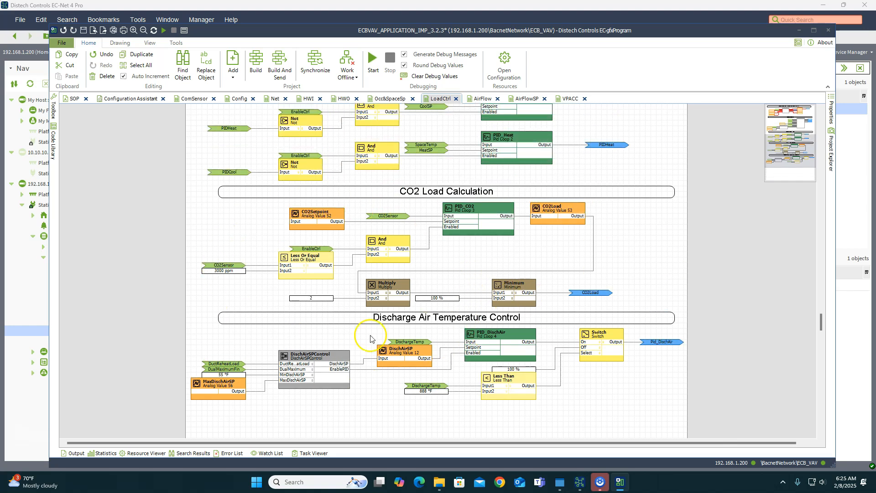
{"action": "scroll", "scroll_direction": "up", "scroll_amount": 3}
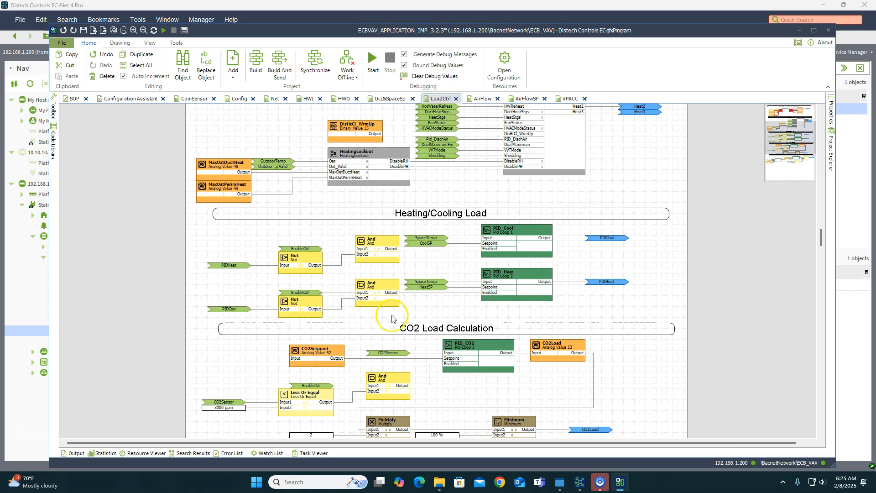
{"action": "scroll", "scroll_direction": "up", "scroll_amount": 3}
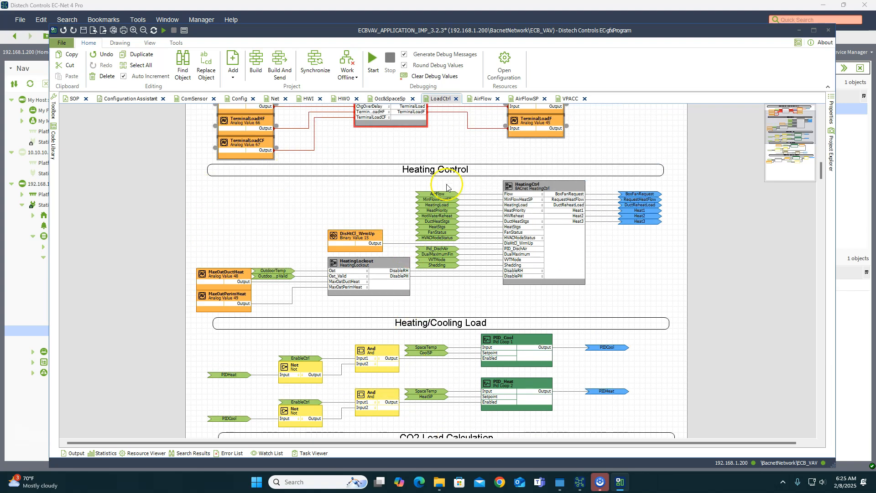
{"action": "mouse_move", "coordinate": [54, 148]}
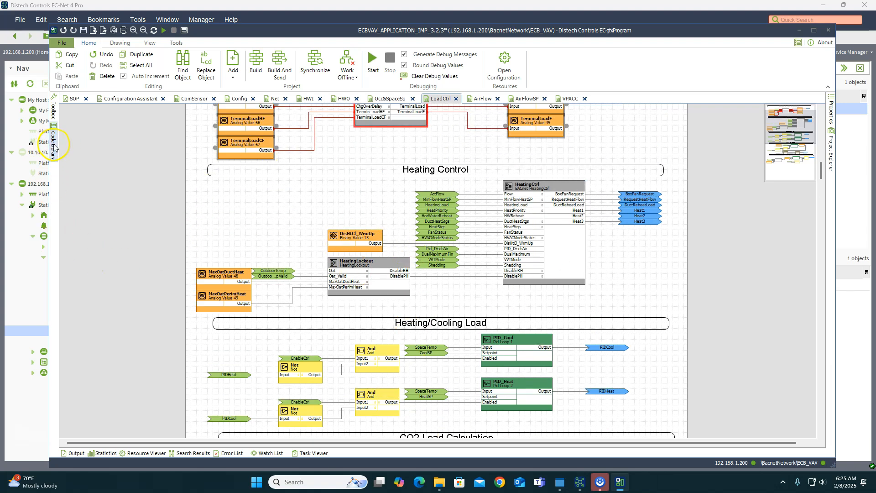
{"action": "left_click", "coordinate": [53, 146]}
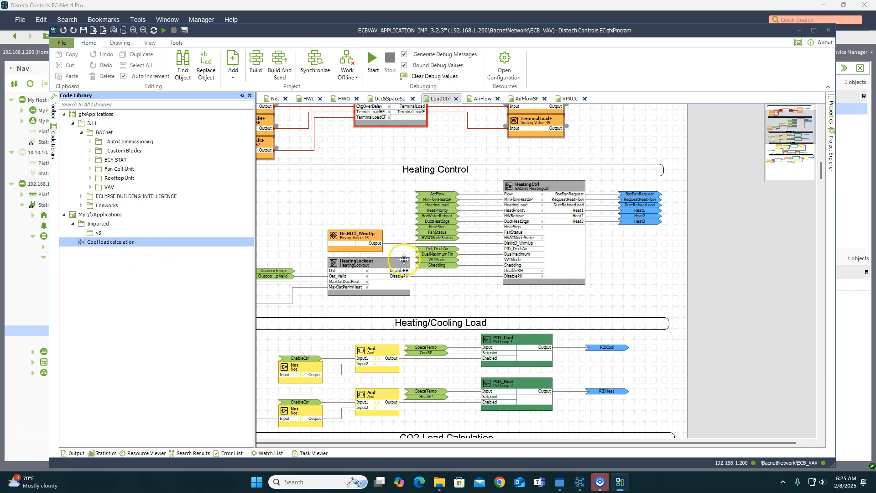
{"action": "mouse_move", "coordinate": [344, 194]}
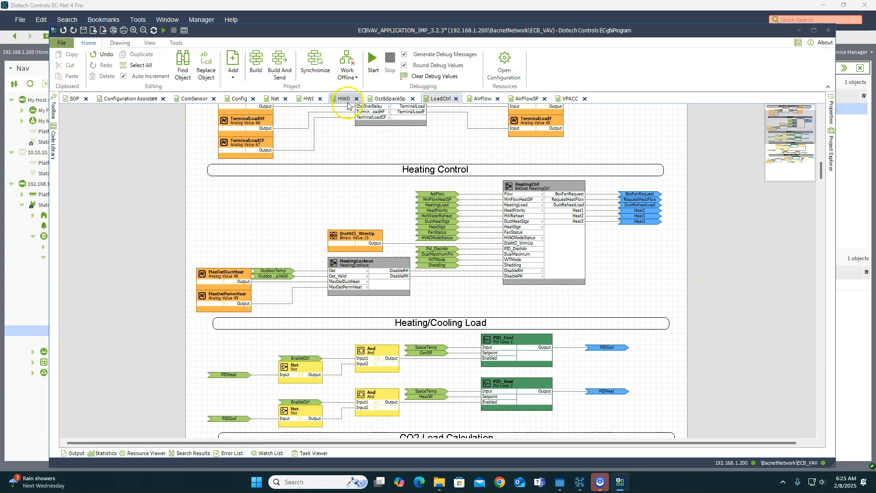
- Browse the HWO, ComSensor and Net sheets, ending on the AirFlowSP sheet
{"action": "left_click", "coordinate": [343, 99]}
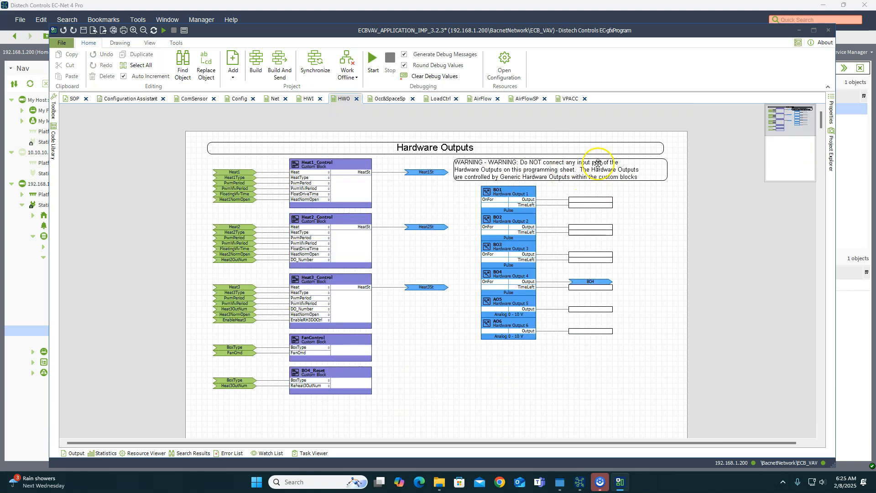
{"action": "mouse_move", "coordinate": [517, 187]}
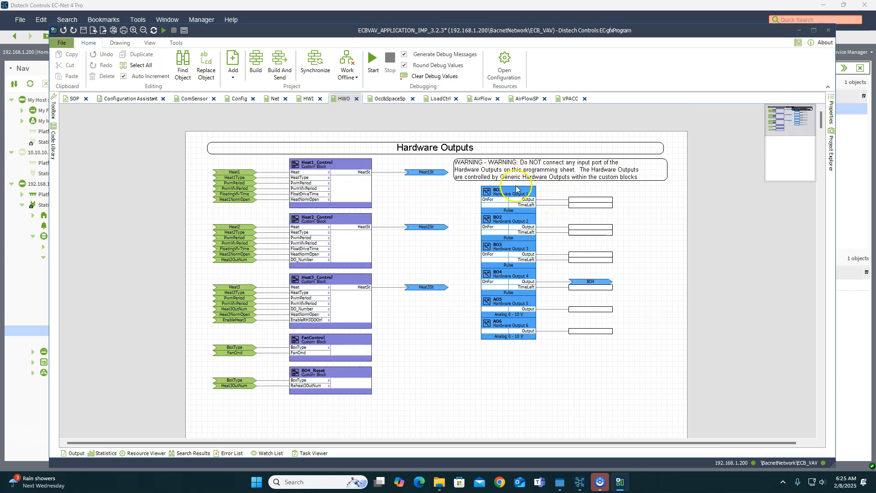
{"action": "mouse_move", "coordinate": [552, 203]}
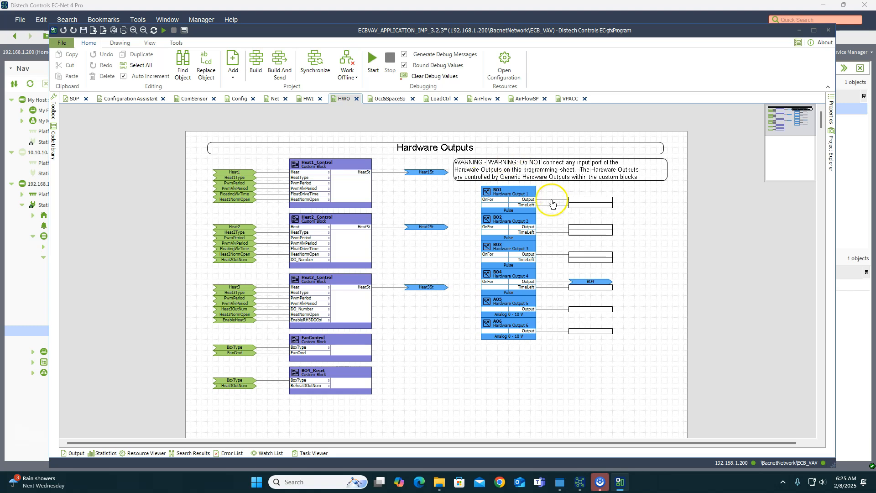
{"action": "mouse_move", "coordinate": [242, 139]}
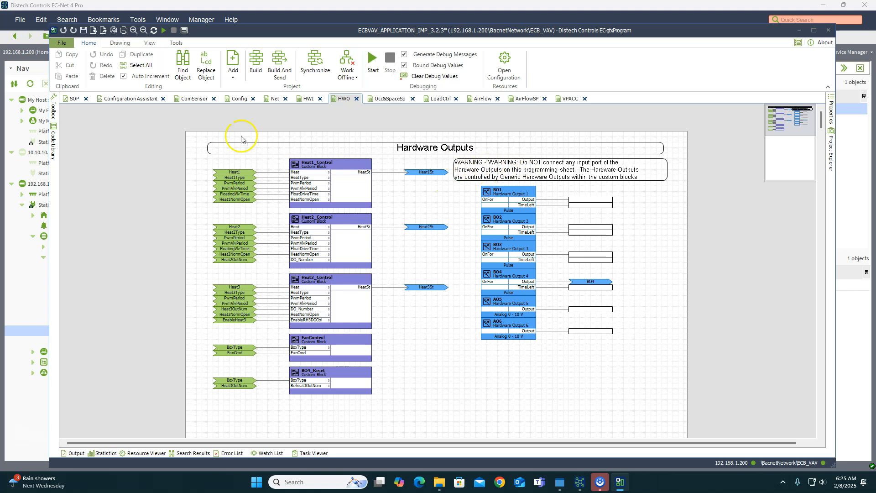
{"action": "mouse_move", "coordinate": [139, 103]}
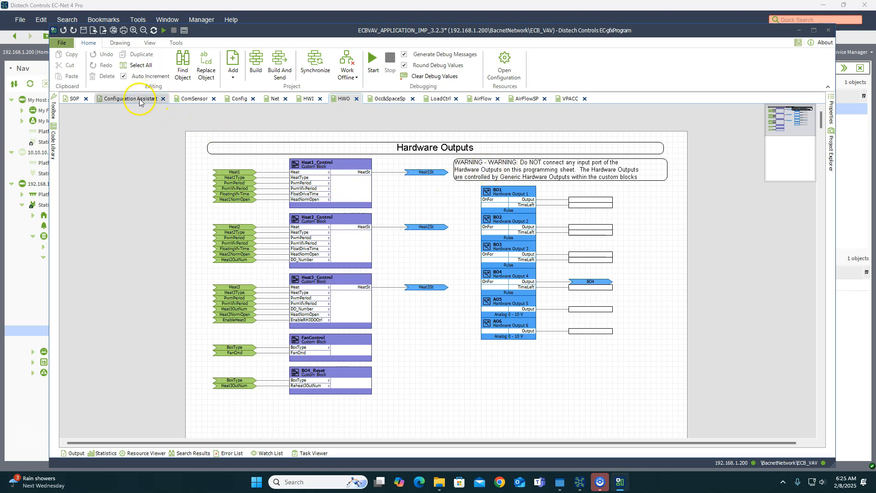
{"action": "left_click", "coordinate": [195, 98]}
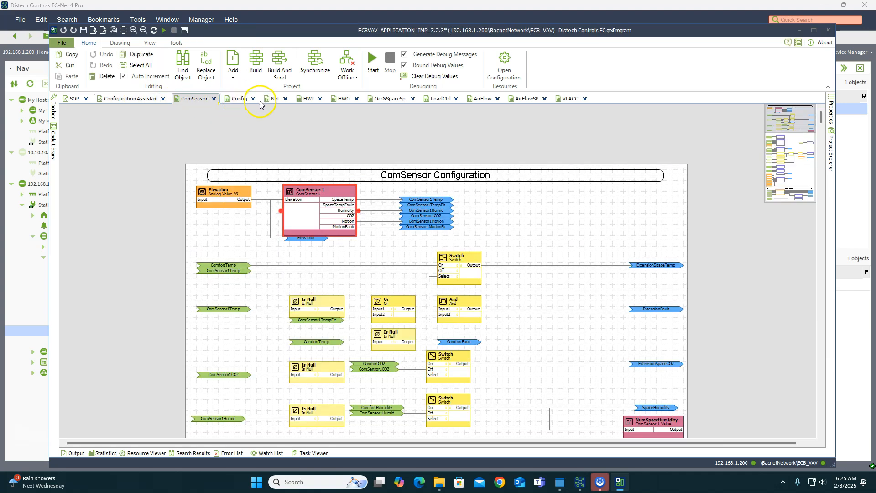
{"action": "left_click", "coordinate": [273, 98]}
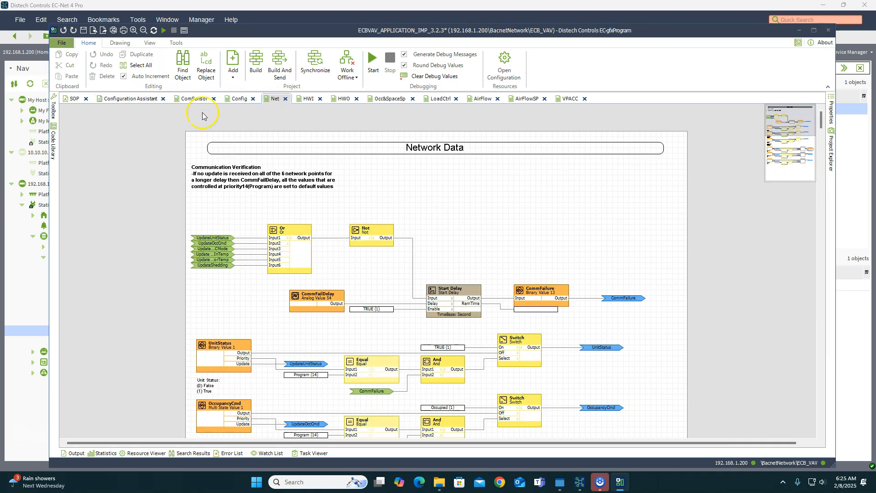
{"action": "mouse_move", "coordinate": [597, 113]}
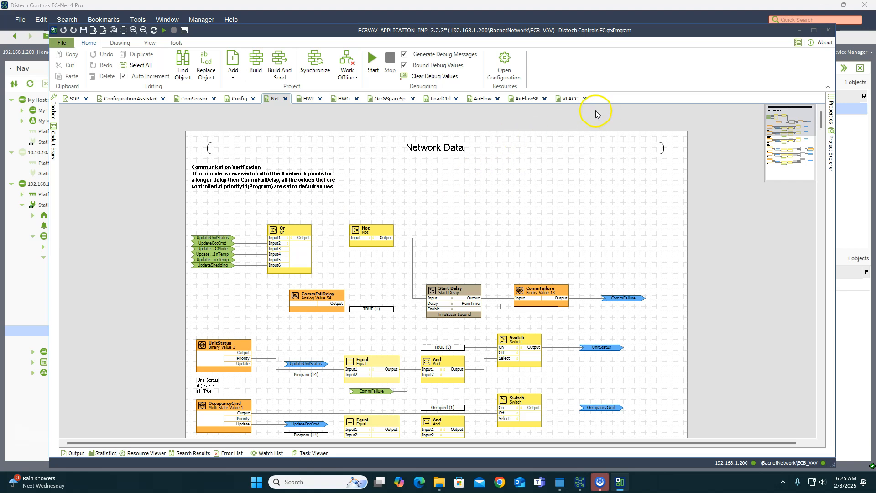
{"action": "left_click", "coordinate": [524, 99]}
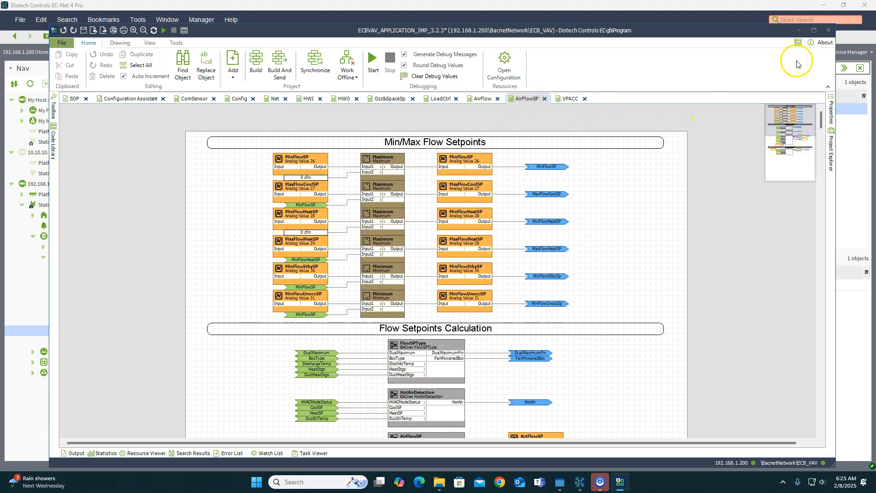
{"action": "mouse_move", "coordinate": [560, 182]}
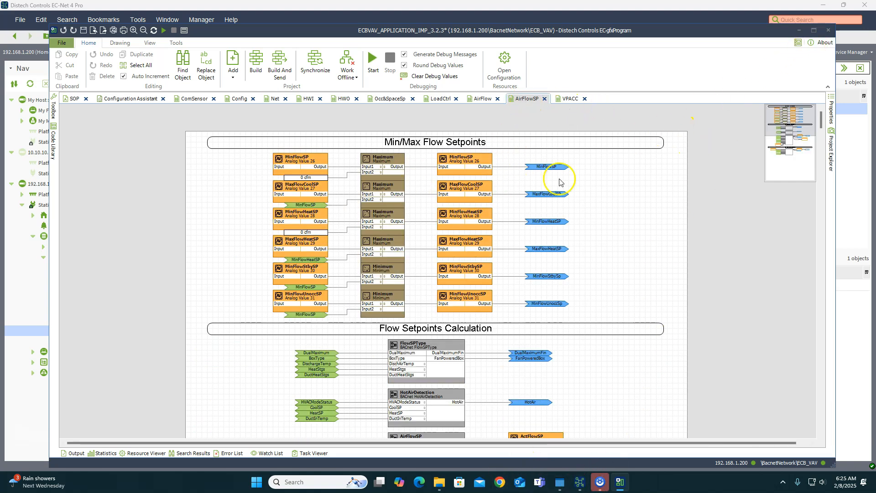
{"action": "mouse_move", "coordinate": [508, 244]}
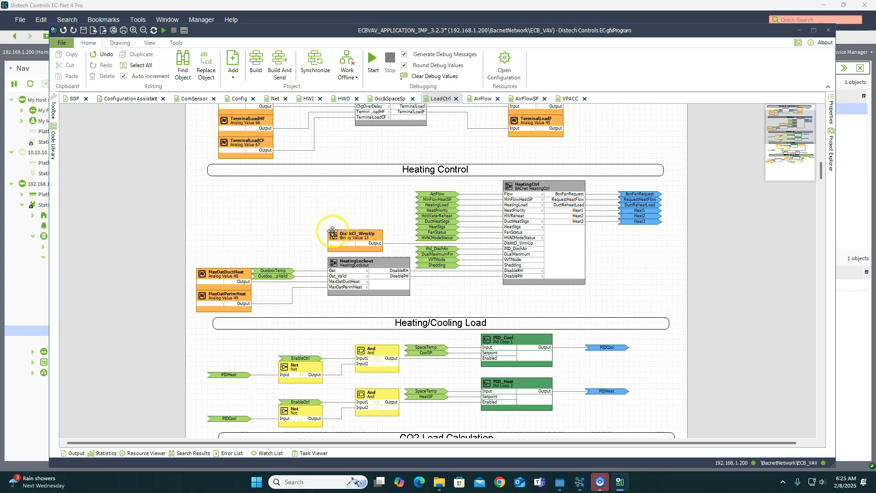
- Scroll LoadCtrl, toggle the Toolbox, switch to the VPACC sheet and start a debug build
{"action": "scroll", "scroll_direction": "up", "scroll_amount": 3}
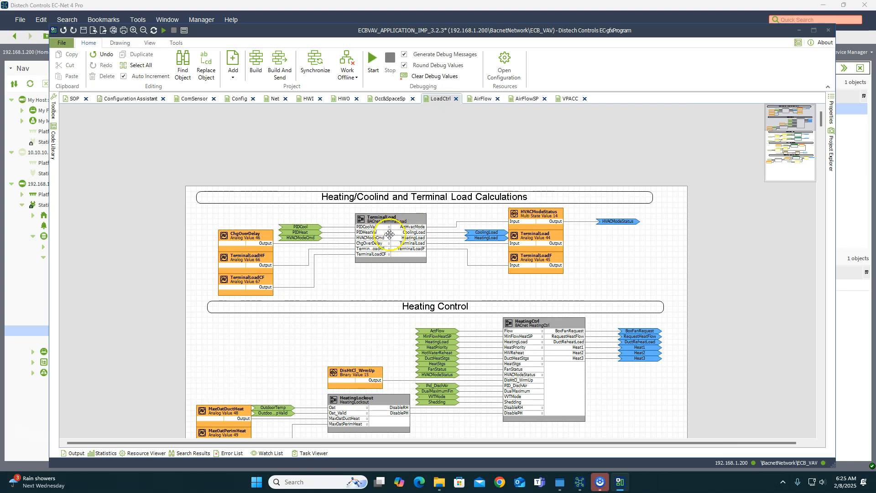
{"action": "scroll", "scroll_direction": "down", "scroll_amount": 3}
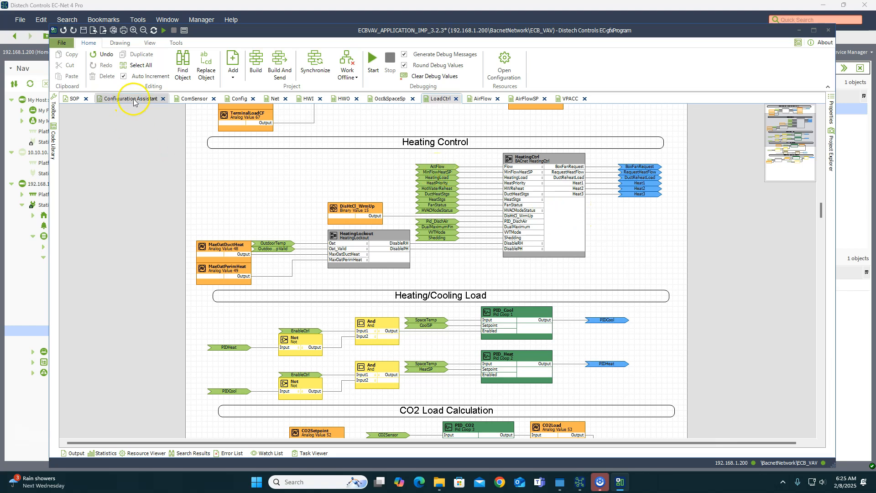
{"action": "mouse_move", "coordinate": [232, 234]}
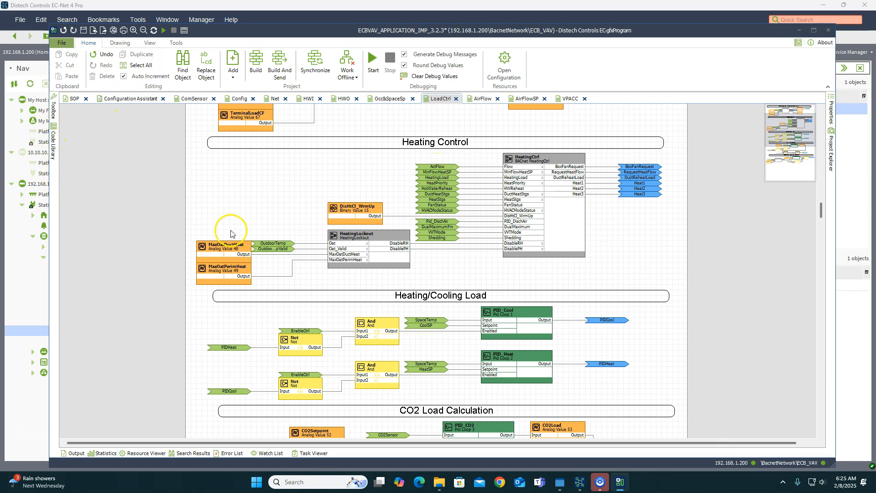
{"action": "mouse_move", "coordinate": [53, 130]}
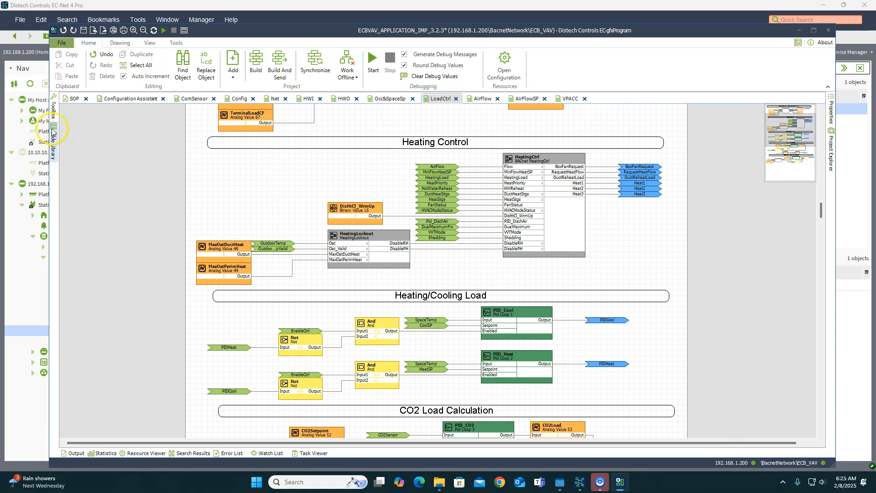
{"action": "left_click", "coordinate": [52, 128]}
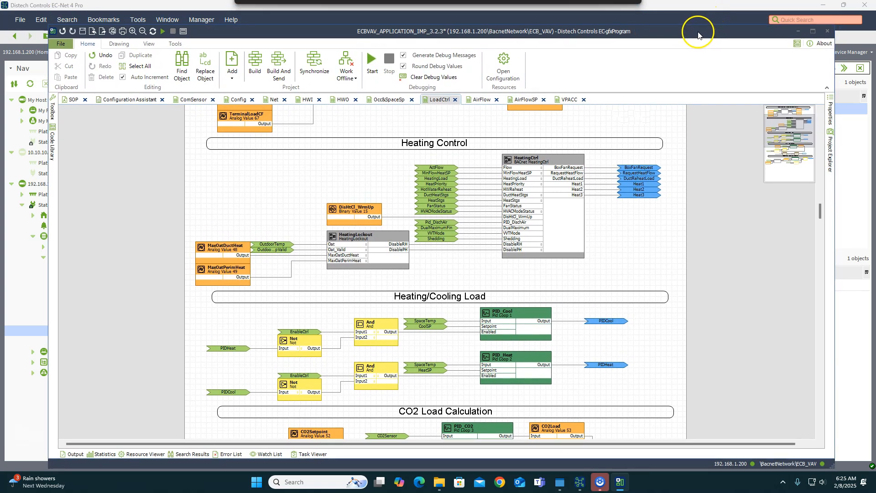
{"action": "mouse_move", "coordinate": [246, 200]}
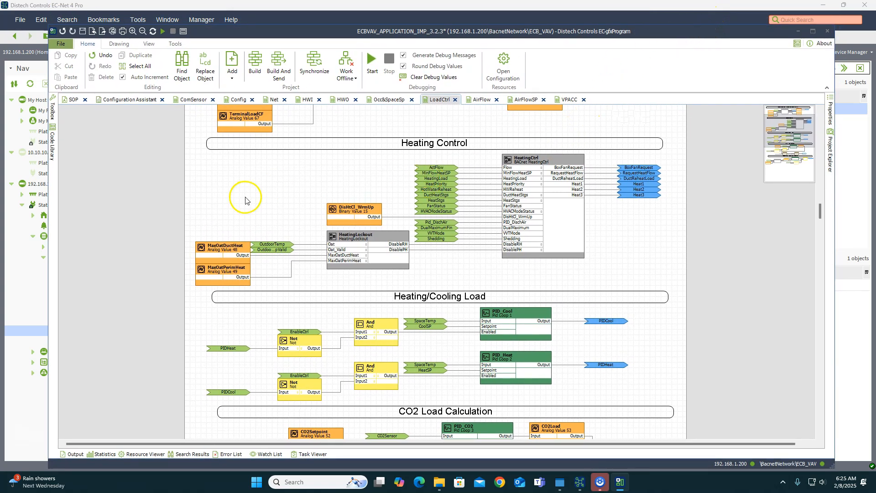
{"action": "mouse_move", "coordinate": [290, 189]}
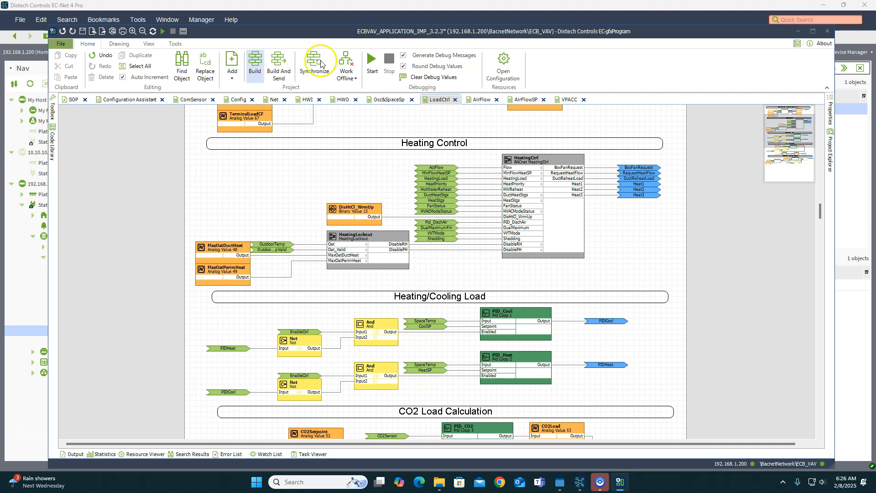
{"action": "mouse_move", "coordinate": [279, 233]}
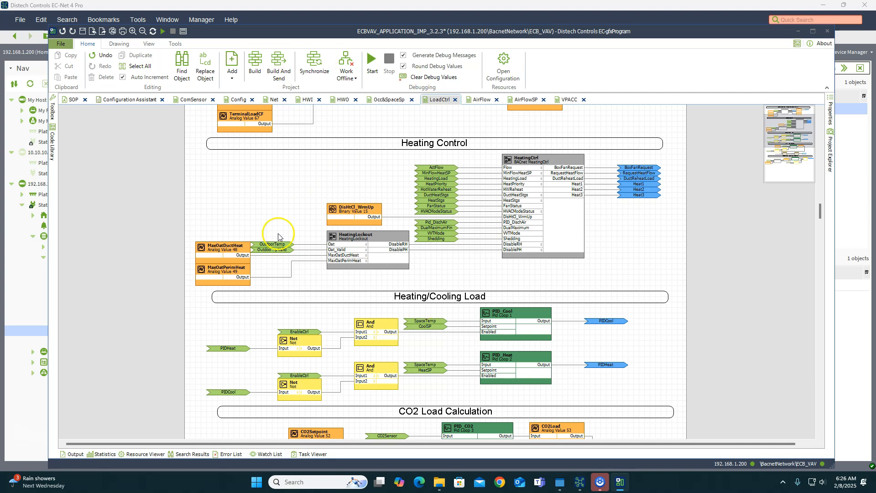
{"action": "mouse_move", "coordinate": [495, 222]}
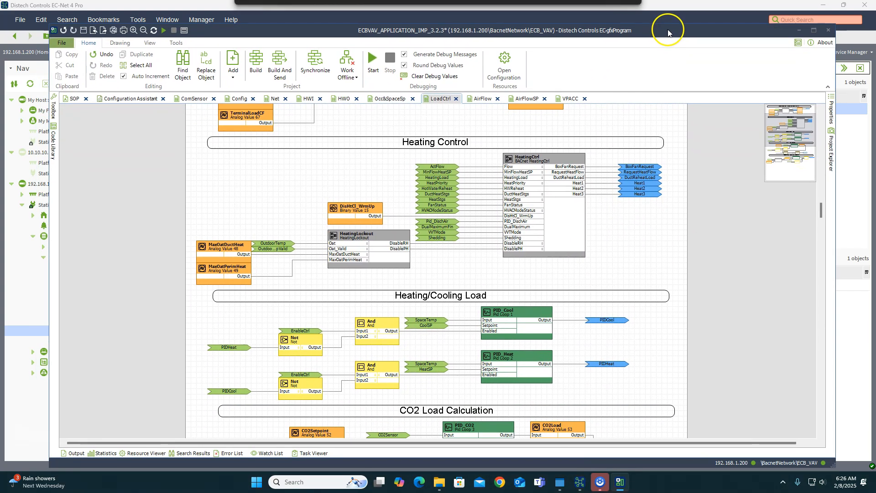
{"action": "mouse_move", "coordinate": [143, 119]}
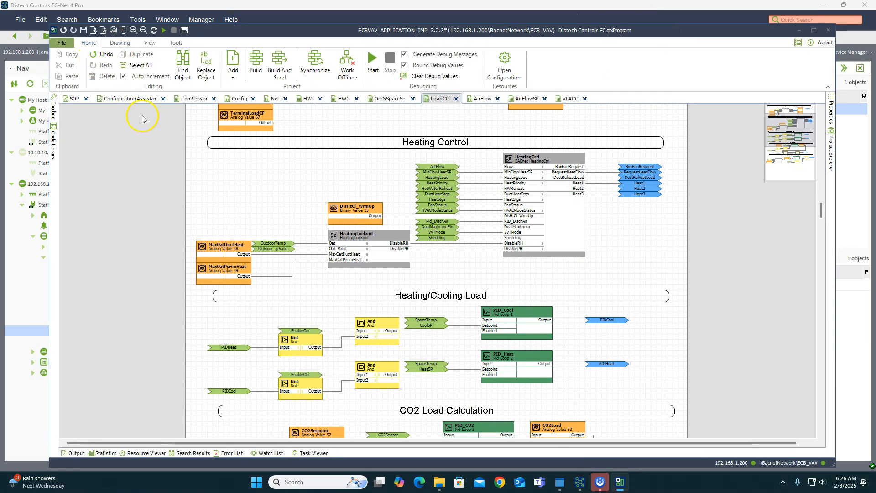
{"action": "left_click", "coordinate": [54, 125]}
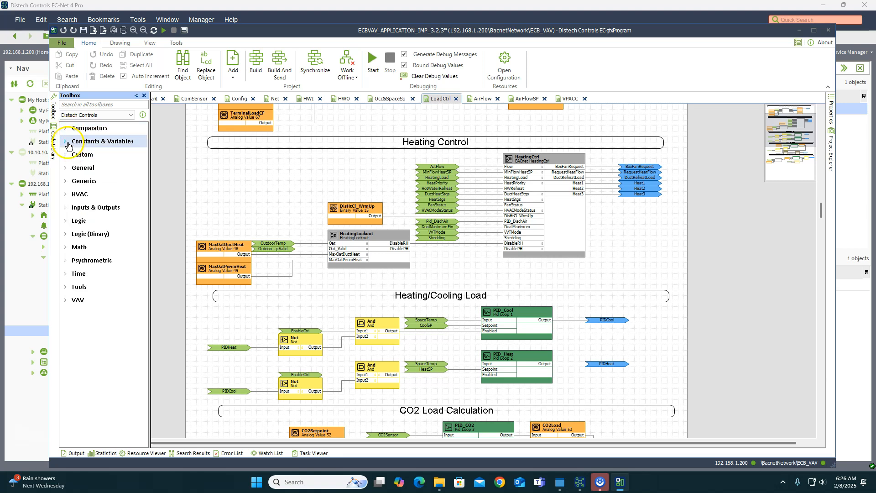
{"action": "left_click", "coordinate": [90, 127]}
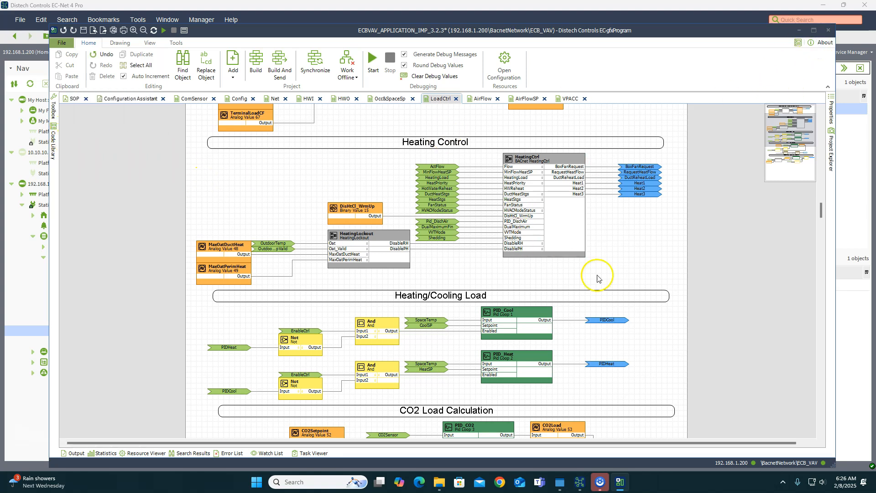
{"action": "mouse_move", "coordinate": [342, 286]}
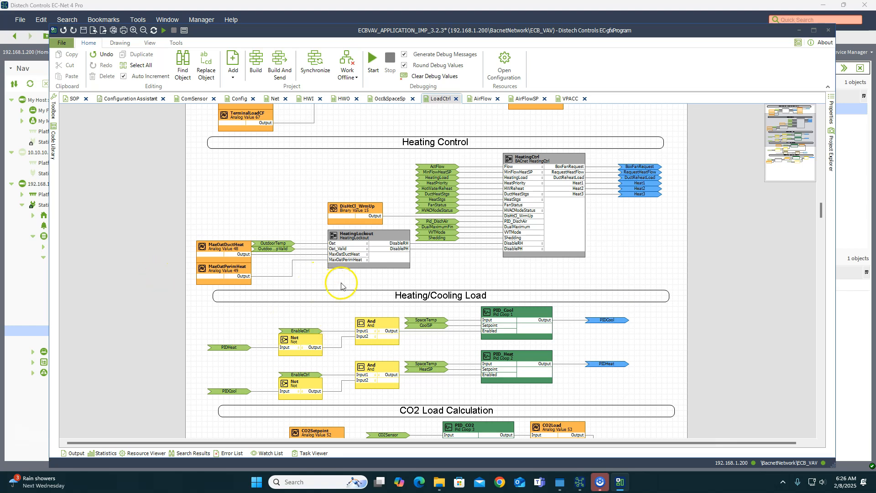
{"action": "mouse_move", "coordinate": [346, 283]}
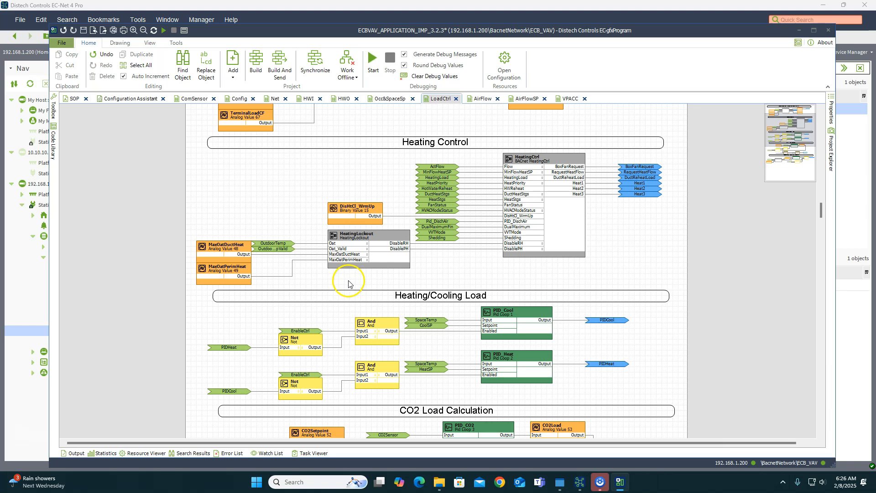
{"action": "mouse_move", "coordinate": [400, 291]}
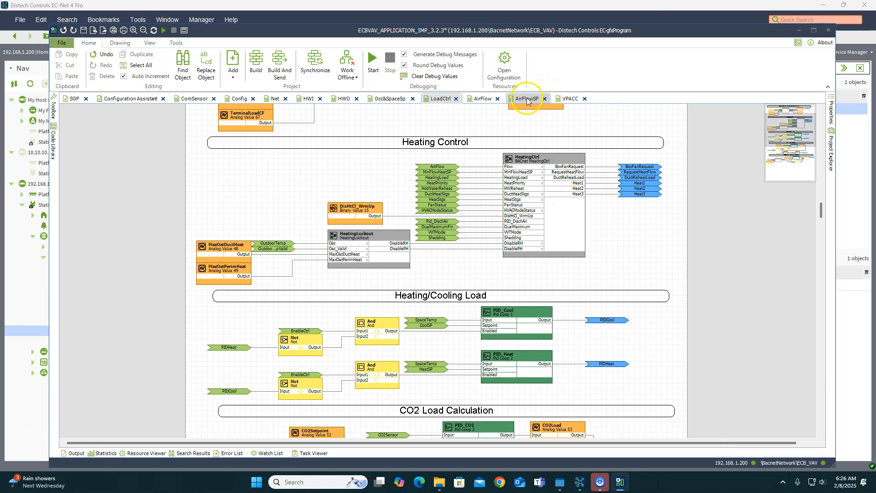
{"action": "left_click", "coordinate": [567, 98]}
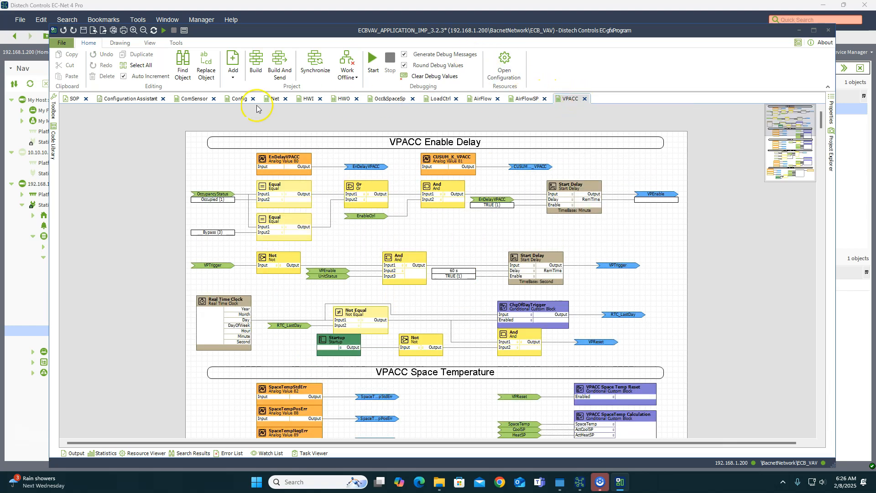
{"action": "mouse_move", "coordinate": [472, 145]}
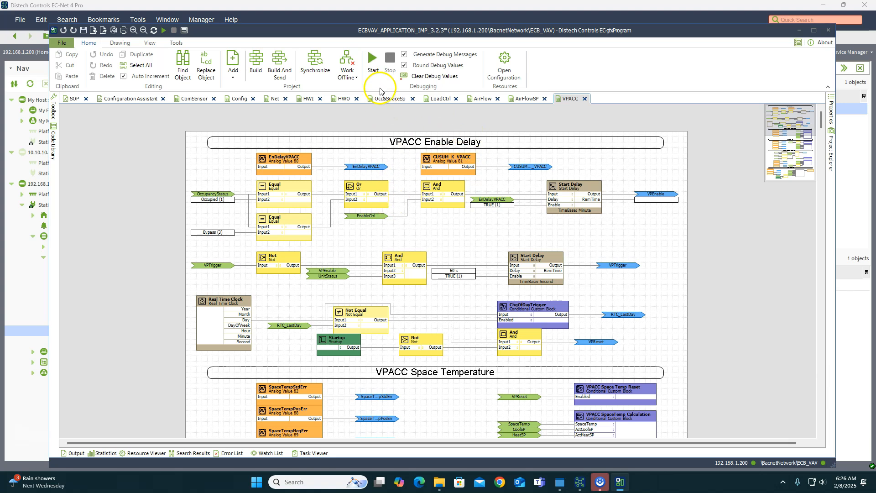
{"action": "left_click", "coordinate": [373, 57]}
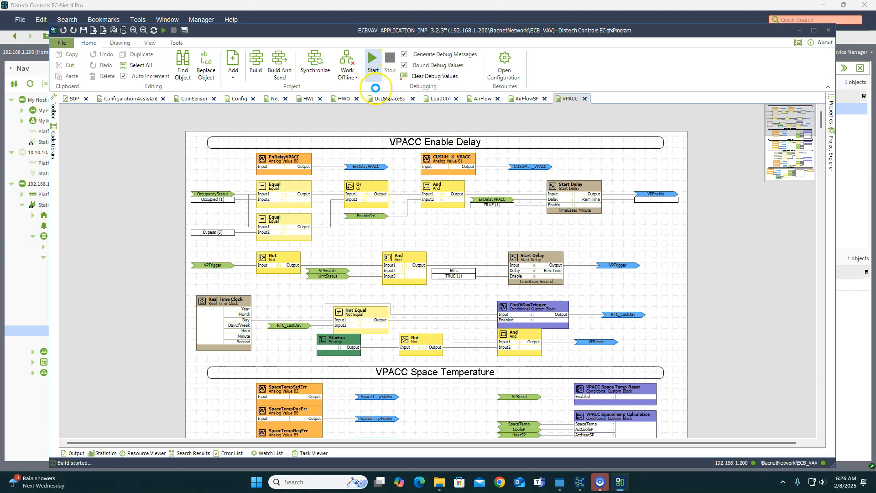
- Let debugging begin and scroll down the VPACC sheet to inspect live values
{"action": "left_click", "coordinate": [373, 62]}
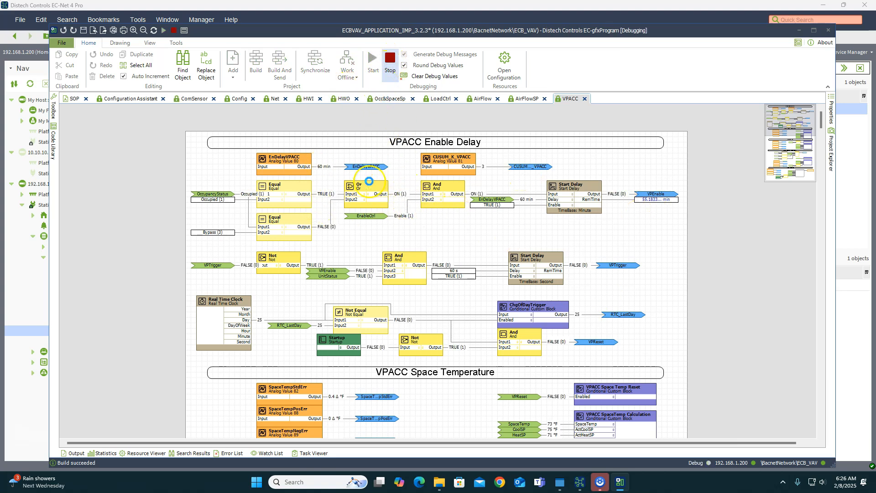
{"action": "scroll", "scroll_direction": "down", "scroll_amount": 3}
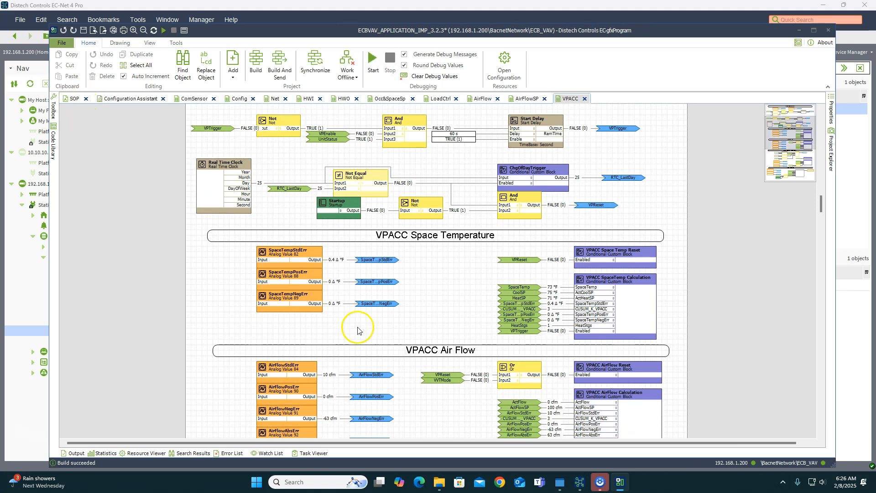
{"action": "mouse_move", "coordinate": [545, 297]}
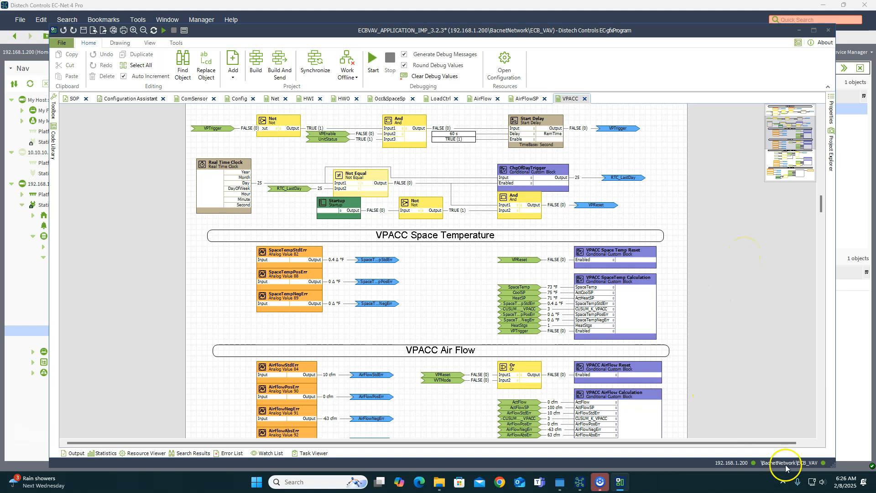
{"action": "mouse_move", "coordinate": [363, 427]}
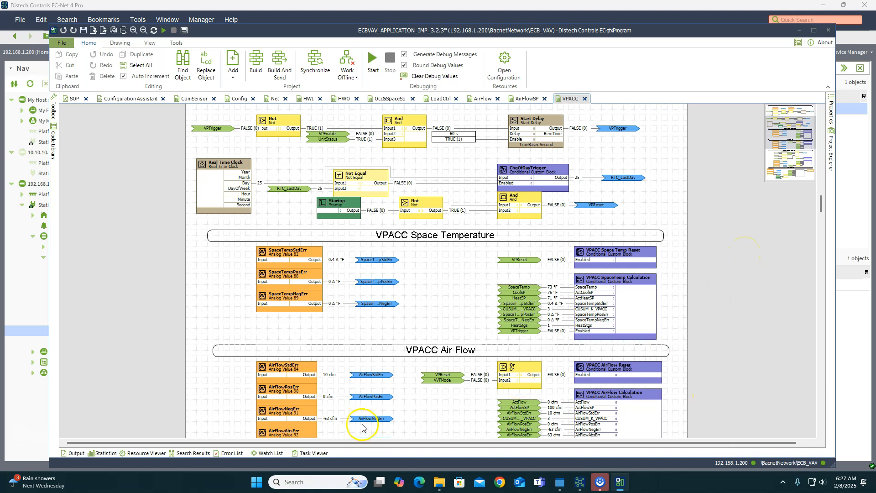